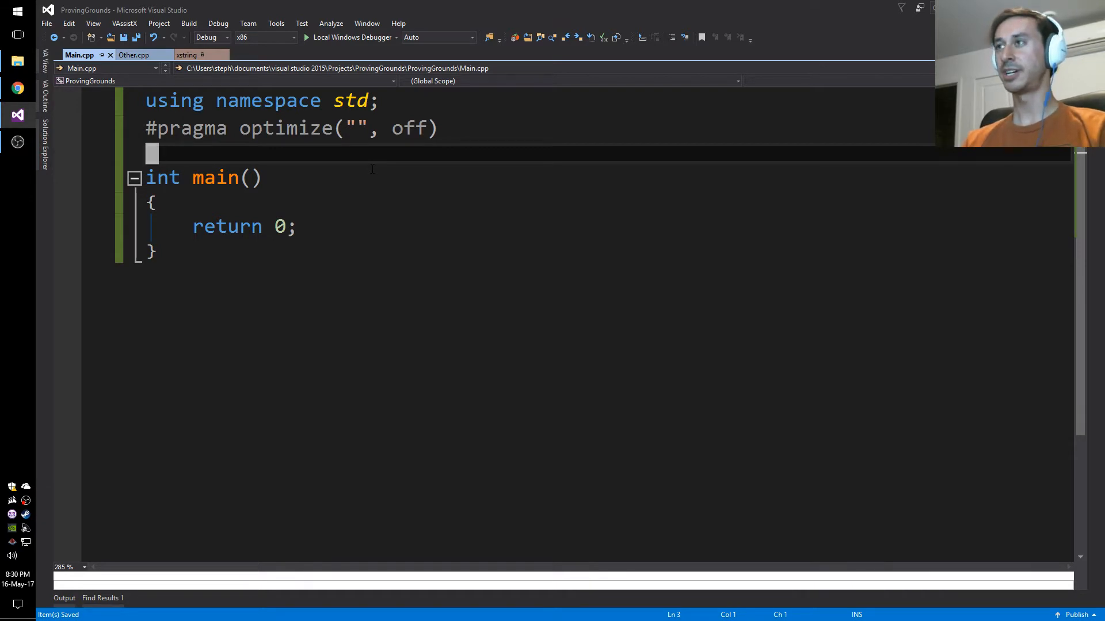
# Step: Add the //polymorphism comment and an inheritance line mentioning dog, cat, animal
pyautogui.write('//poly')
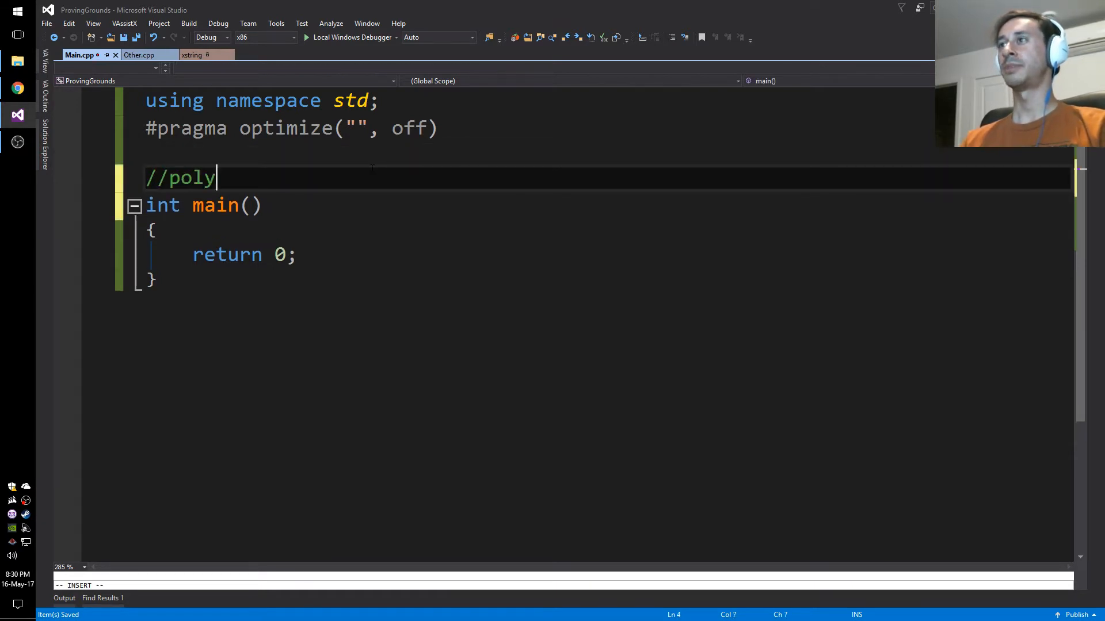
pyautogui.write('morphism')
pyautogui.write('//')
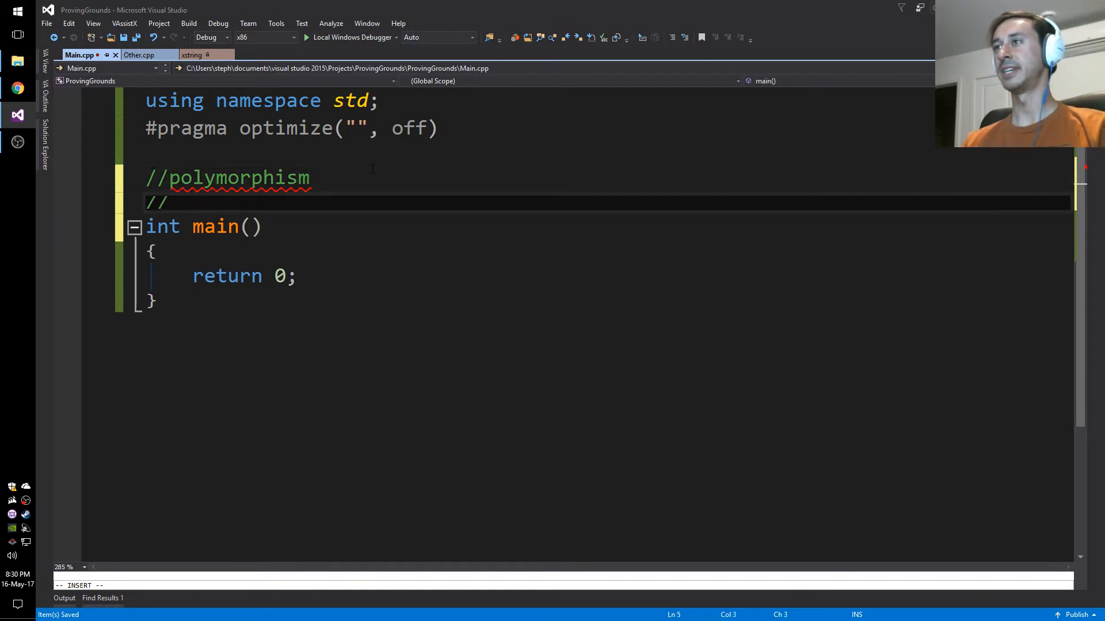
pyautogui.write('inheritance')
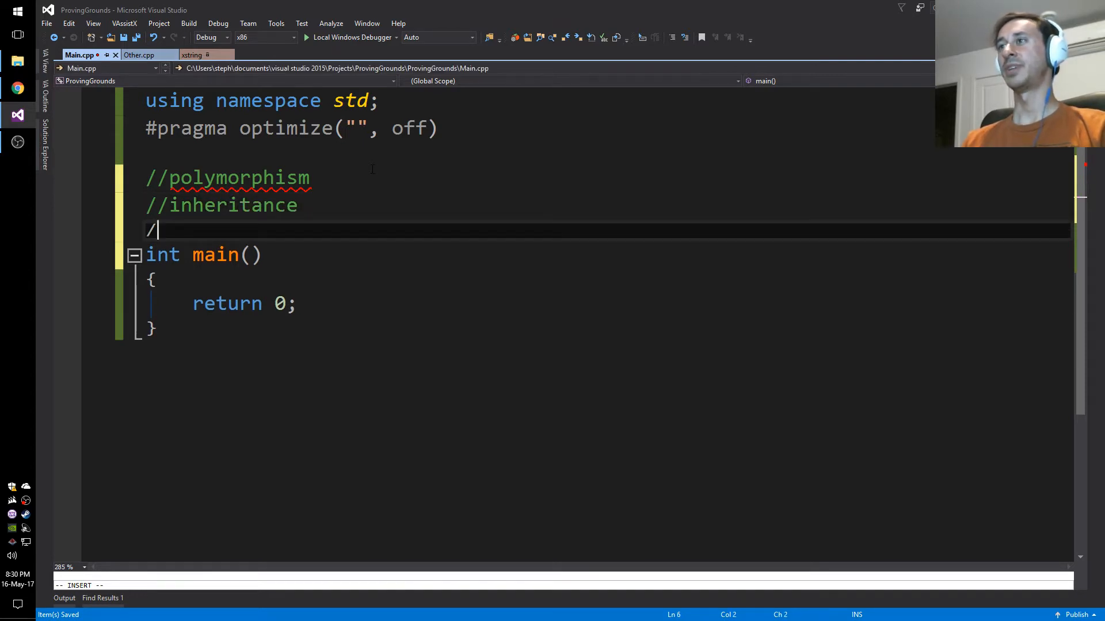
pyautogui.write('/dog, c')
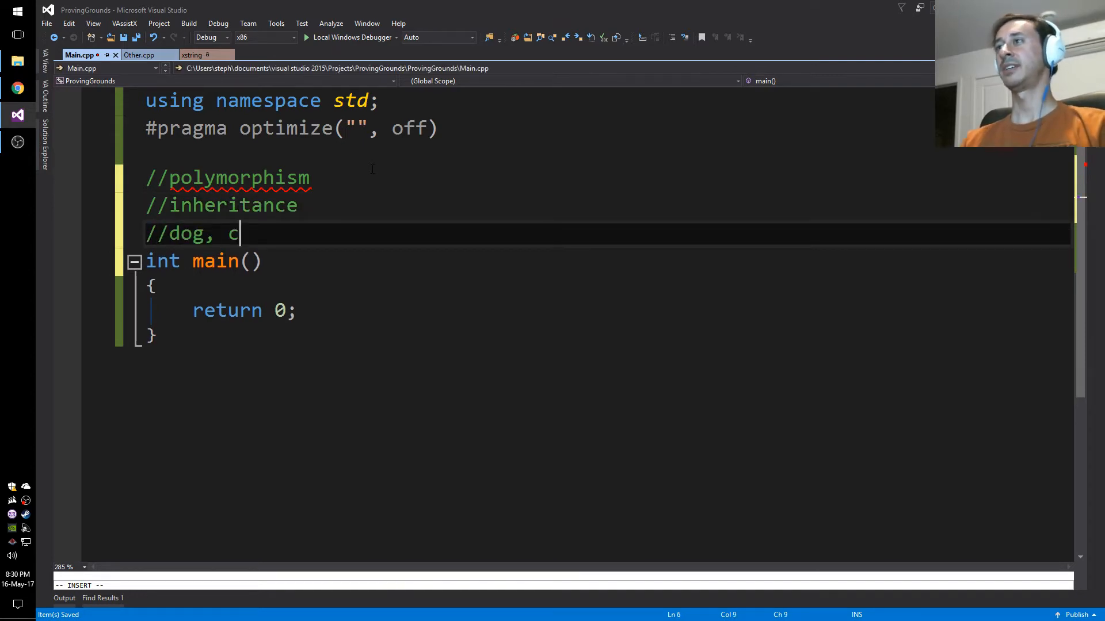
pyautogui.write('at, animal')
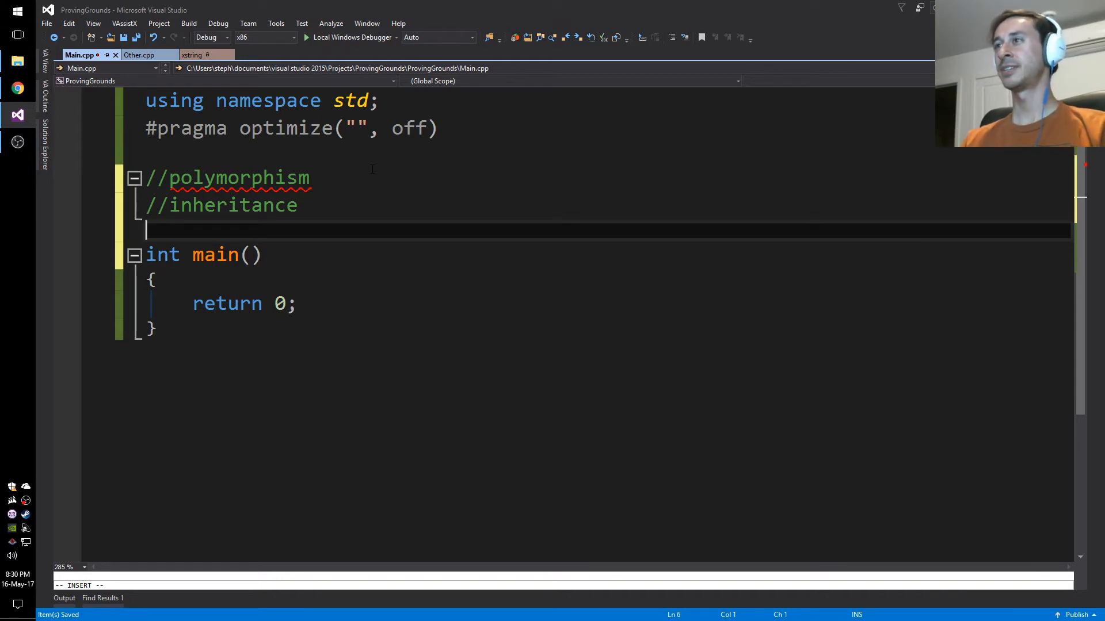
# Step: Add comment lines for templates, overloading and casting
pyautogui.write('//templates')
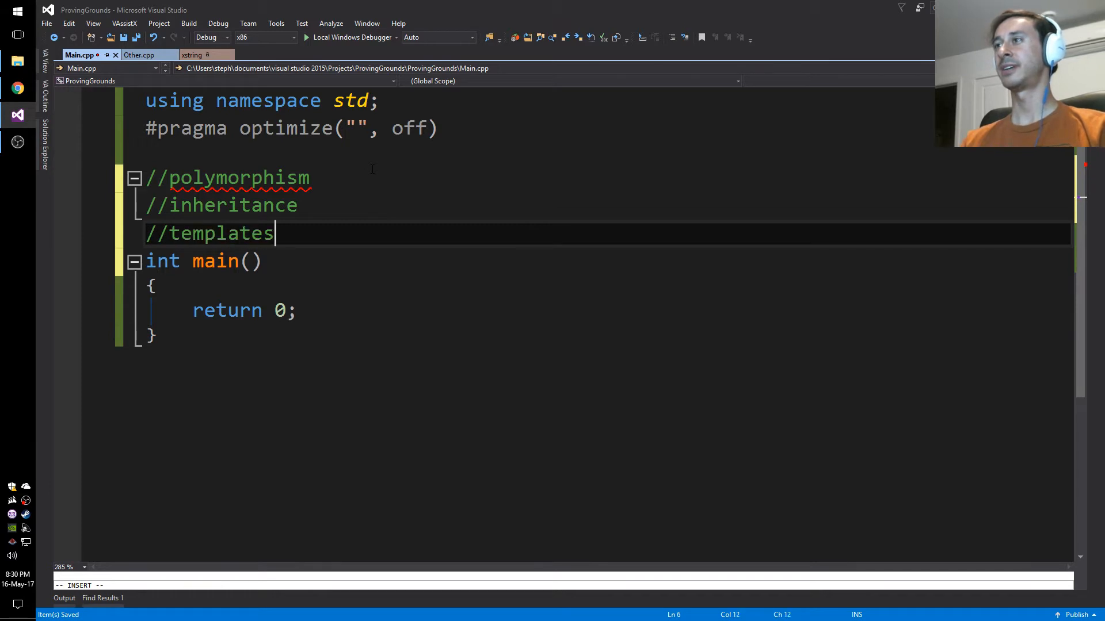
pyautogui.press('Enter')
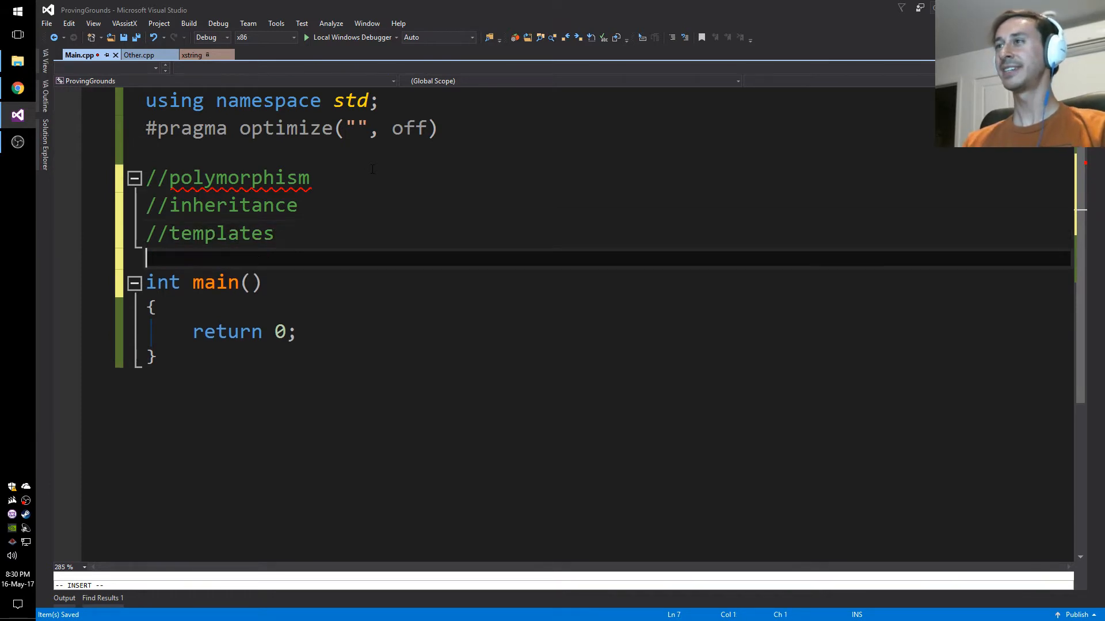
pyautogui.write('//overloa')
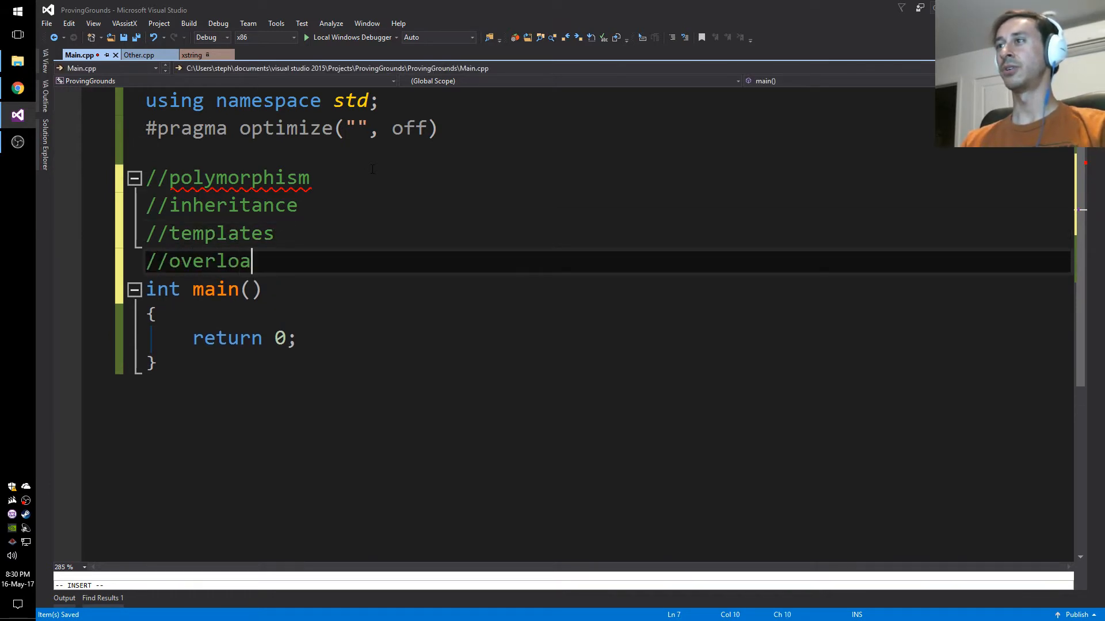
pyautogui.write('ding')
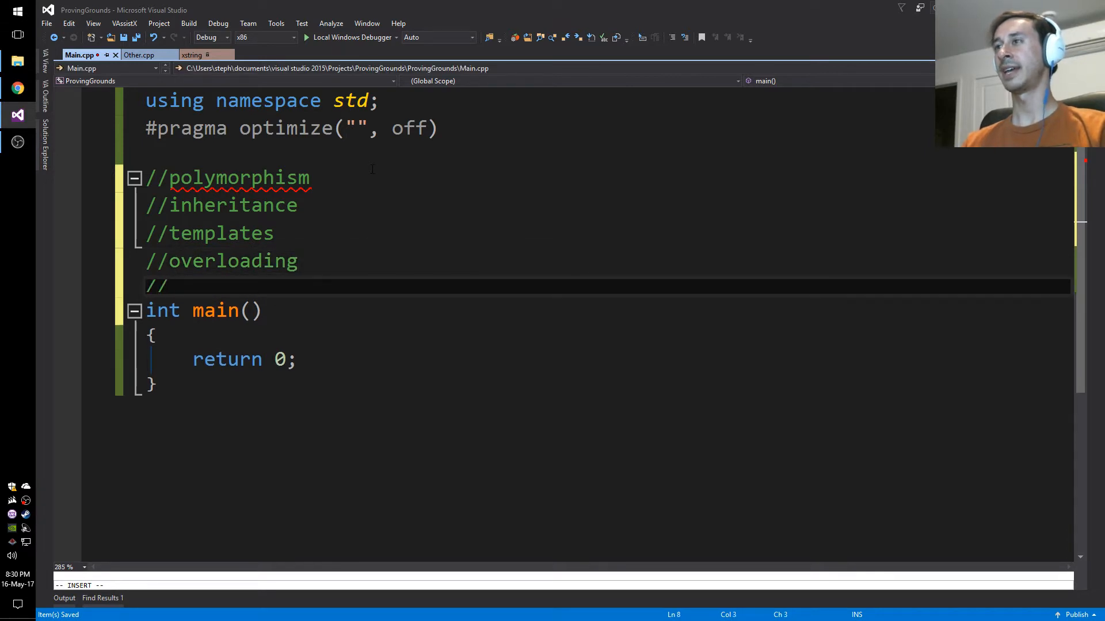
pyautogui.write('casting ->')
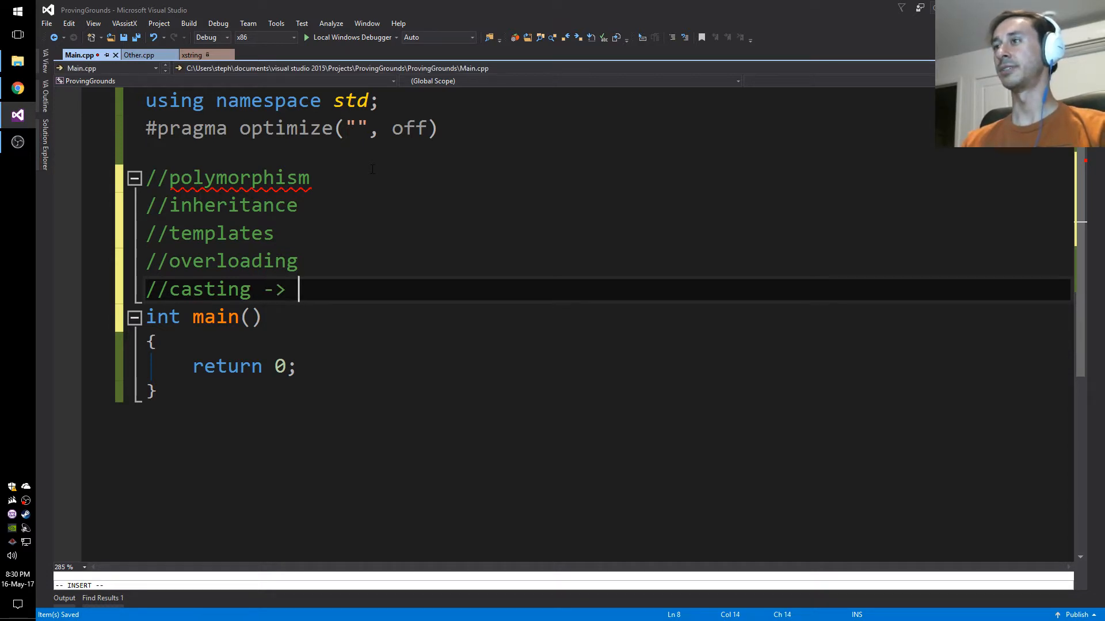
# Step: Label casting as coercion polymorphism and overloading as ad-hoc polymorphism
pyautogui.write('coe')
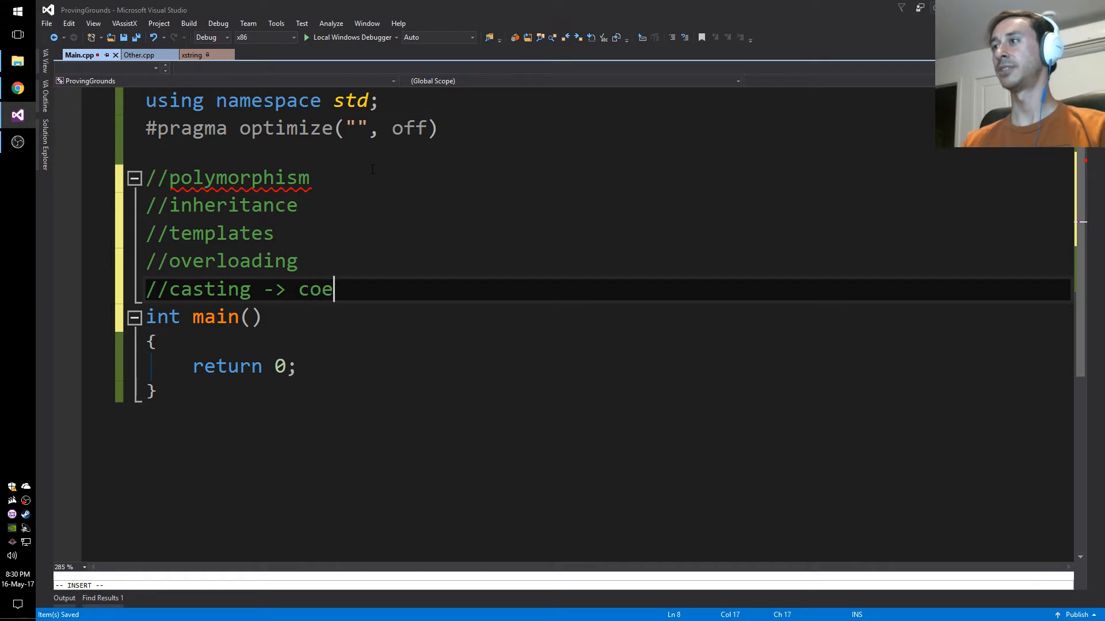
pyautogui.write('rcion poly')
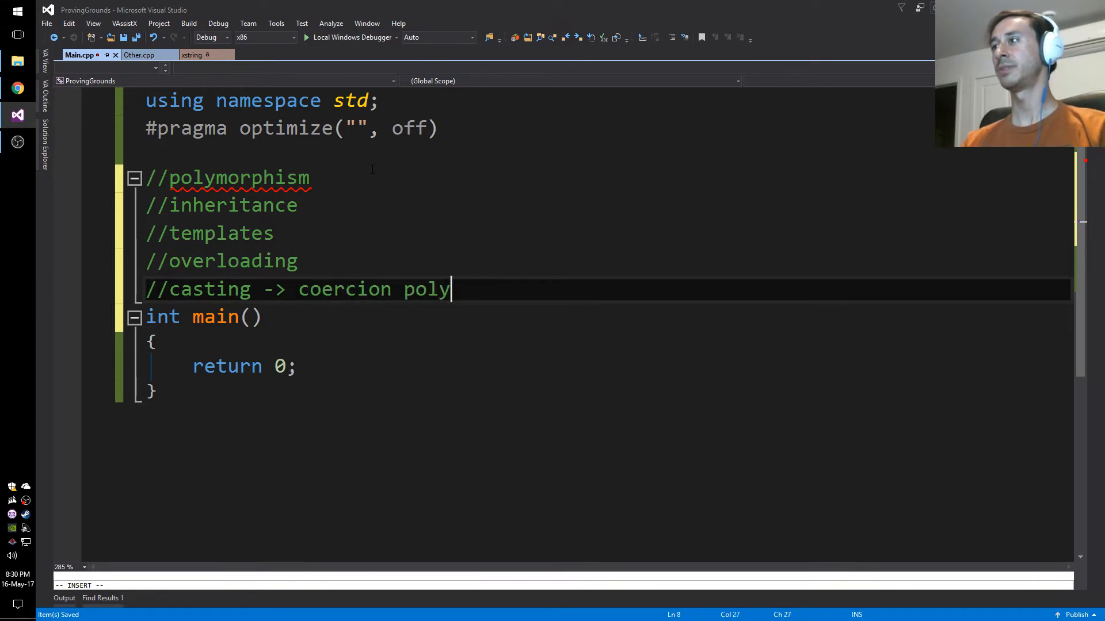
pyautogui.write('morphism')
pyautogui.click(604, 262)
pyautogui.write(' ->')
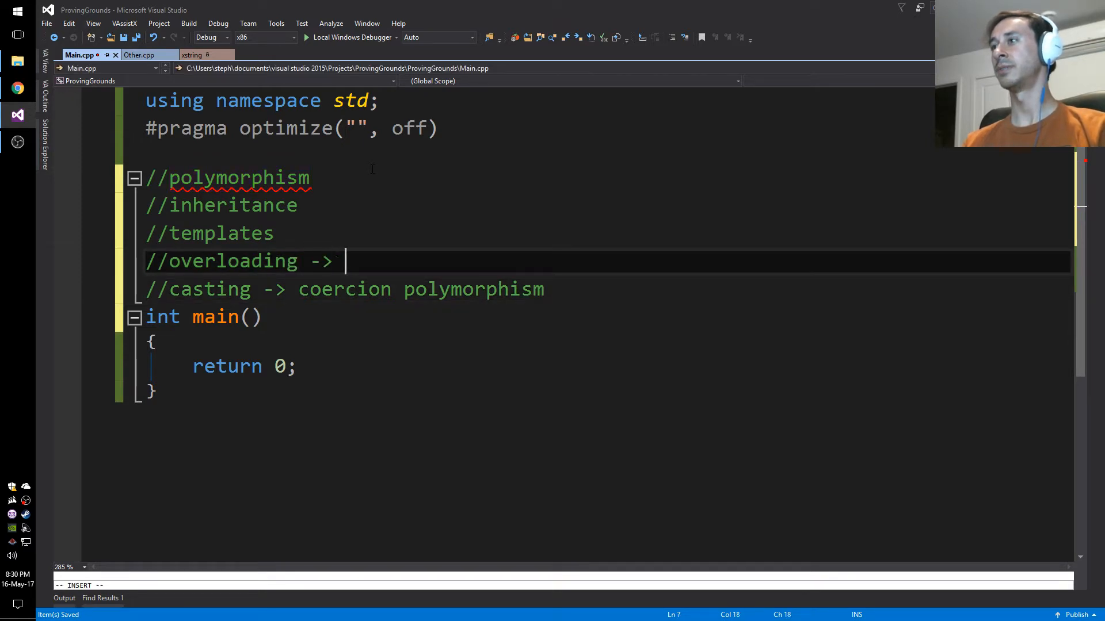
pyautogui.write('ad-hoc poly')
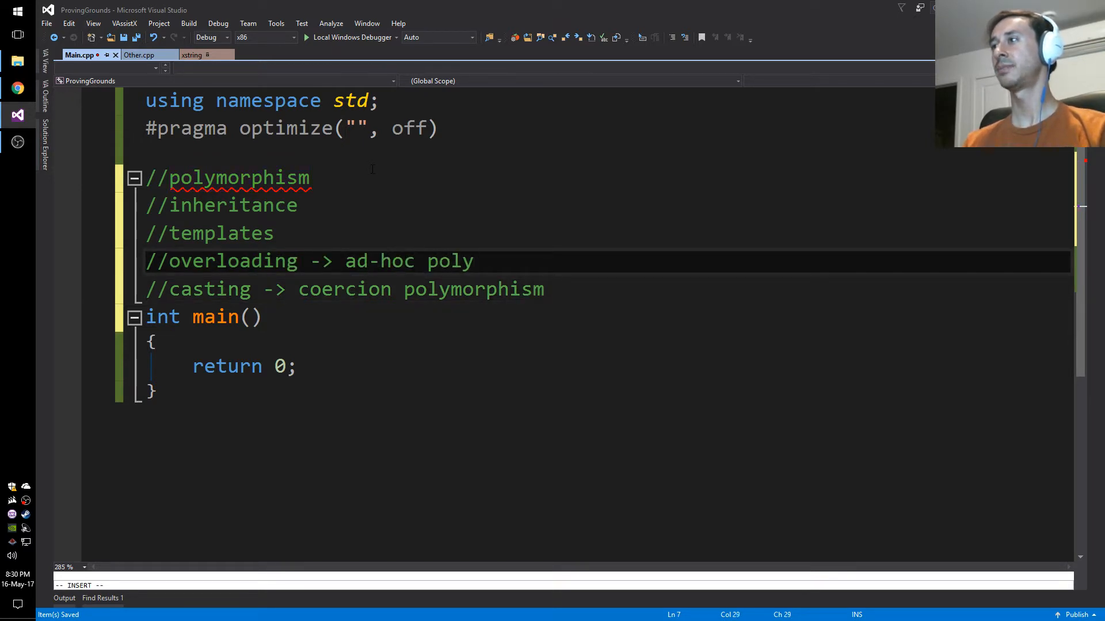
pyautogui.write('morphism')
pyautogui.click(608, 233)
pyautogui.write(' -> ge')
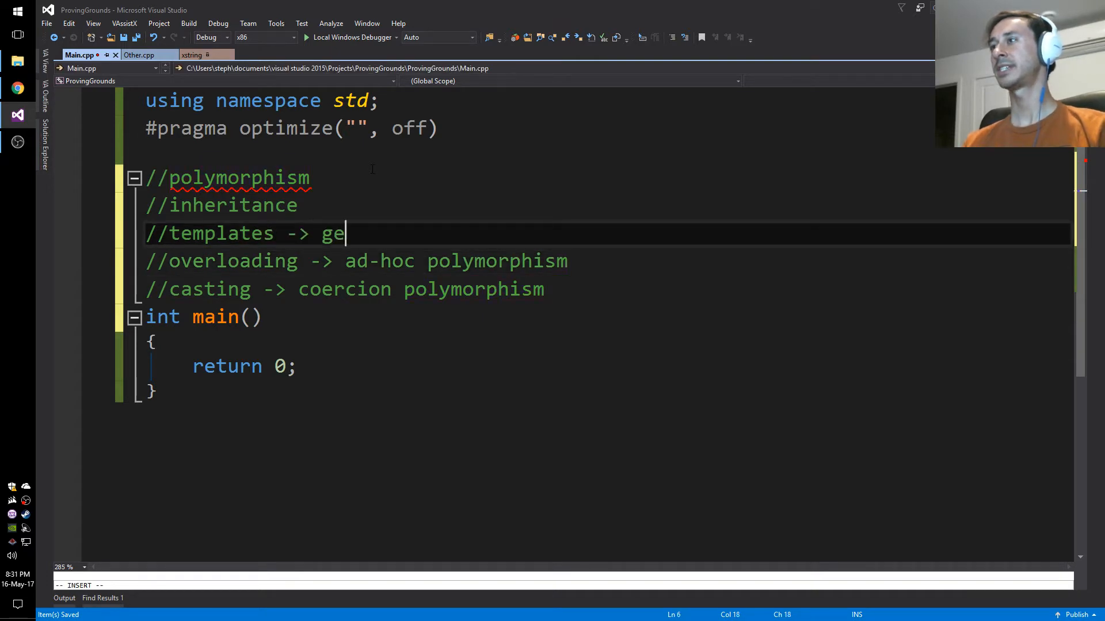
# Step: Label templates as generics, compile-time polymorphism, parametric polymorphism
pyautogui.write('nerics')
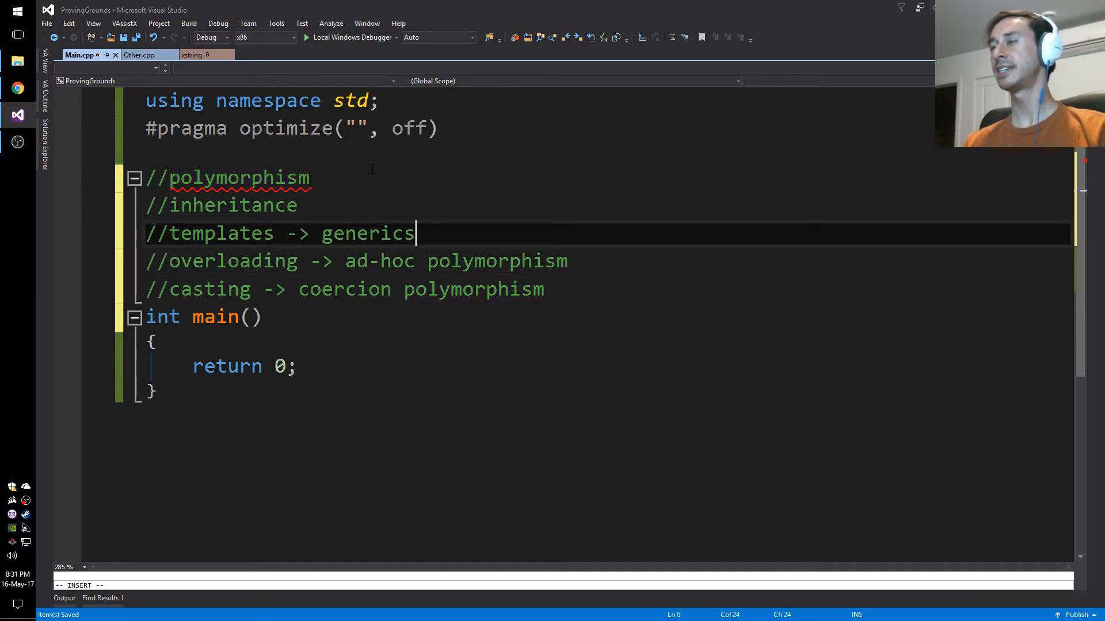
pyautogui.write(', compil')
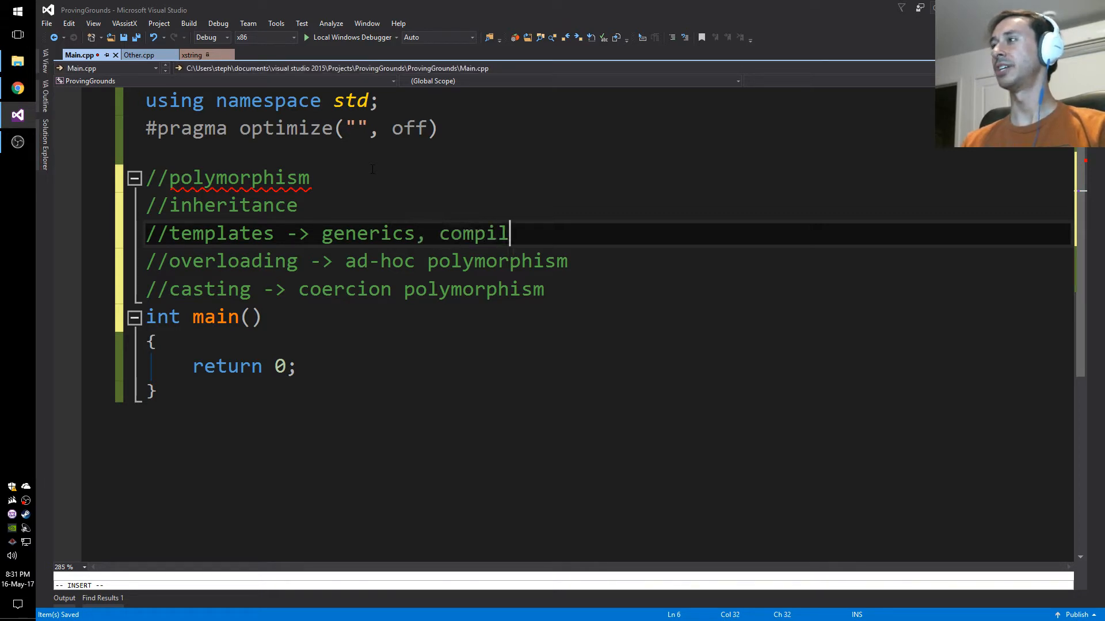
pyautogui.write('e-time poly')
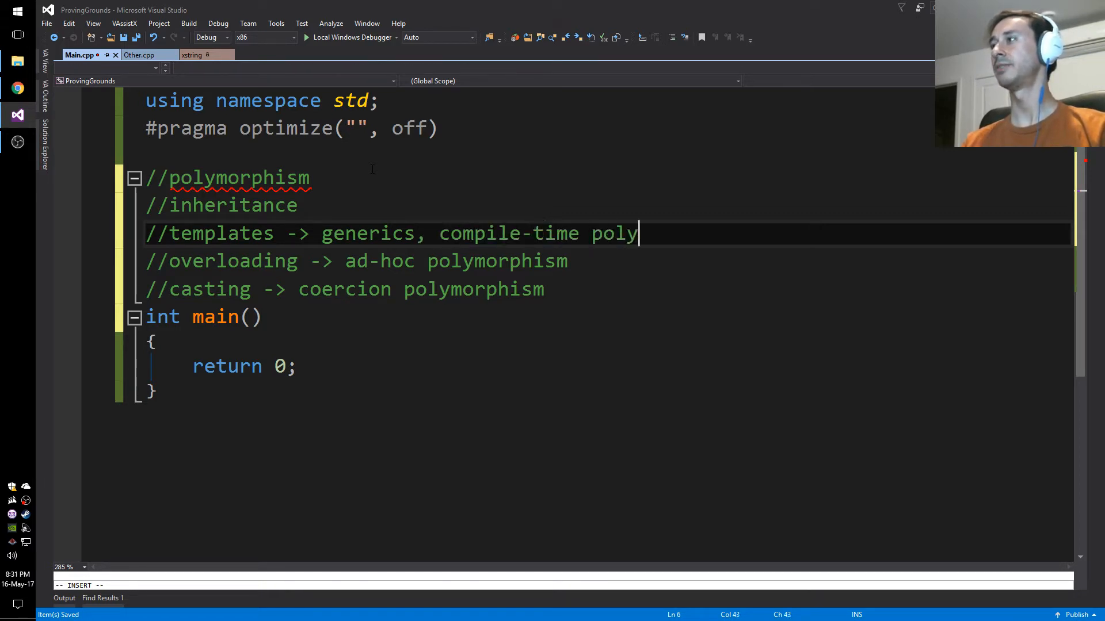
pyautogui.write('morphism')
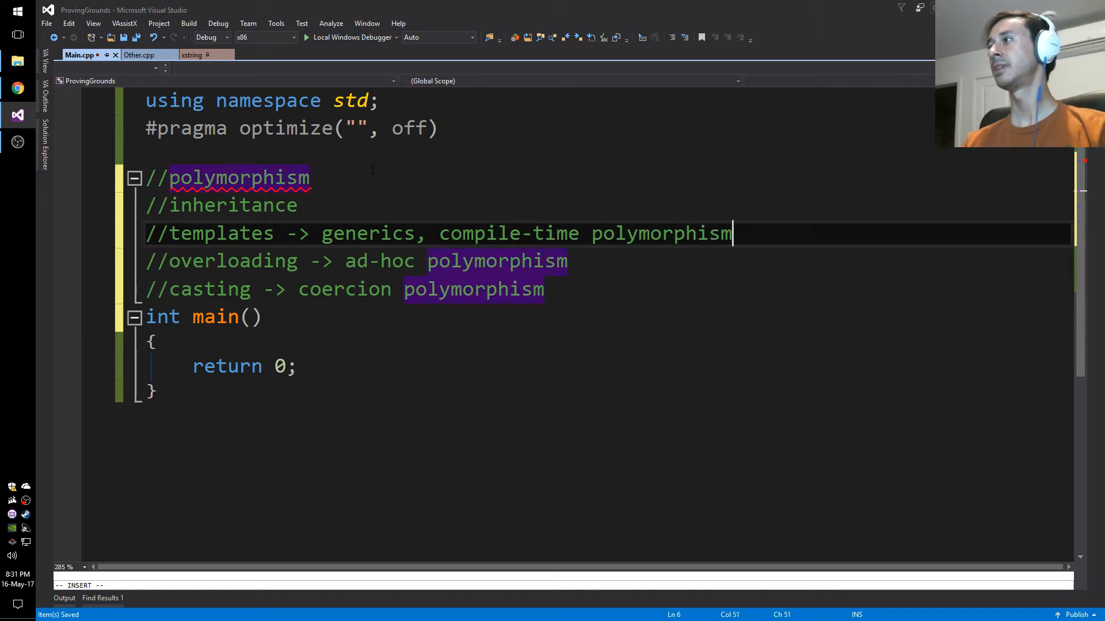
pyautogui.write(',')
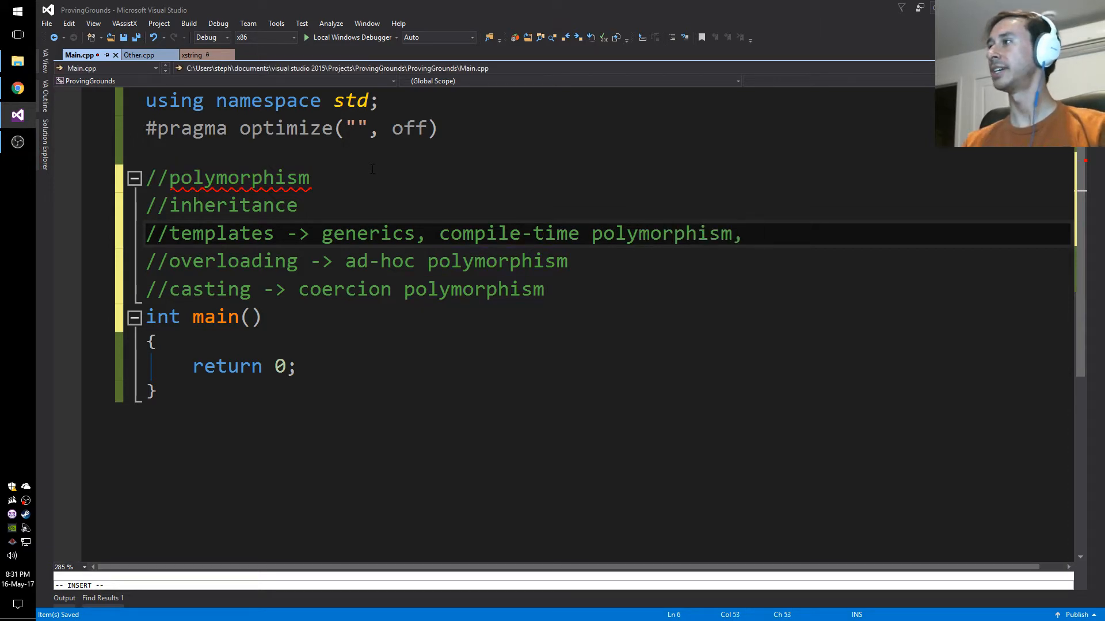
pyautogui.write('parametric')
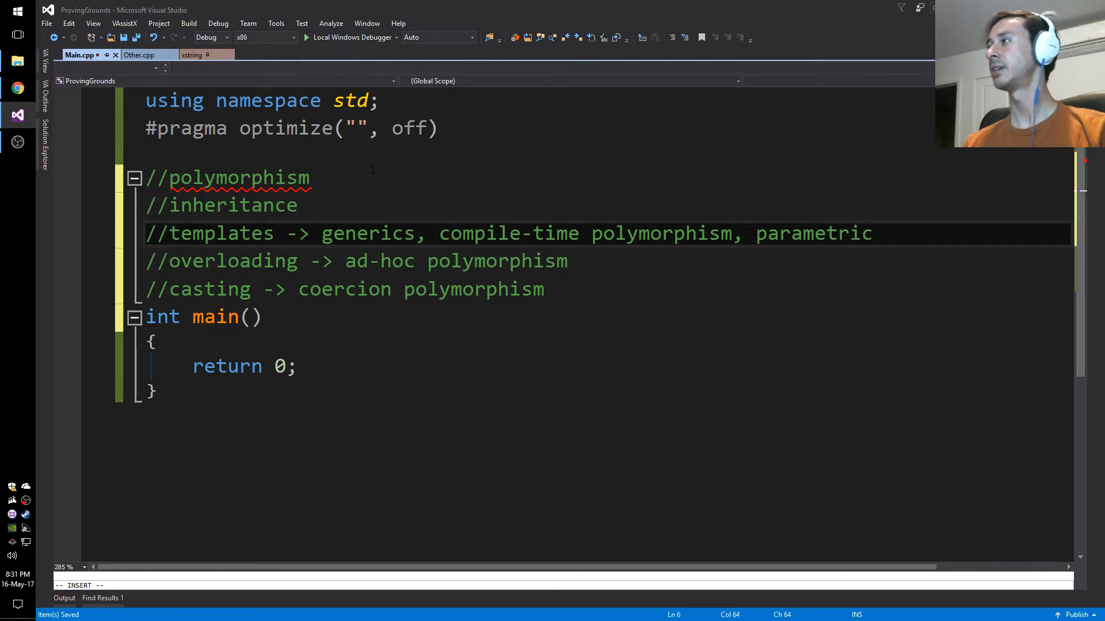
pyautogui.write('polymorphism')
pyautogui.click(608, 206)
pyautogui.write(' -')
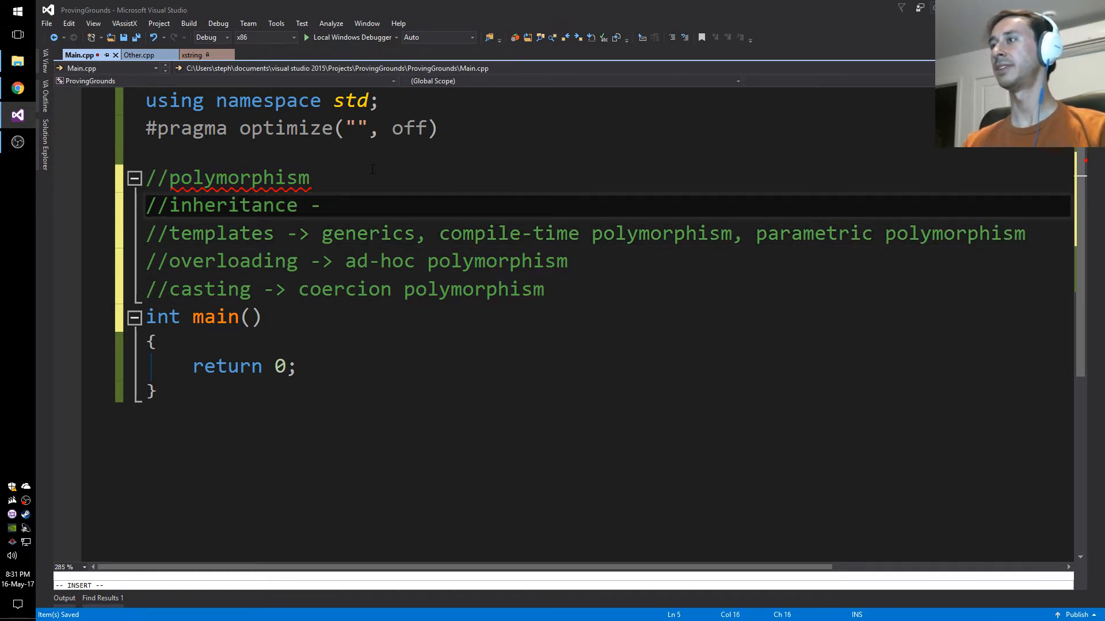
# Step: Label inheritance as subtype, run-time, dynamic polymorphism
pyautogui.write('subtype')
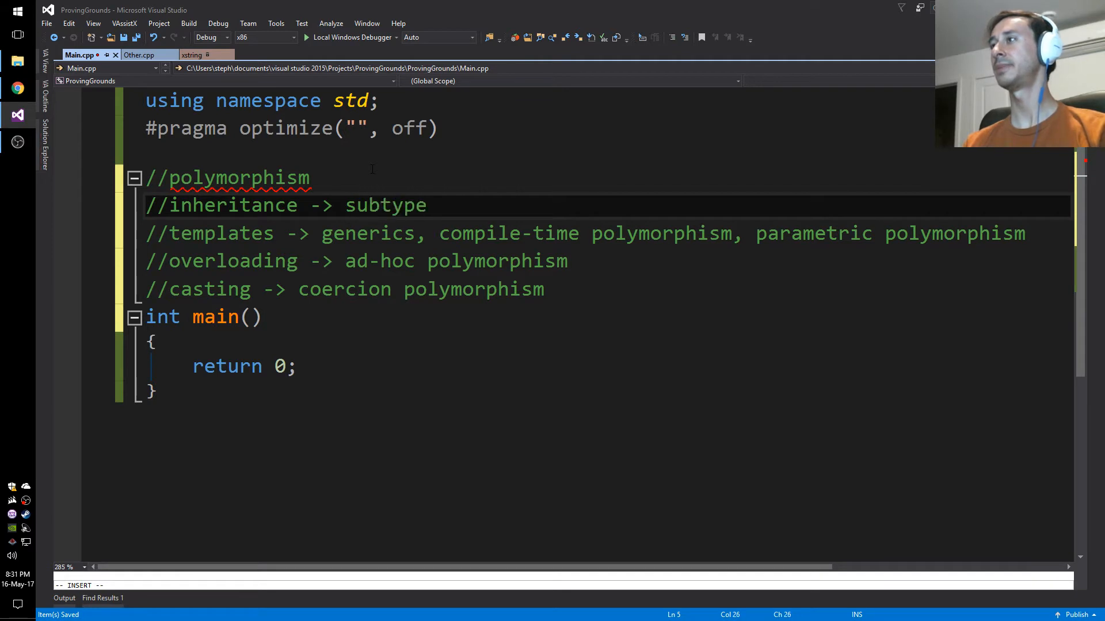
pyautogui.write(', run-t')
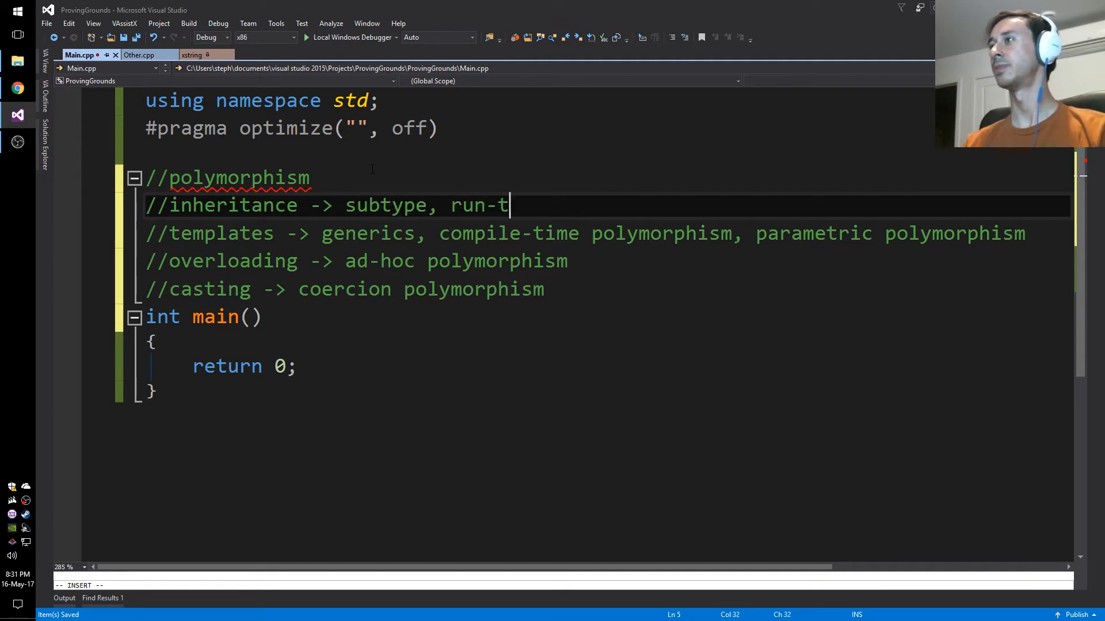
pyautogui.write('ime')
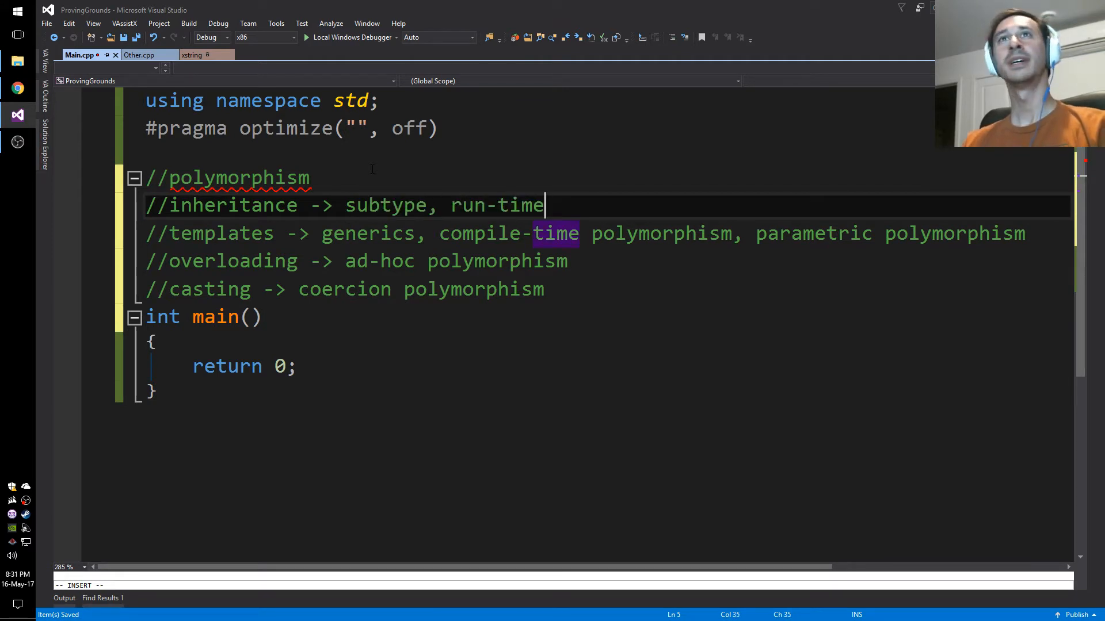
pyautogui.write(', dynam')
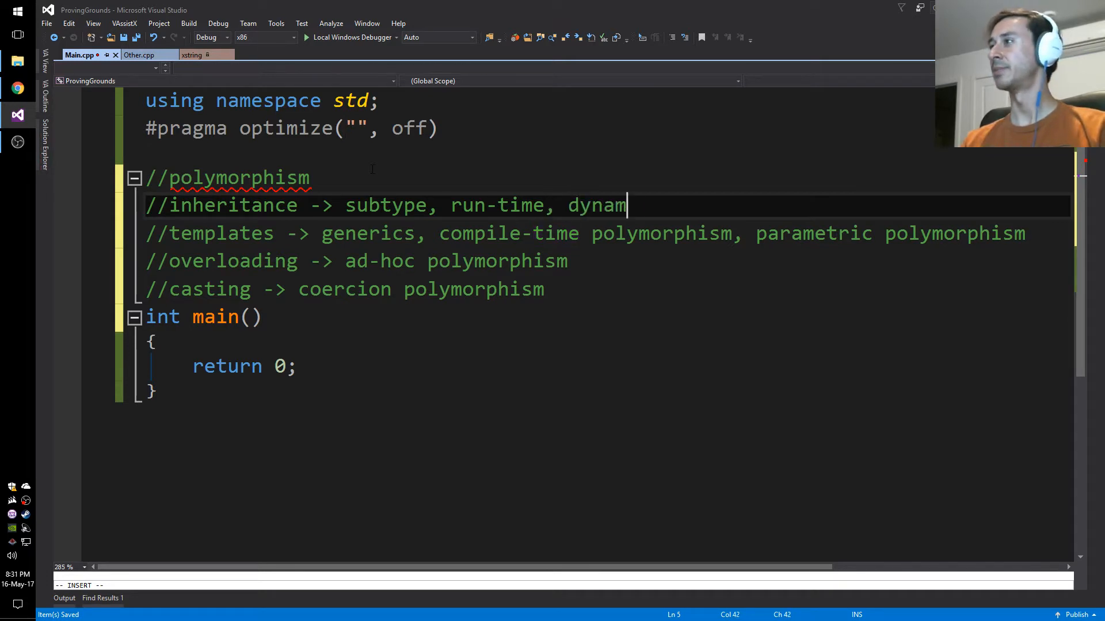
pyautogui.write('ic poly')
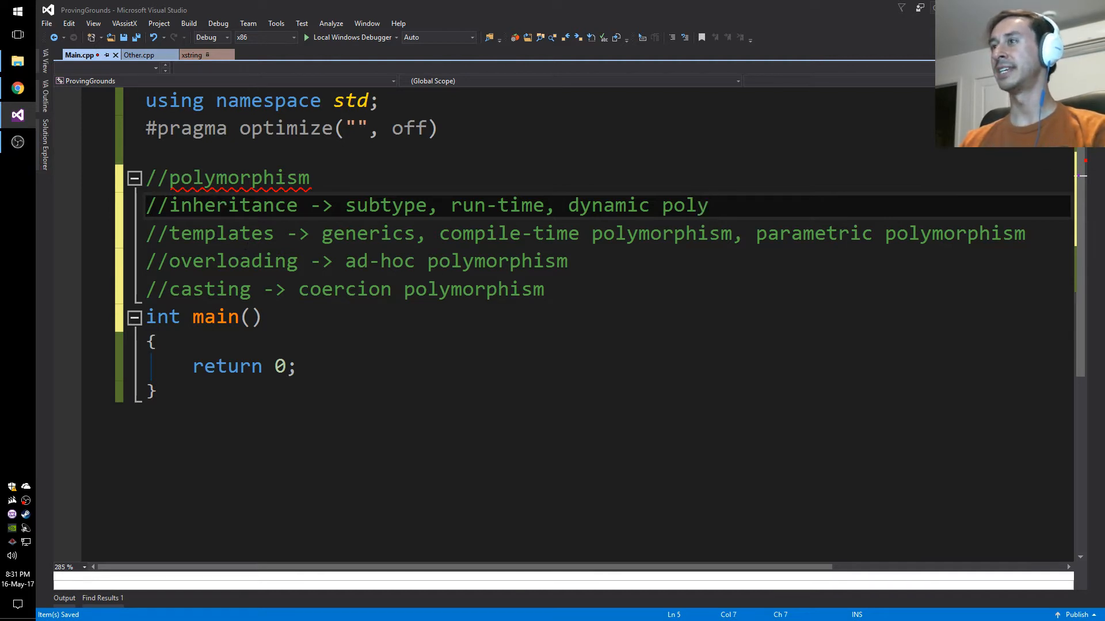
# Step: Place the cursor after 'ad-hoc polymorphism' on the overloading comment line
pyautogui.click(219, 261)
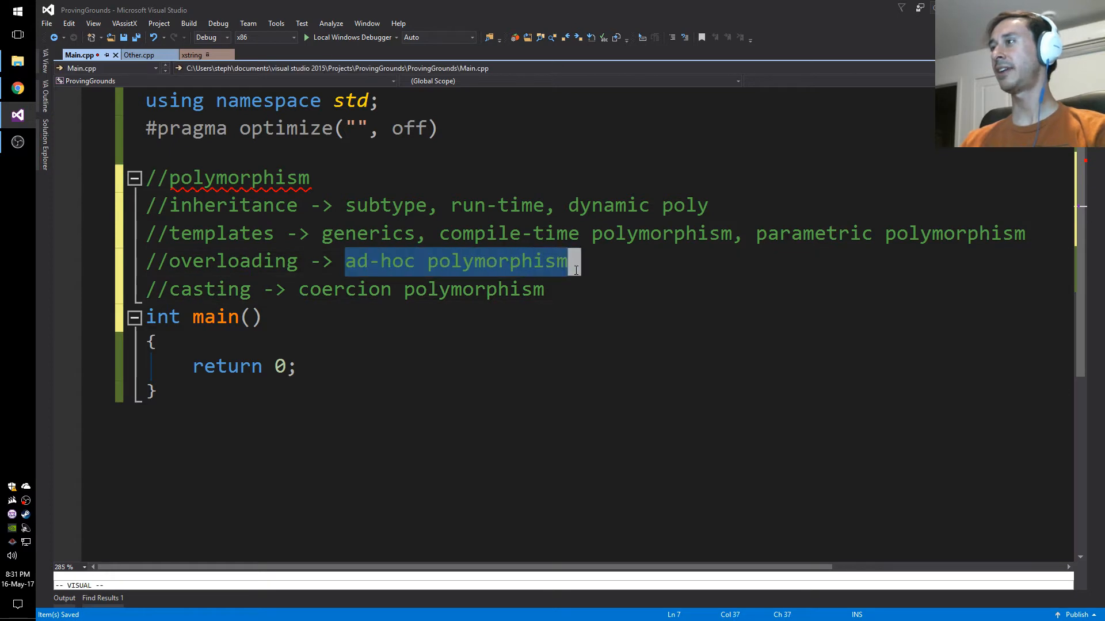
pyautogui.click(785, 233)
pyautogui.write(' (a')
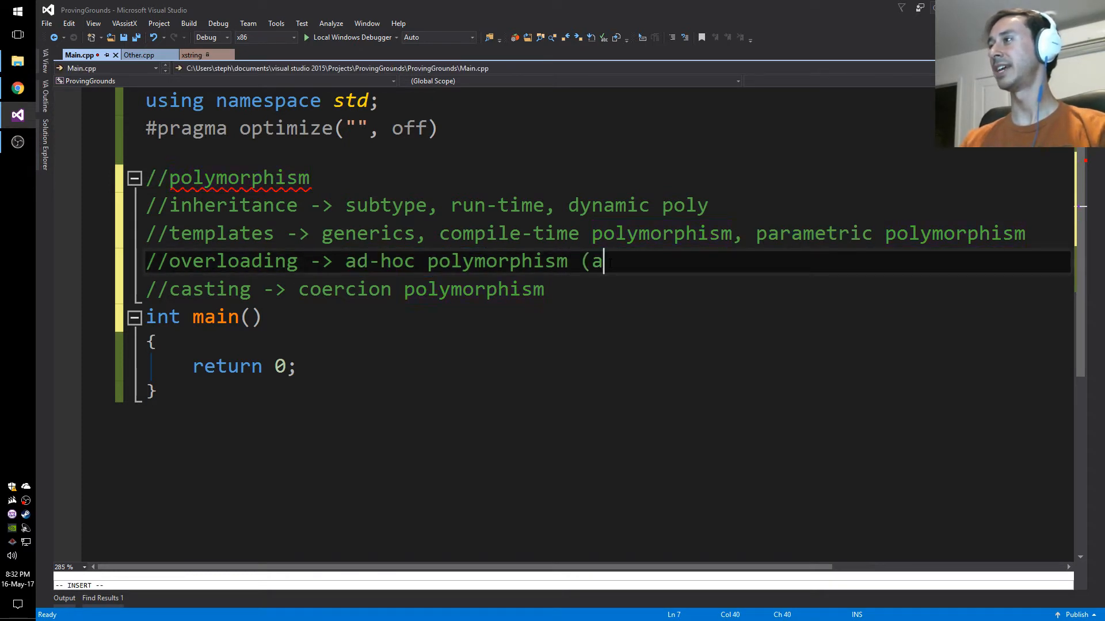
# Step: Finish the overloading note as (ad-hoc is Latin -> "for this")
pyautogui.write('d-hoc is Lat')
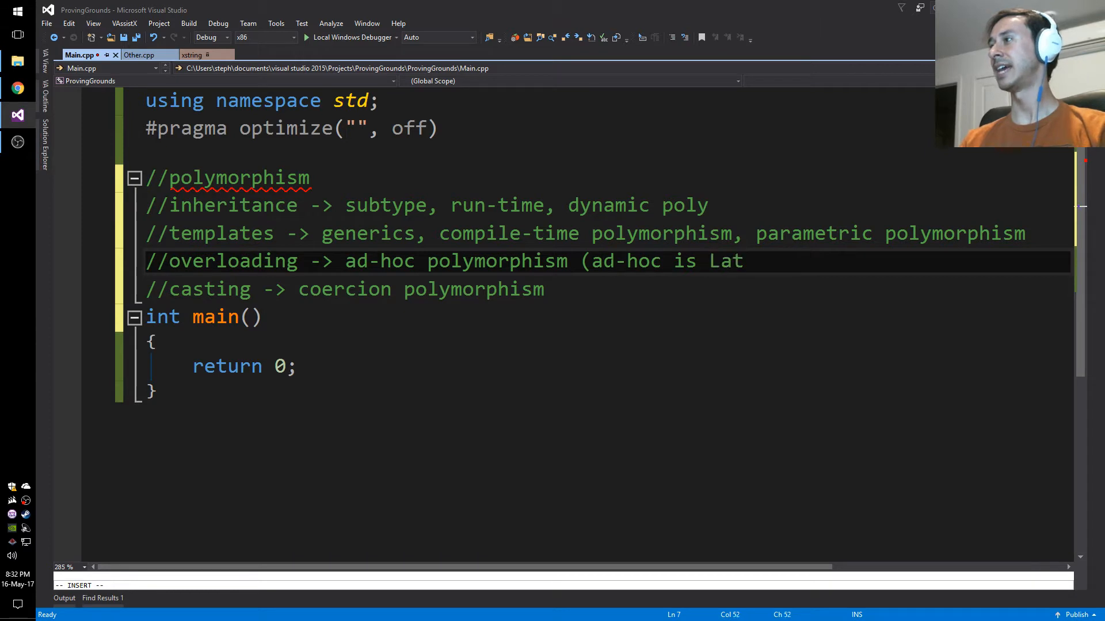
pyautogui.write('in')
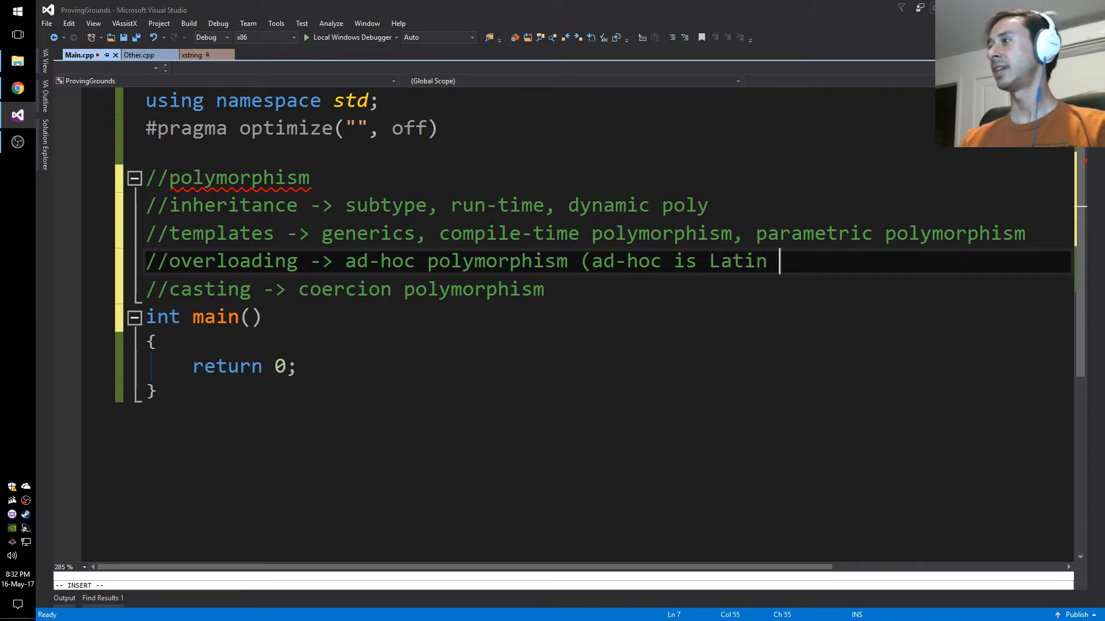
pyautogui.write('-> "for this"')
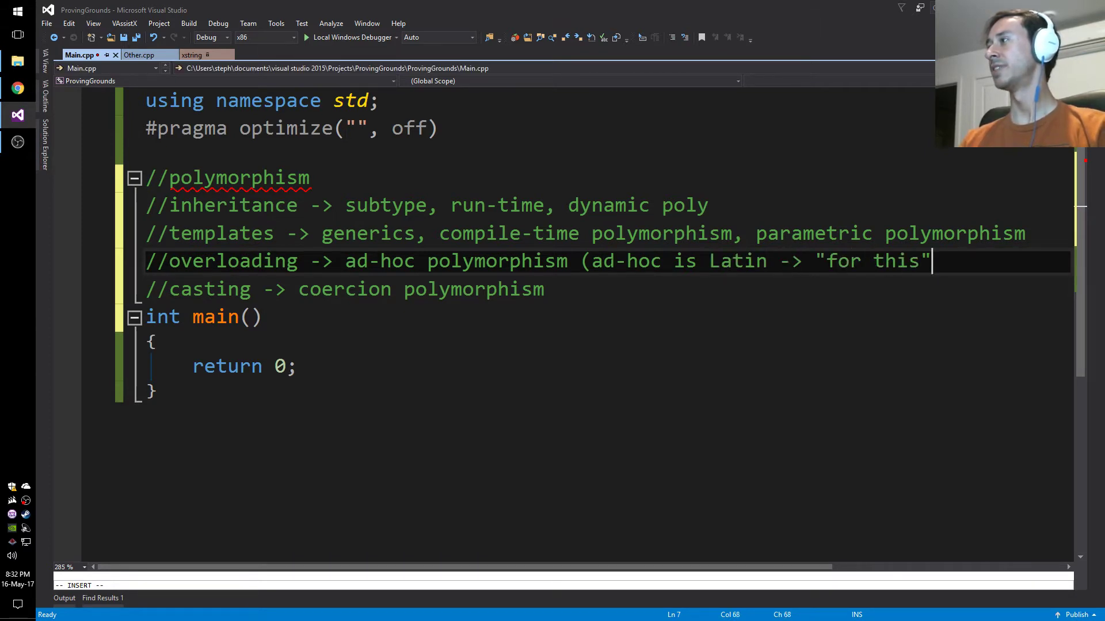
pyautogui.write(')')
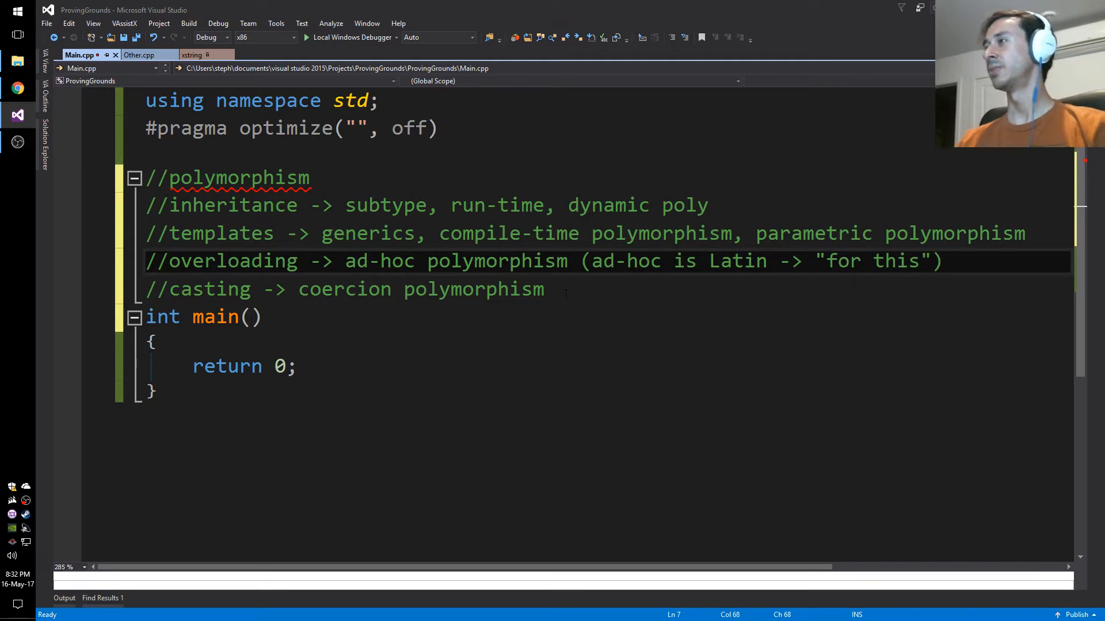
pyautogui.doubleClick(232, 261)
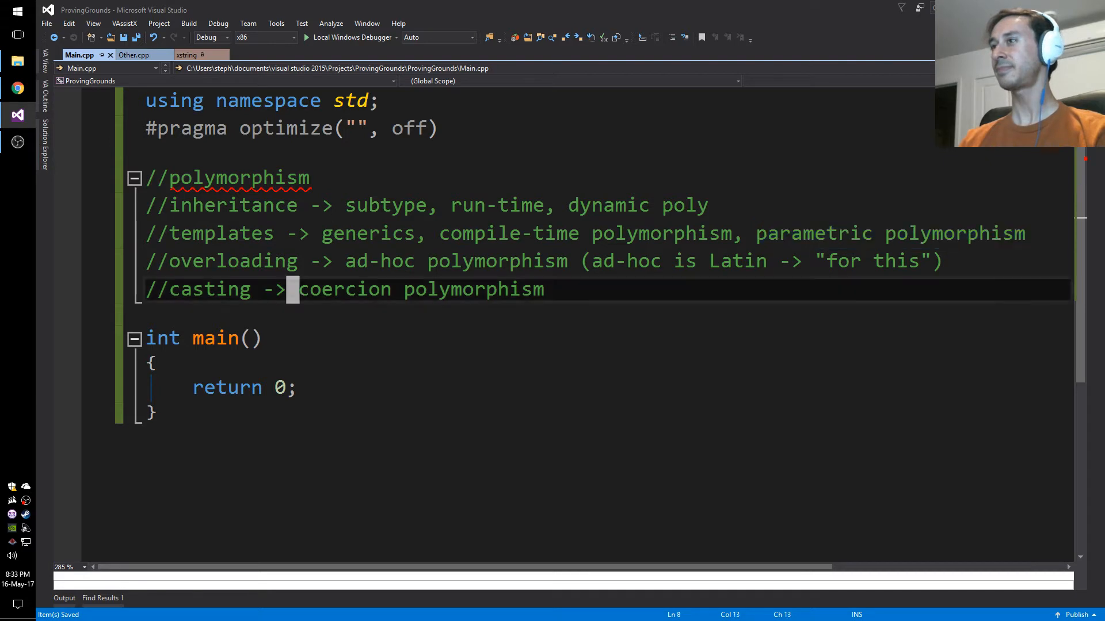
# Step: Add comments listing vector<int>, vector<double>, vector<Foo> and a //sort note
pyautogui.press('Enter')
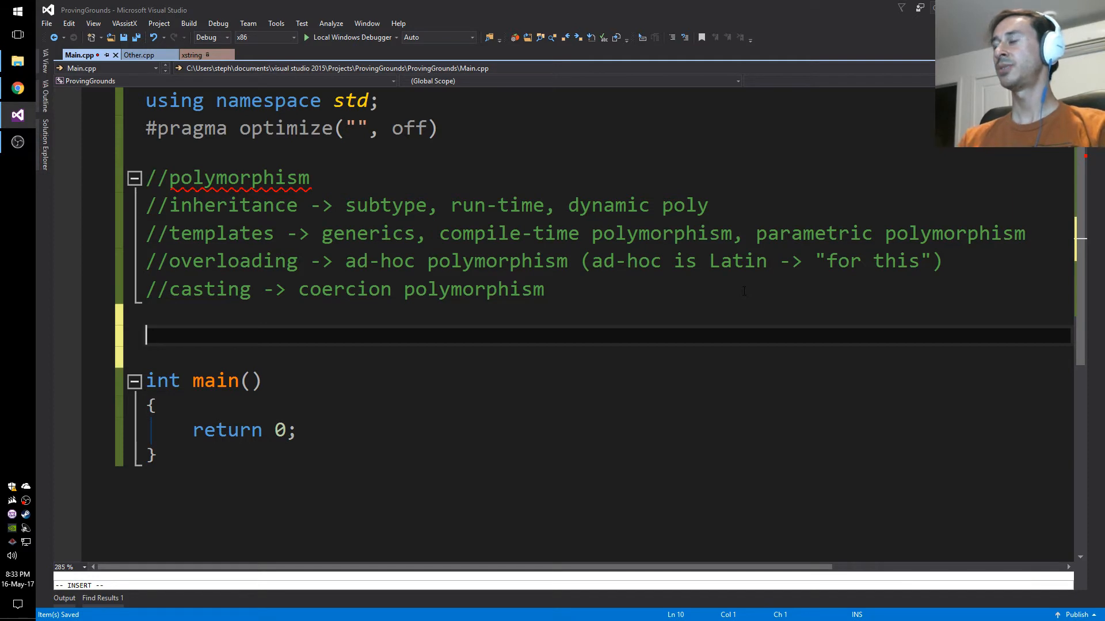
pyautogui.write('/')
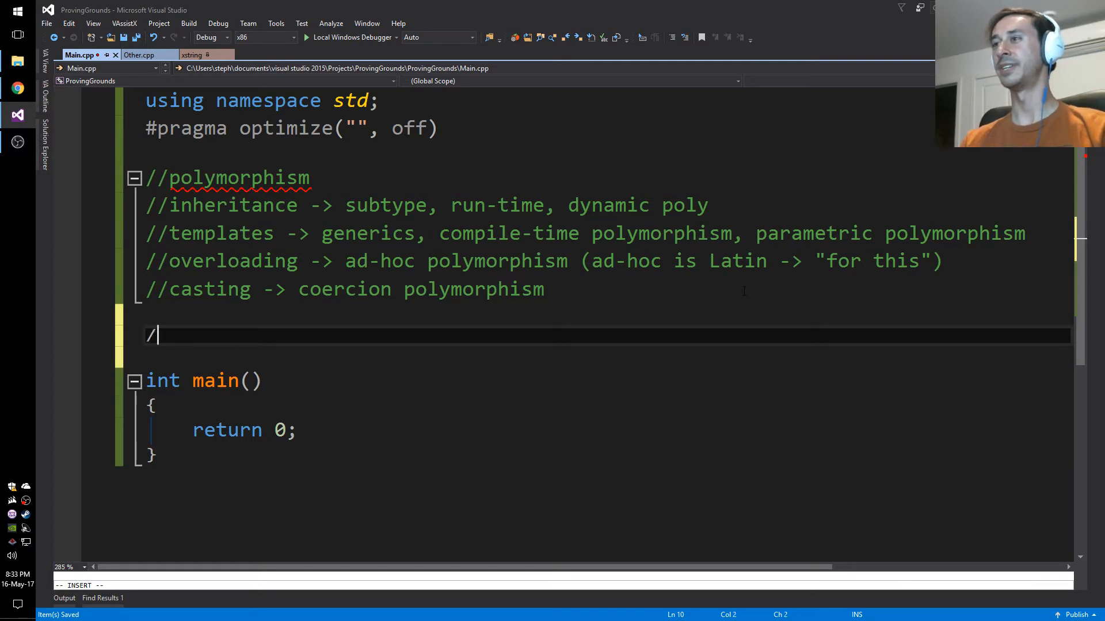
pyautogui.write('/vector')
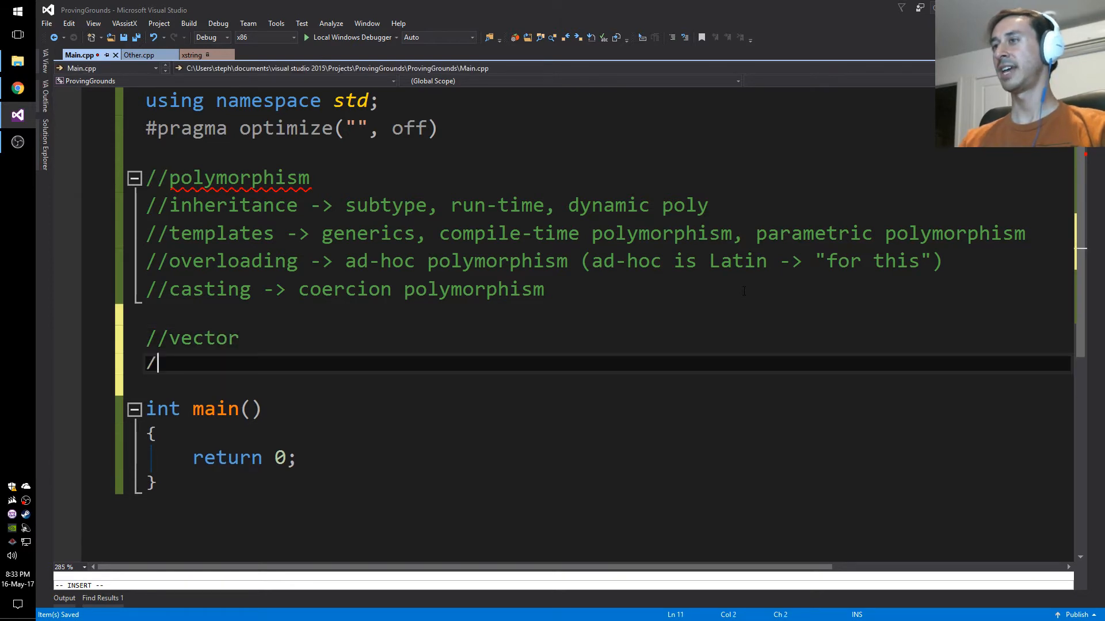
pyautogui.write('/sort')
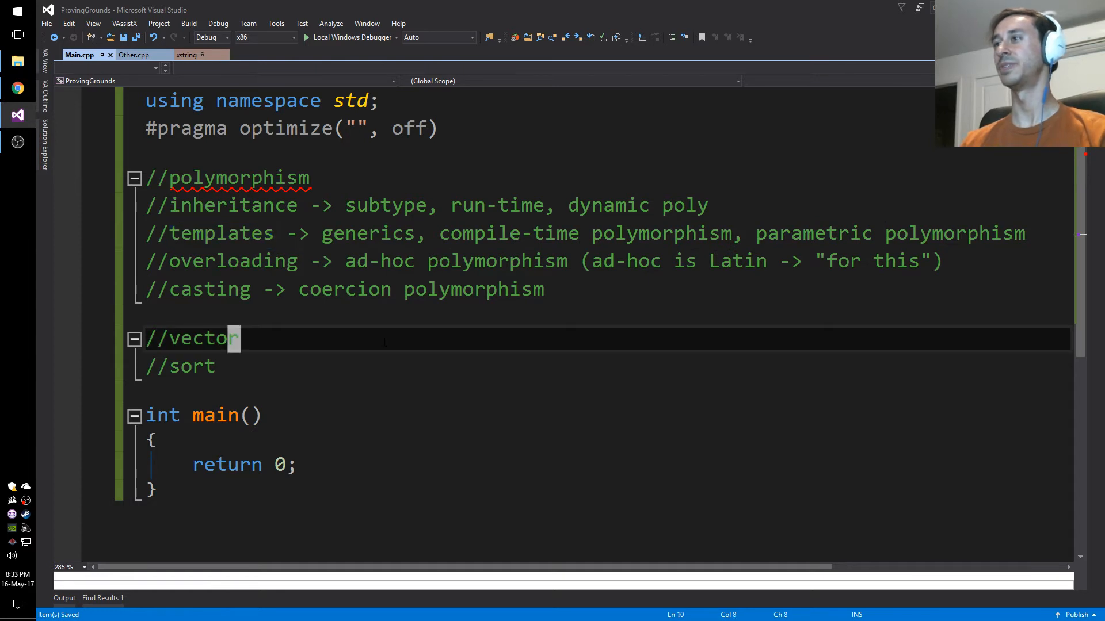
pyautogui.moveTo(407, 346)
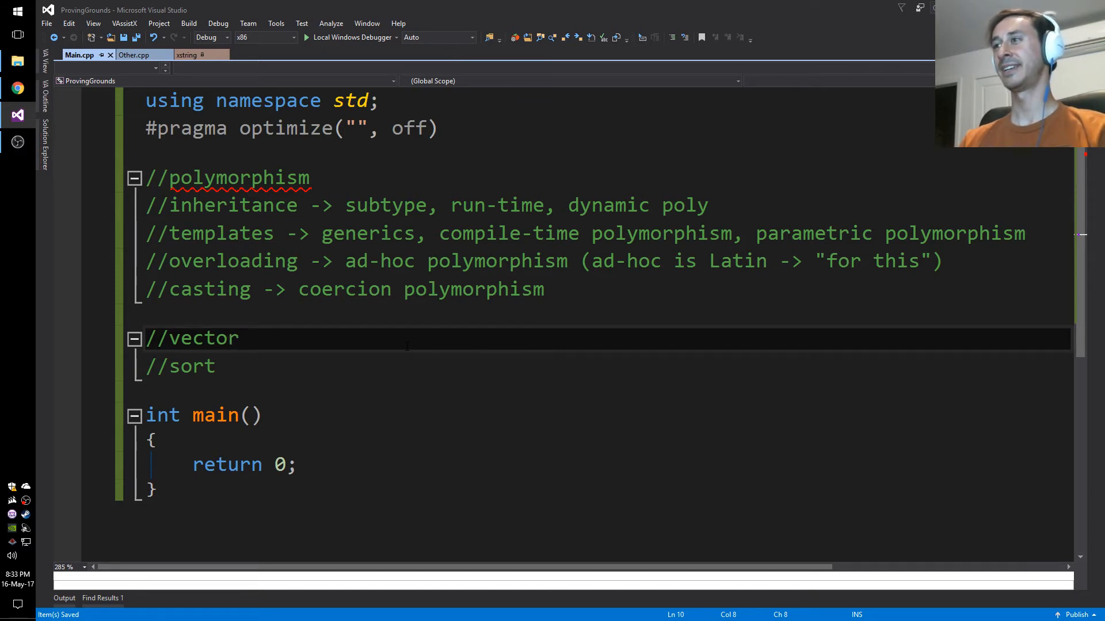
pyautogui.write('<int')
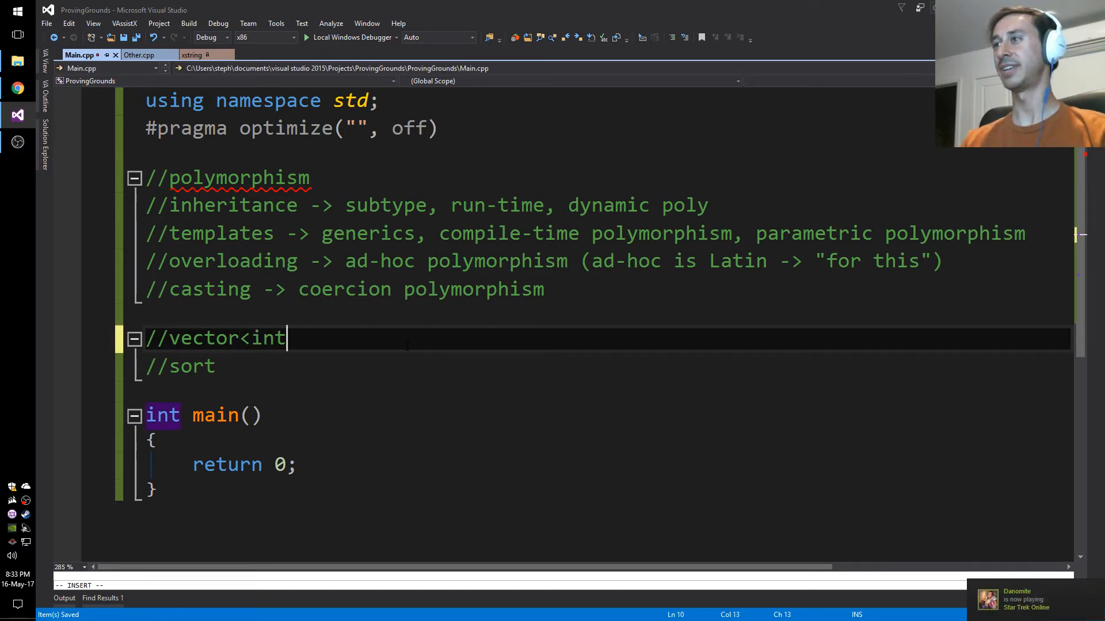
pyautogui.write('>,')
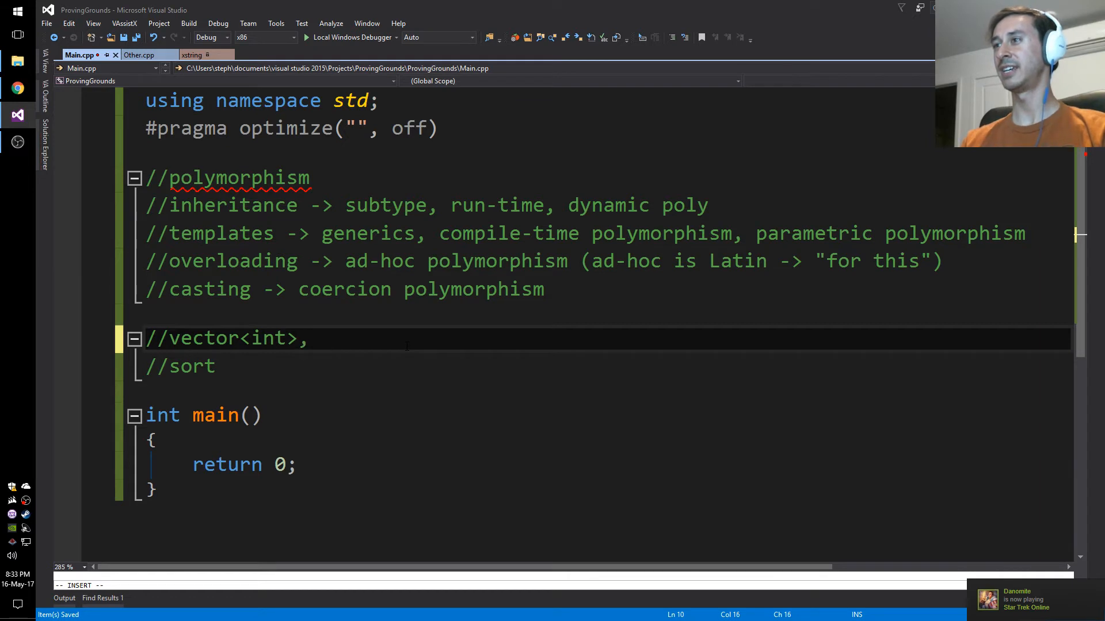
pyautogui.write('vector<double>')
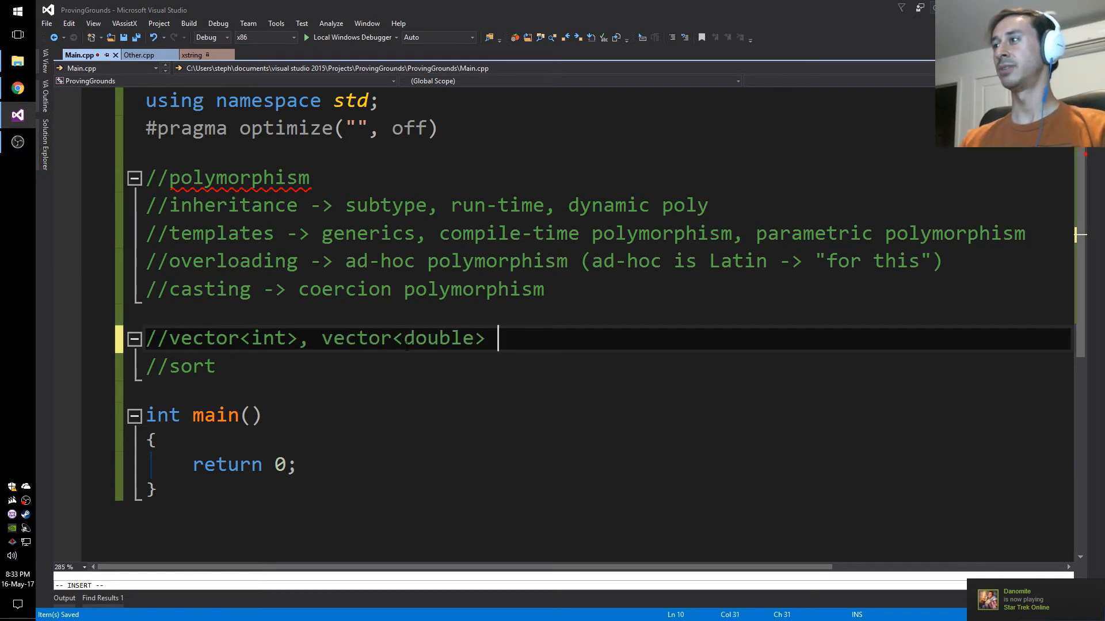
pyautogui.write(',')
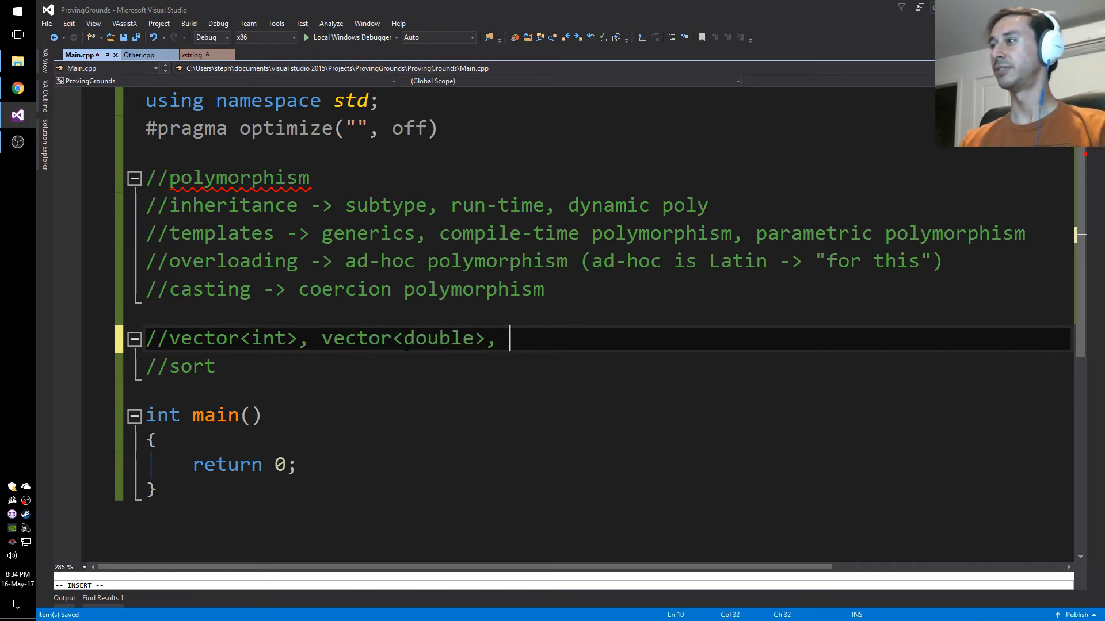
pyautogui.write('vector<Foo>')
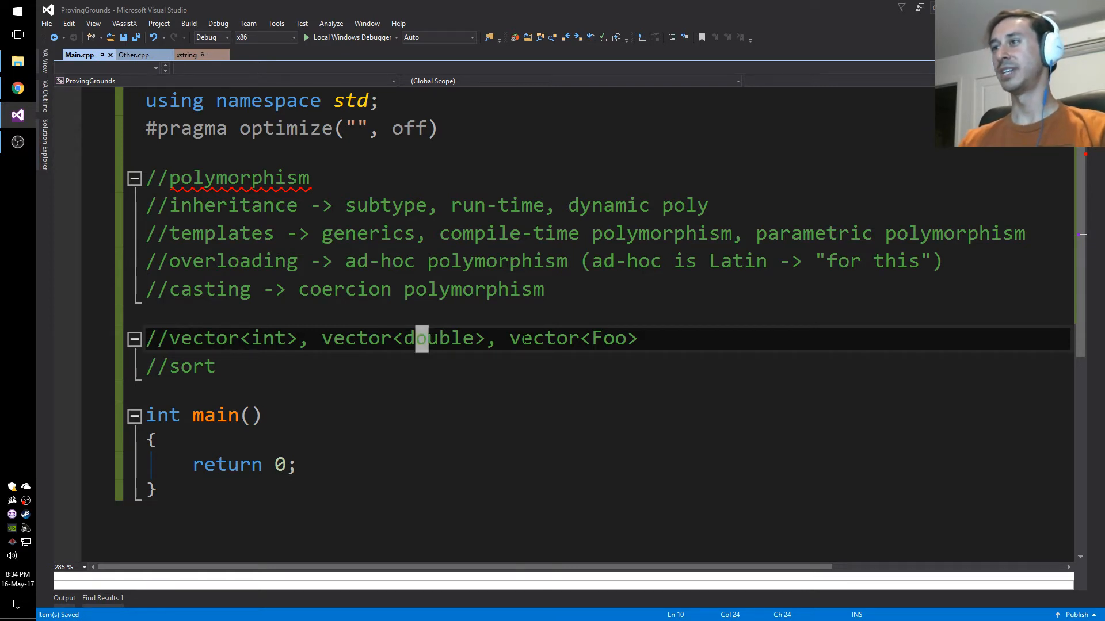
# Step: Add the indented //VectorInt, vectorDouble : vector comment line
pyautogui.write('//VectorInt')
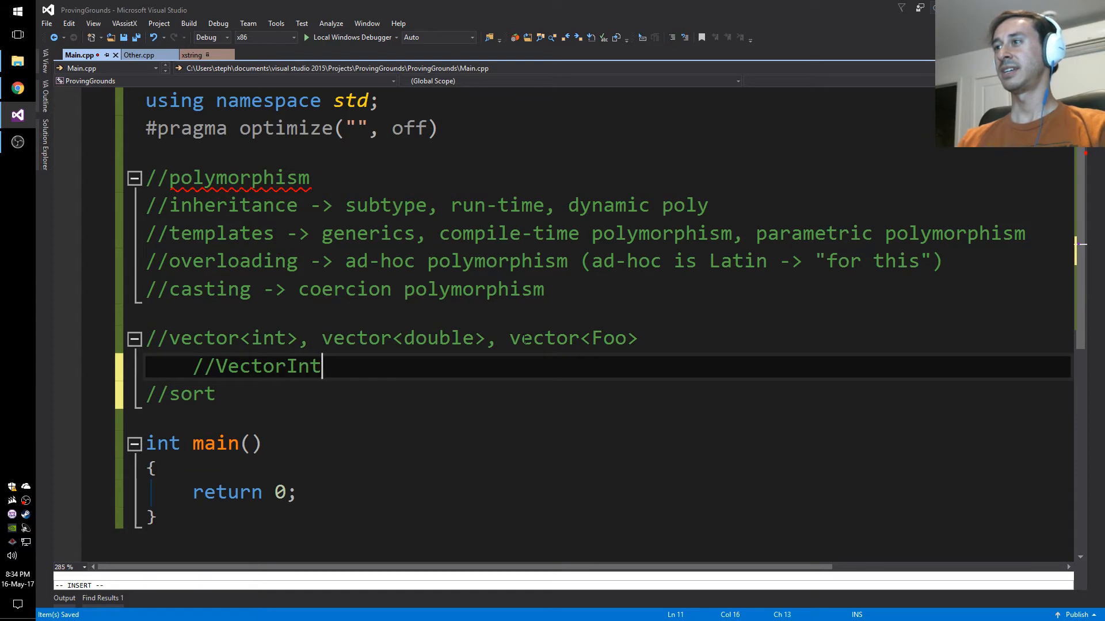
pyautogui.write(', v')
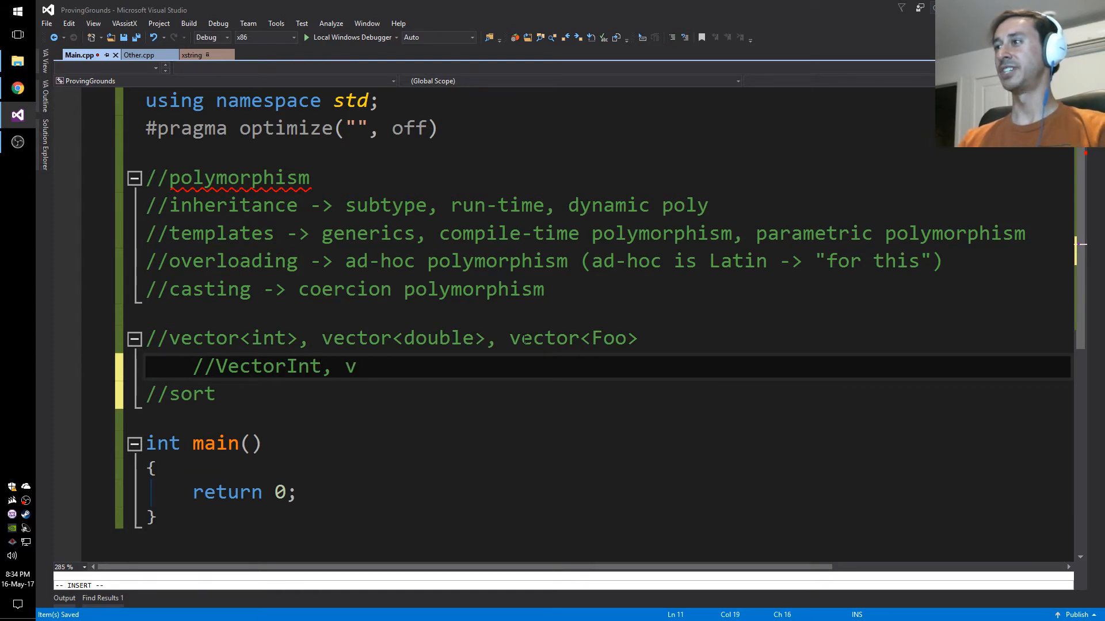
pyautogui.write('ect')
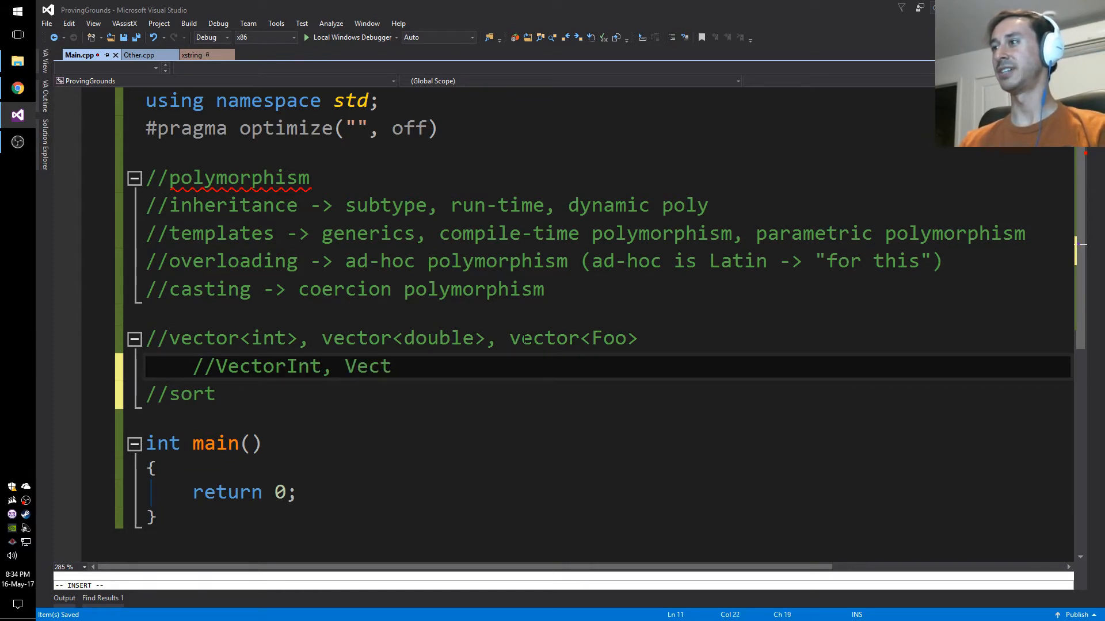
pyautogui.write('orDouble')
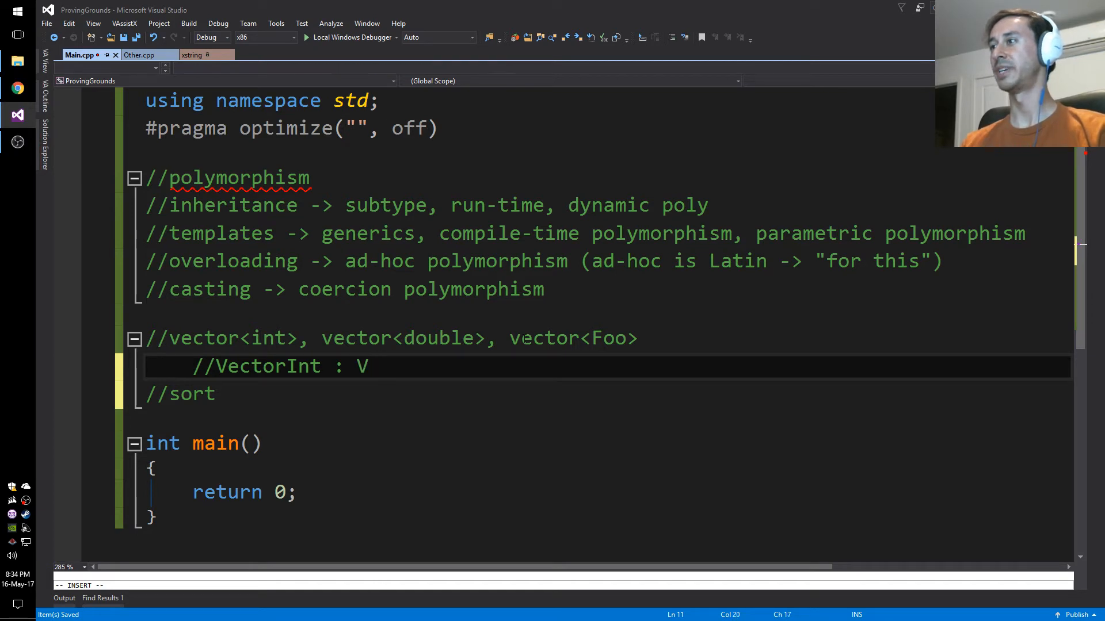
pyautogui.press('BackSpace')
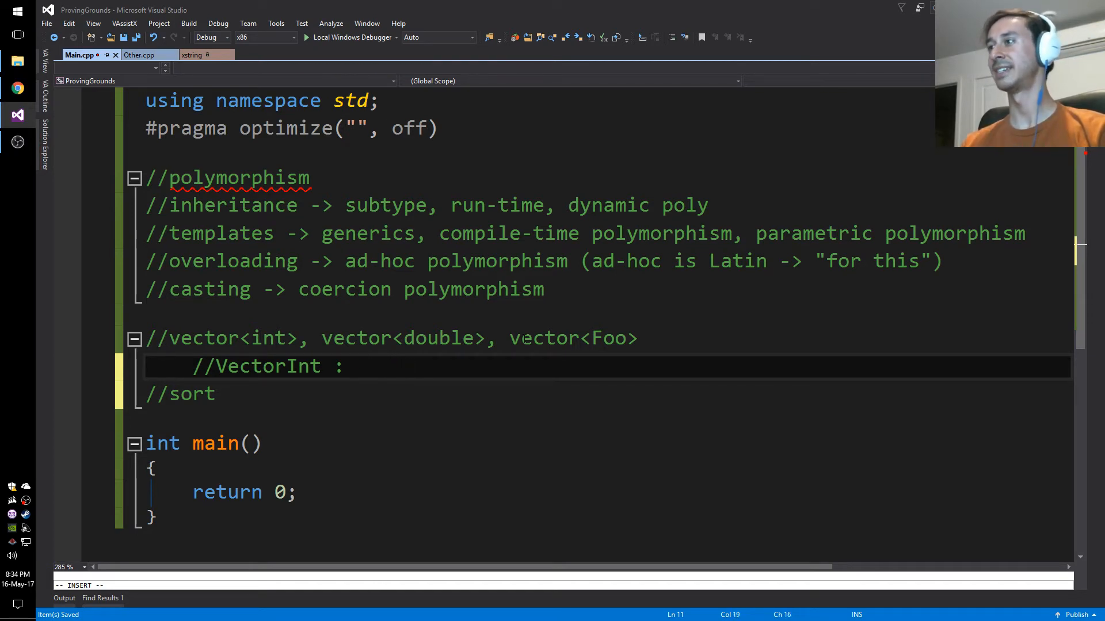
pyautogui.write('vector')
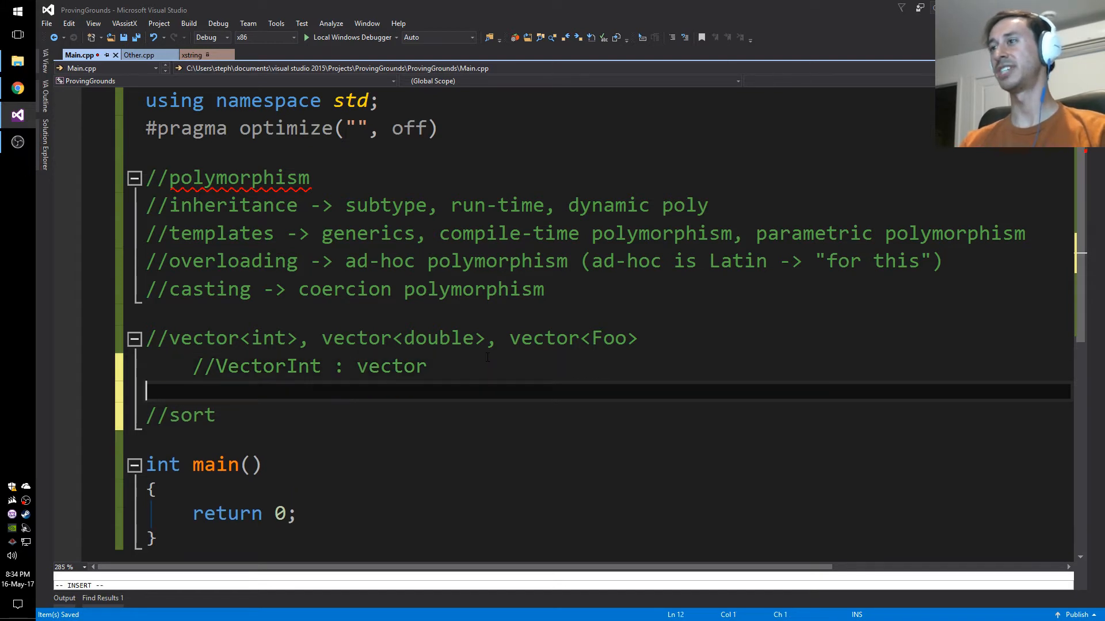
# Step: Add a //vector -> void* note under the VectorInt line and select void*
pyautogui.write('//vector -> void*')
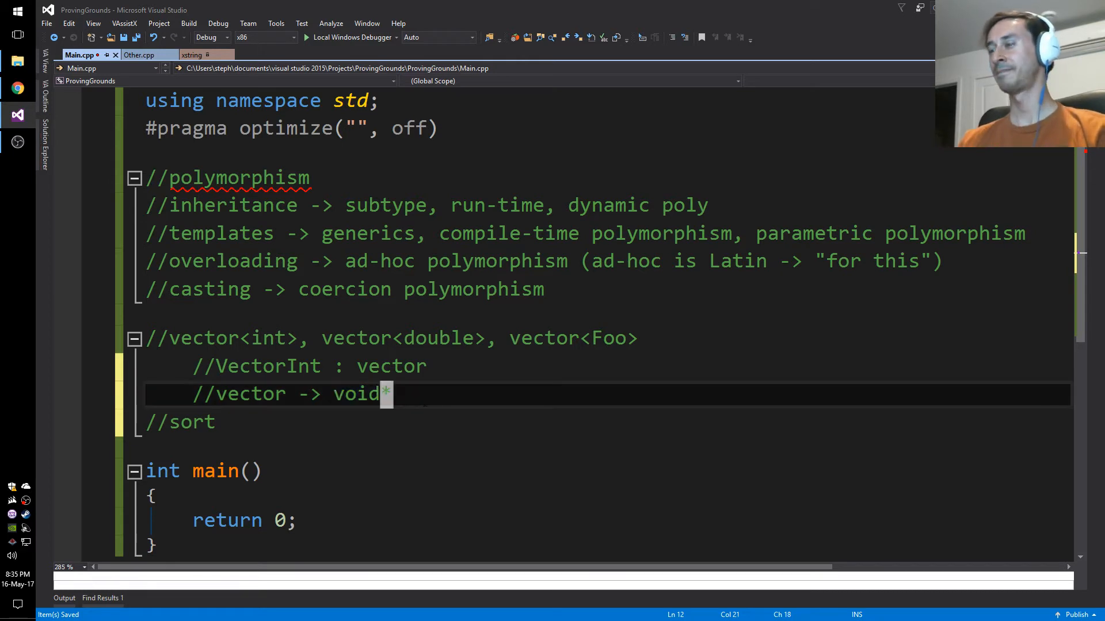
pyautogui.moveTo(333, 394); pyautogui.dragTo(391, 394)
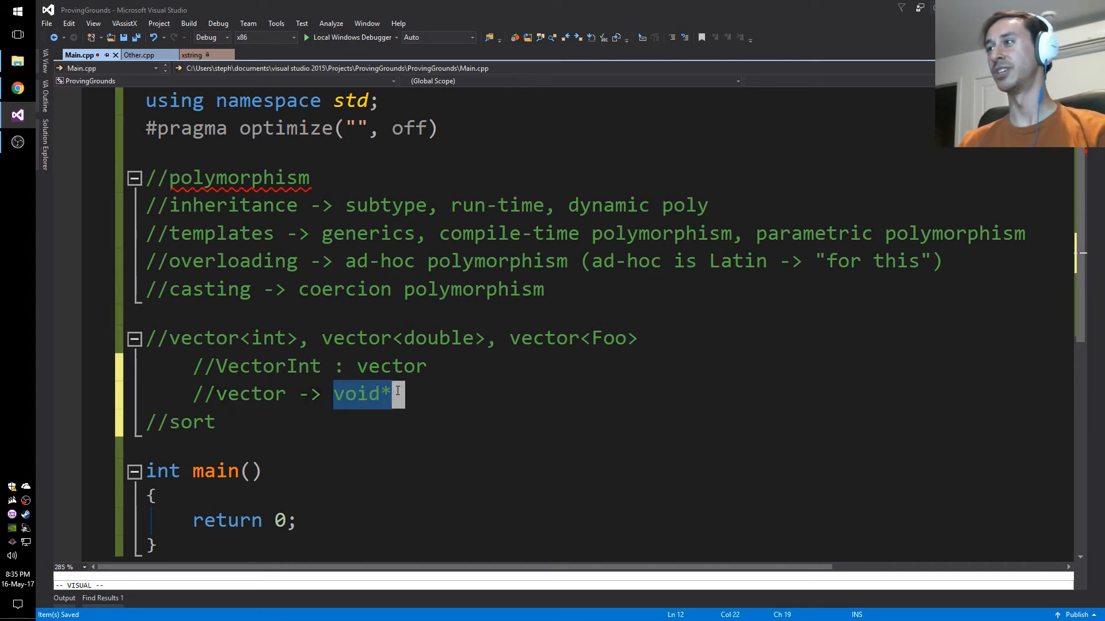
pyautogui.press('Escape')
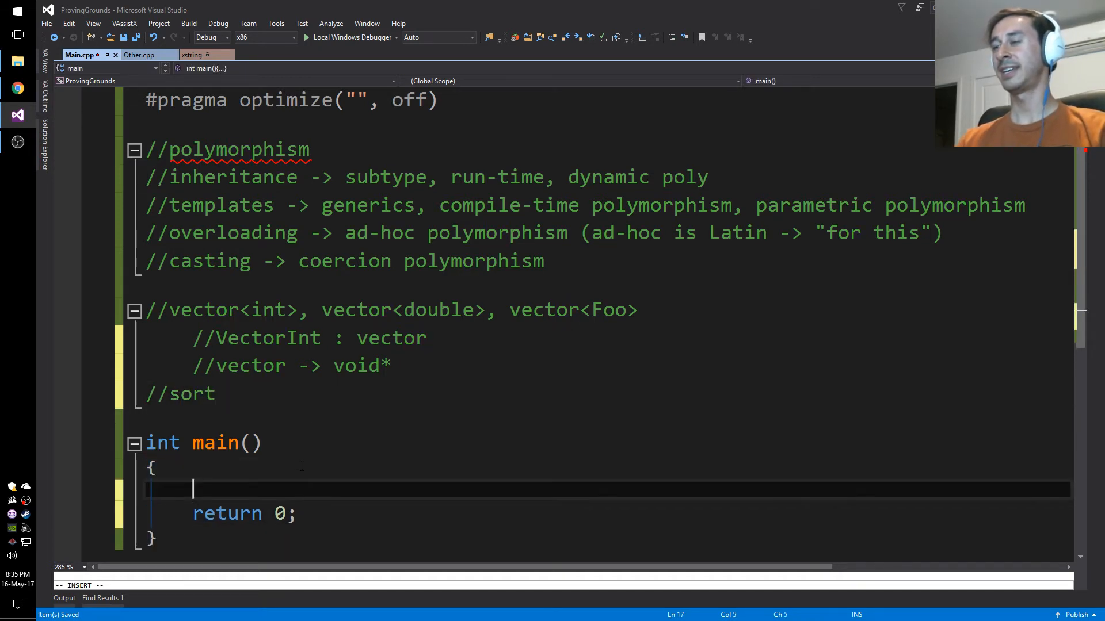
# Step: Type and remove a sort call in main, and add #include <cstdlib> at the top
pyautogui.write('sort();')
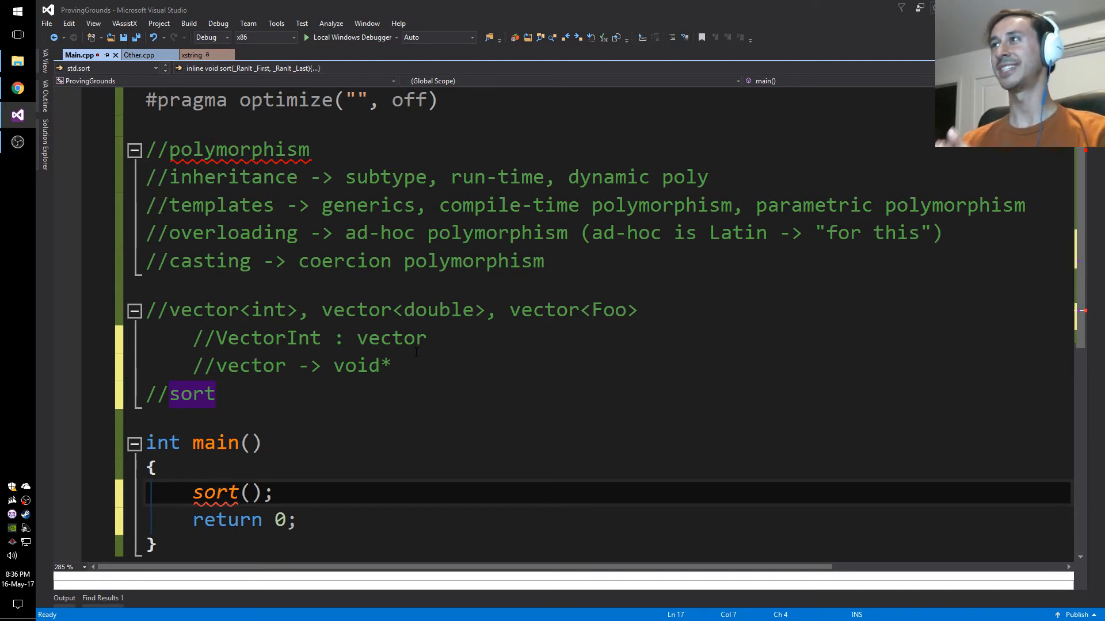
pyautogui.scroll(-3)
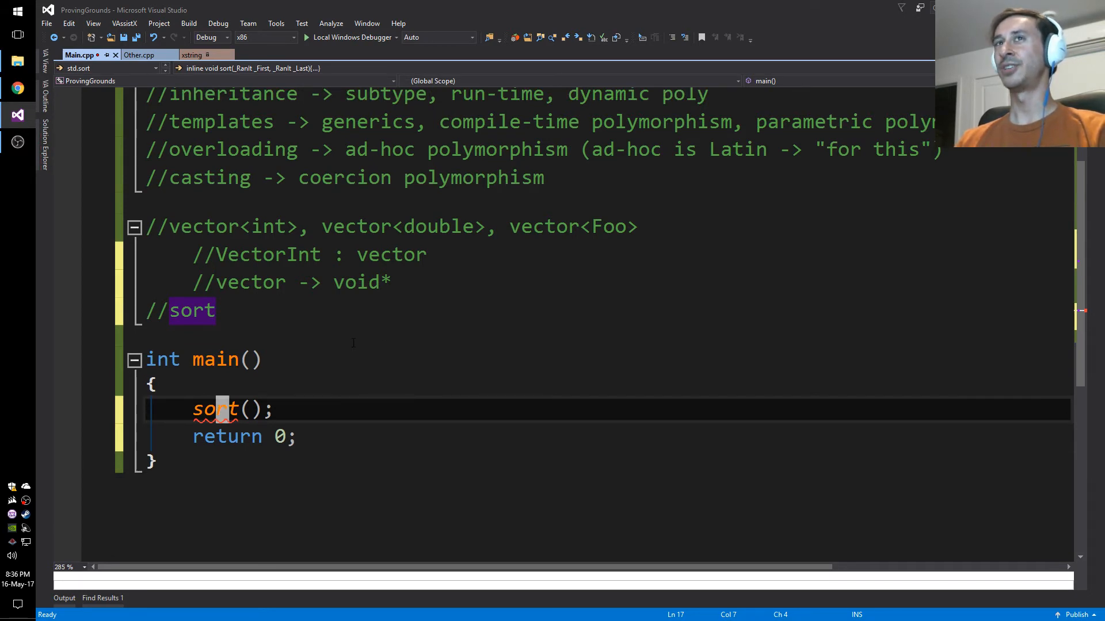
pyautogui.press('Delete')
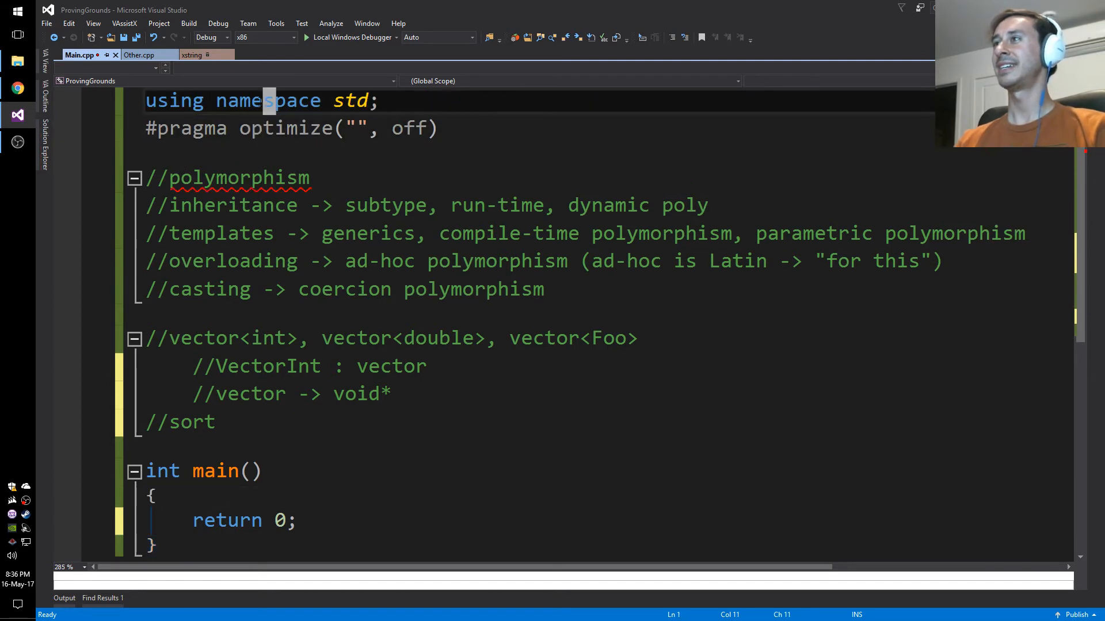
pyautogui.write('#include <>')
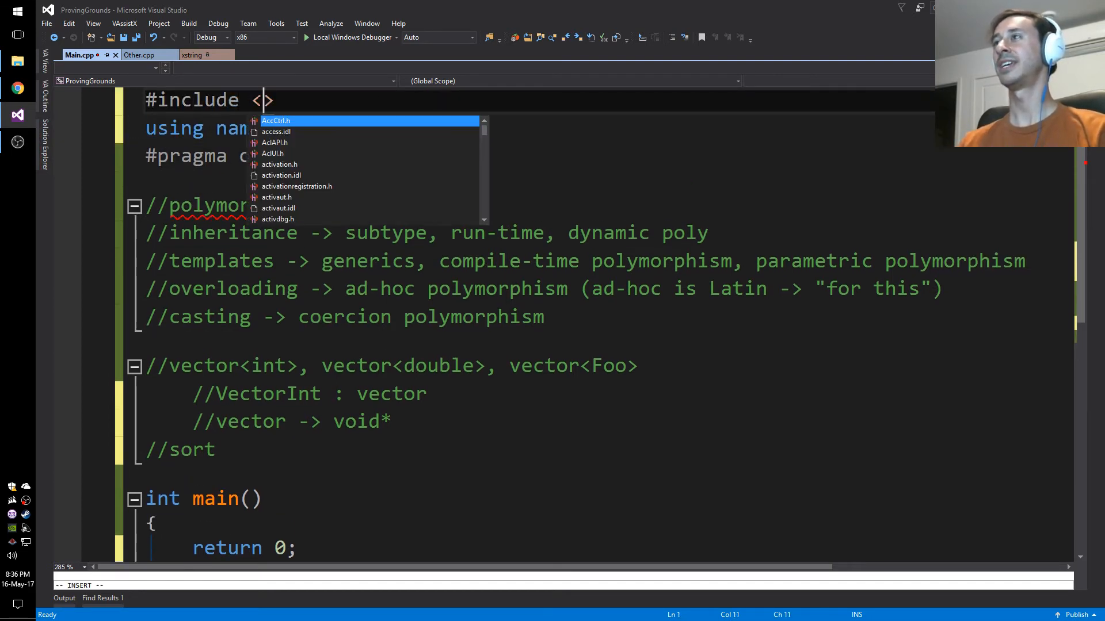
pyautogui.write('cstd')
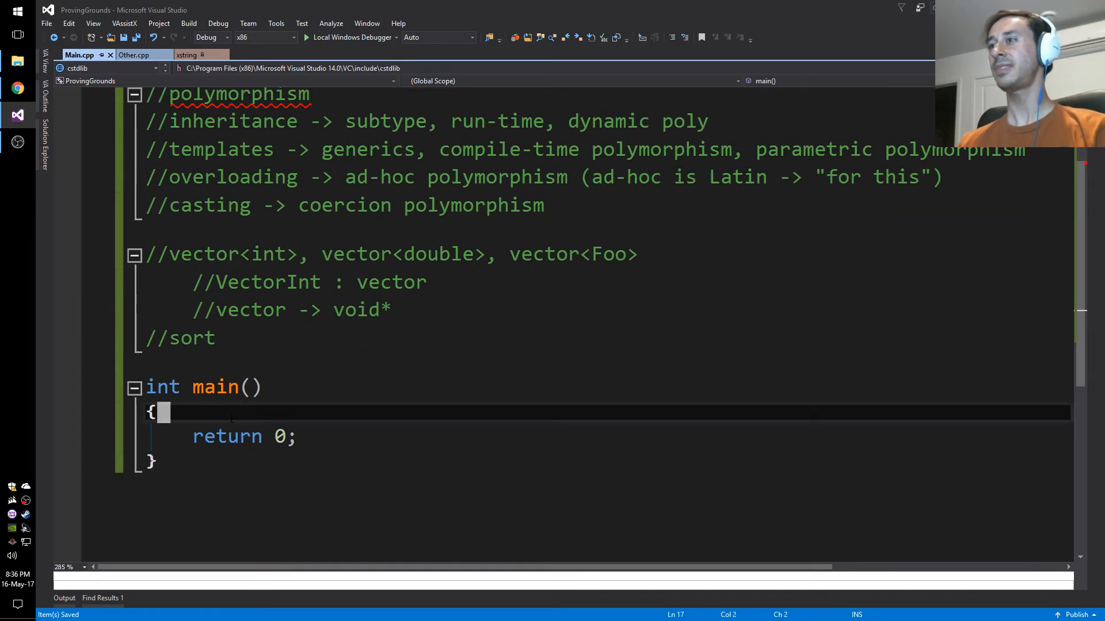
# Step: Open qsort's declaration and highlight its _PtFuncCompare comparator parameter
pyautogui.write('qsort')
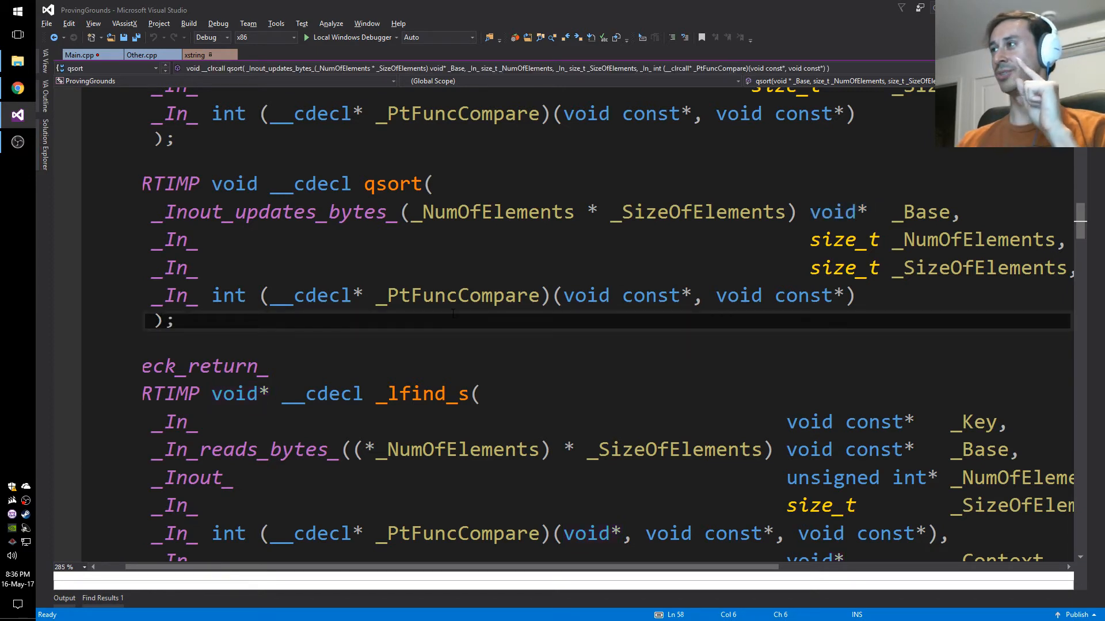
pyautogui.moveTo(452, 295)
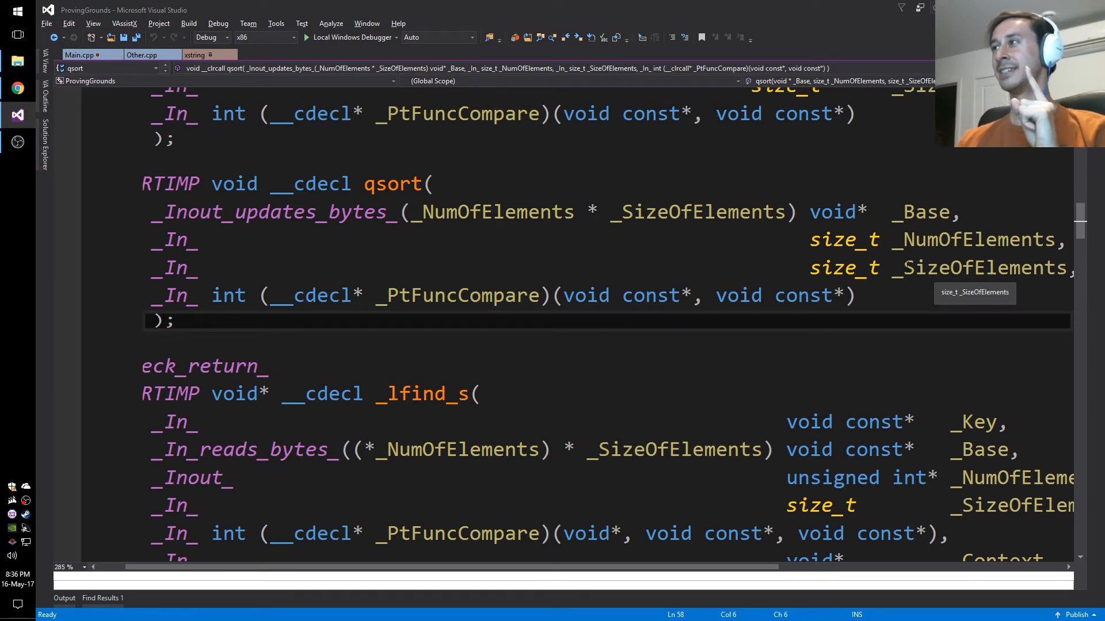
pyautogui.doubleClick(972, 241)
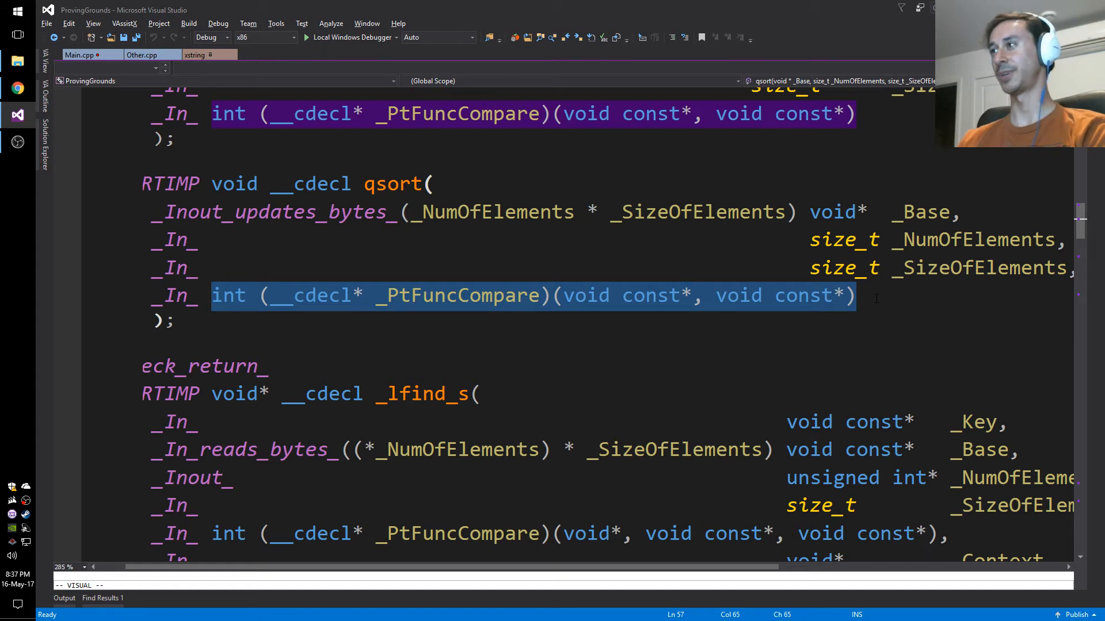
# Step: Return to Main.cpp with a blank line between the //sort comment and main
pyautogui.doubleClick(456, 295)
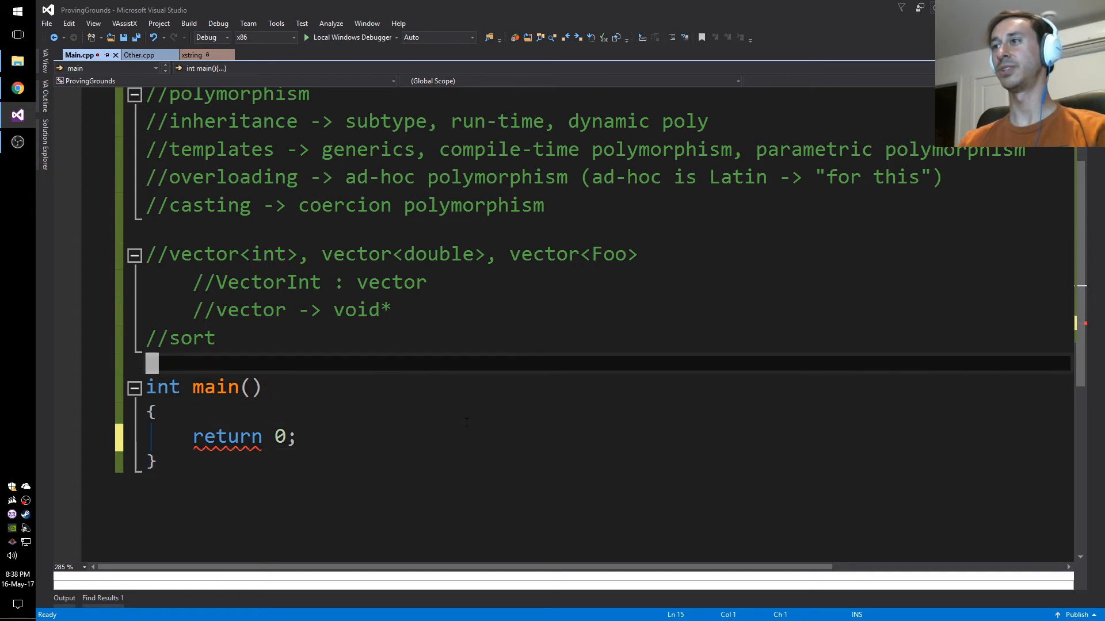
# Step: Declare struct Sortable {}; and void Sort(Sortable* base, int count); above main, then save
pyautogui.write('struct Sortable')
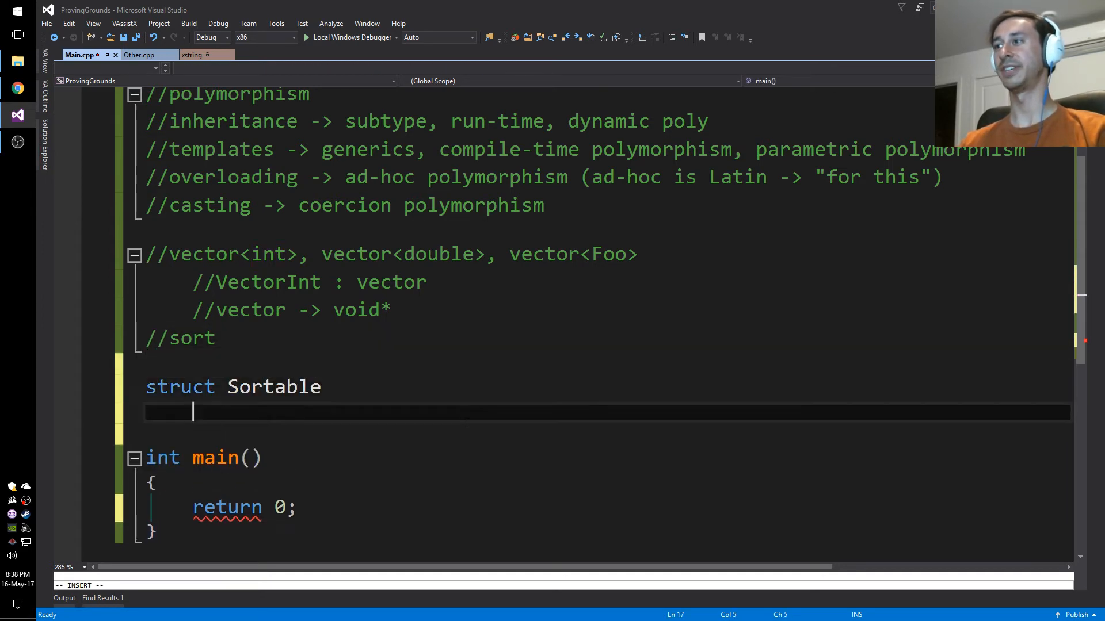
pyautogui.write('{};')
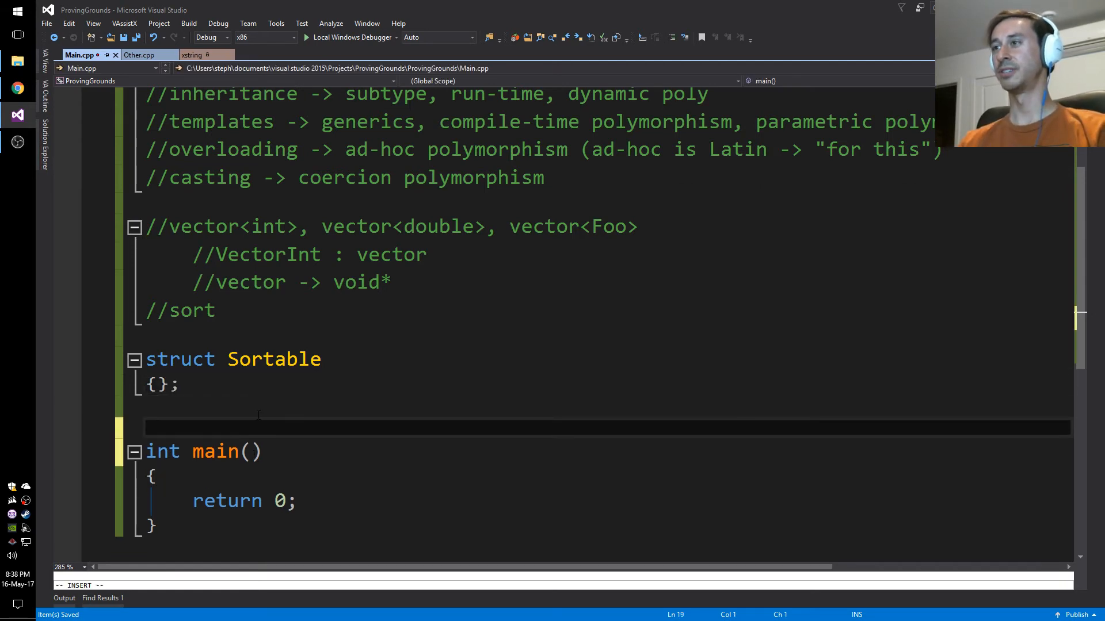
pyautogui.write('void Sort()')
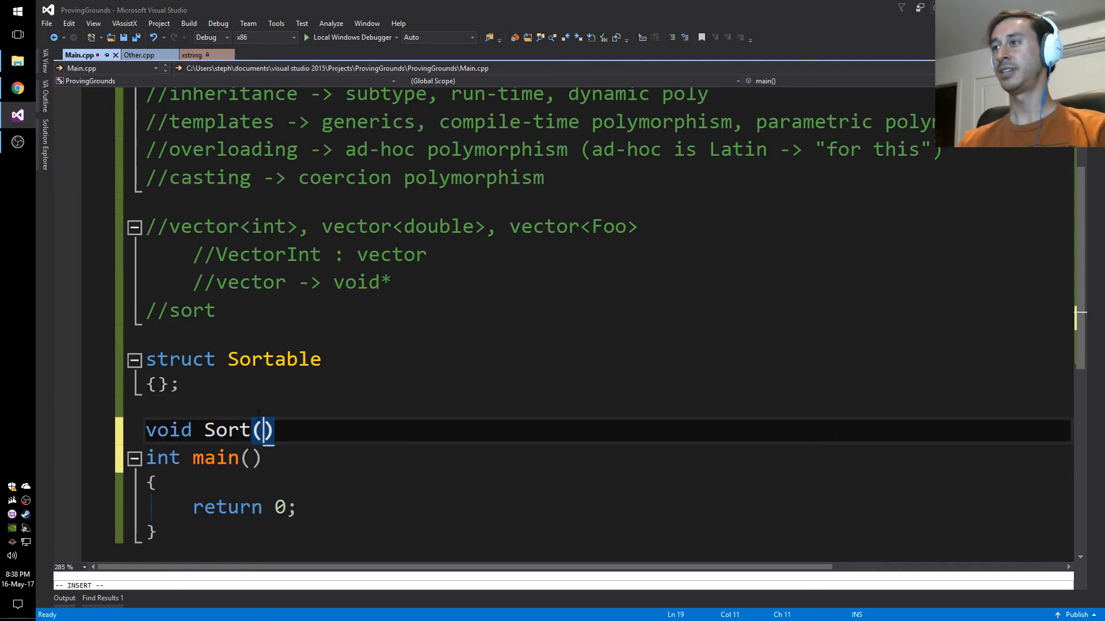
pyautogui.write('Sortable')
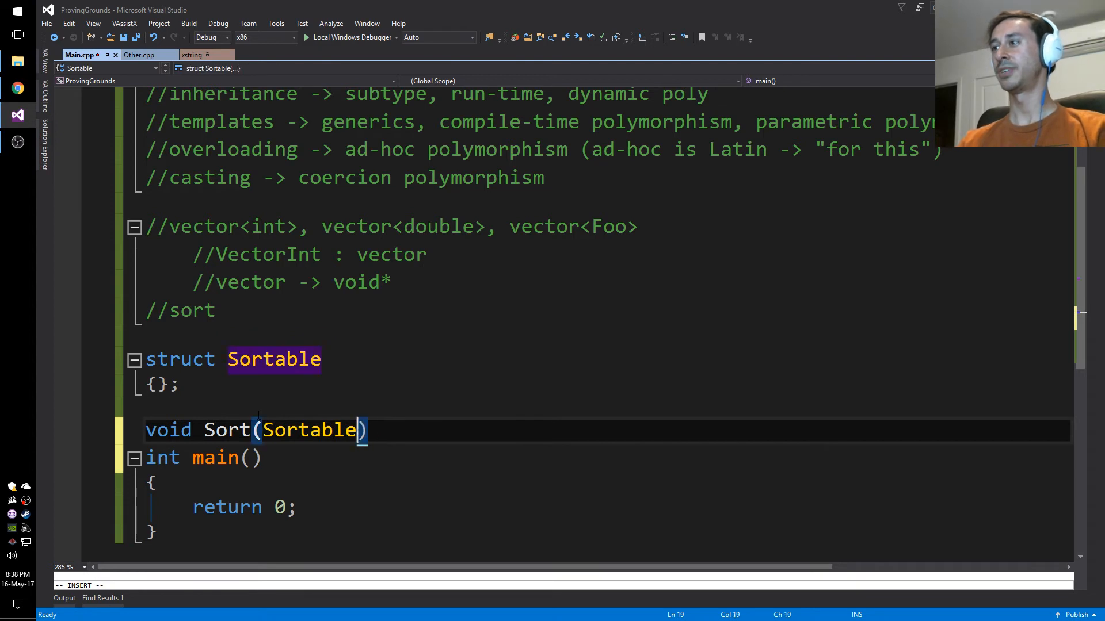
pyautogui.write('* b')
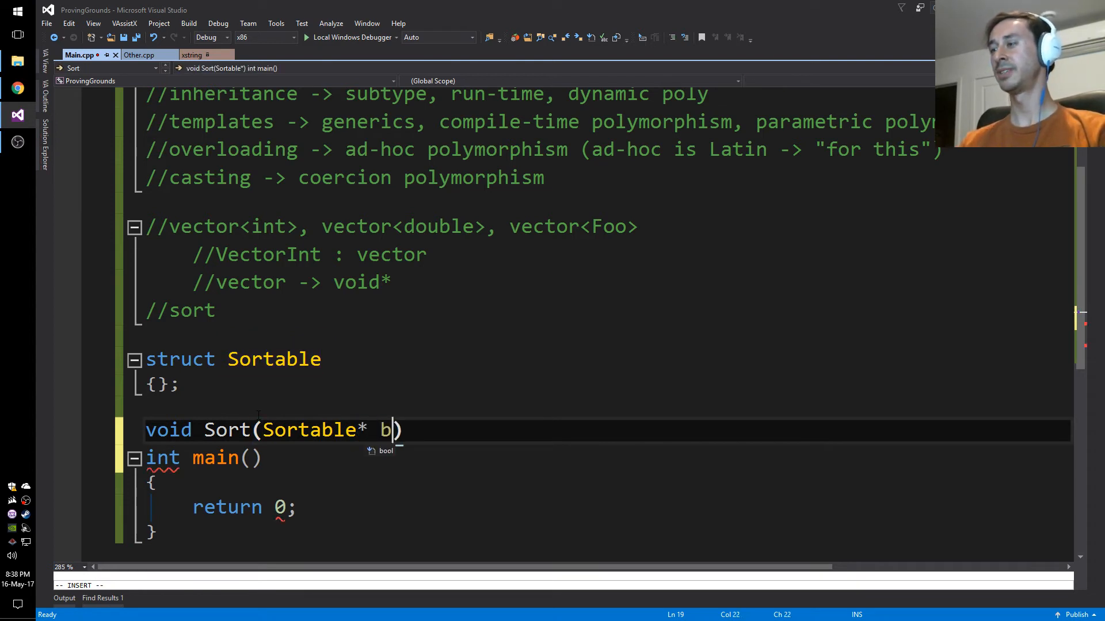
pyautogui.write('ase,')
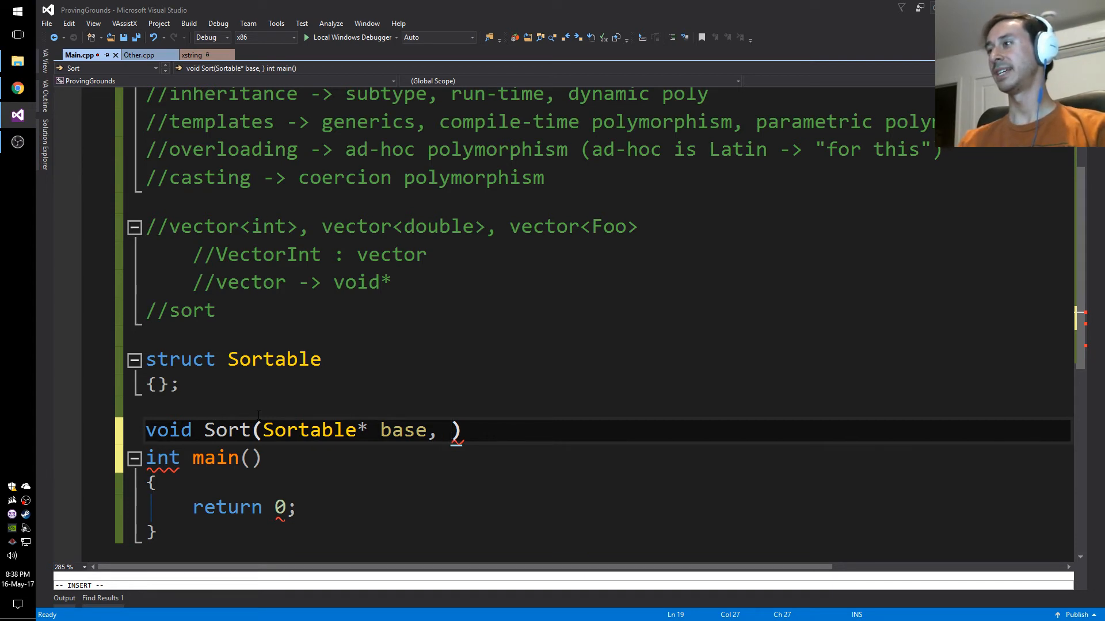
pyautogui.write('int')
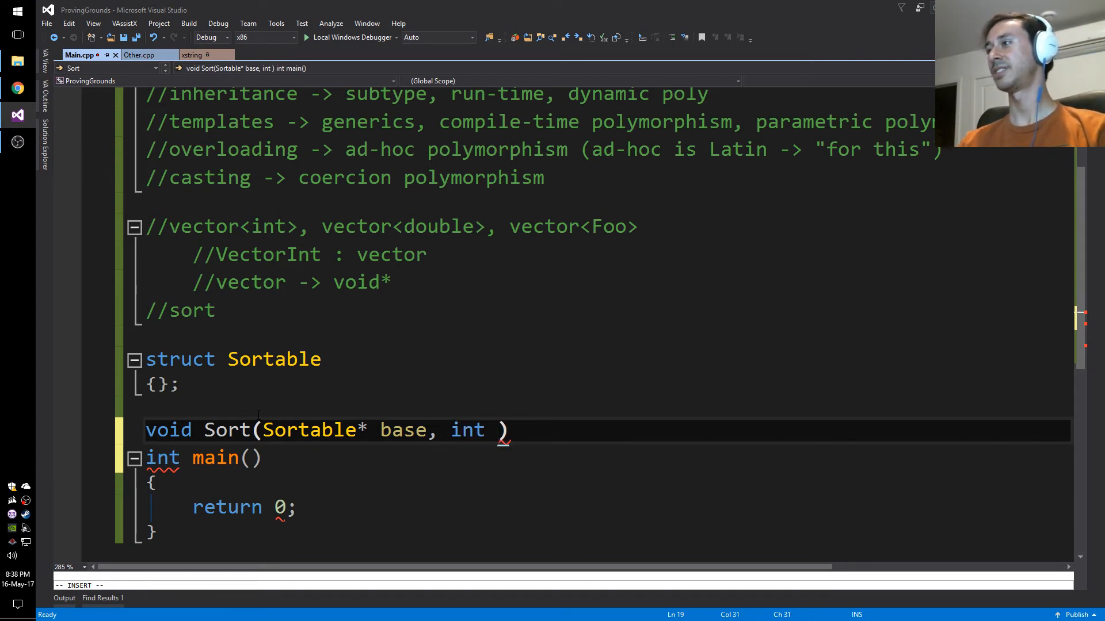
pyautogui.write('count')
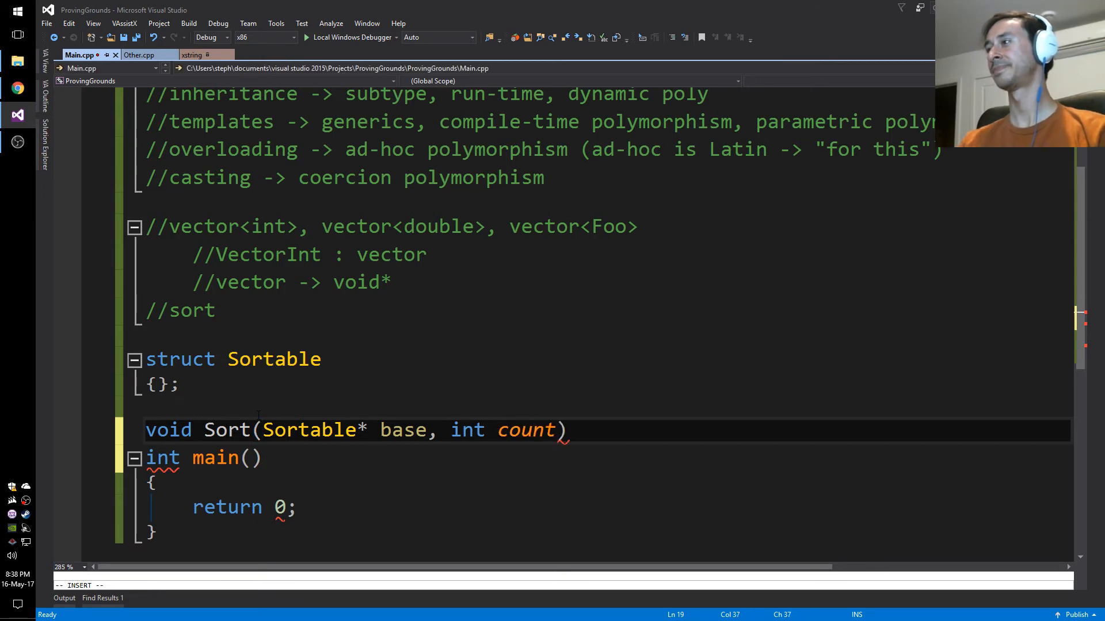
pyautogui.write(';')
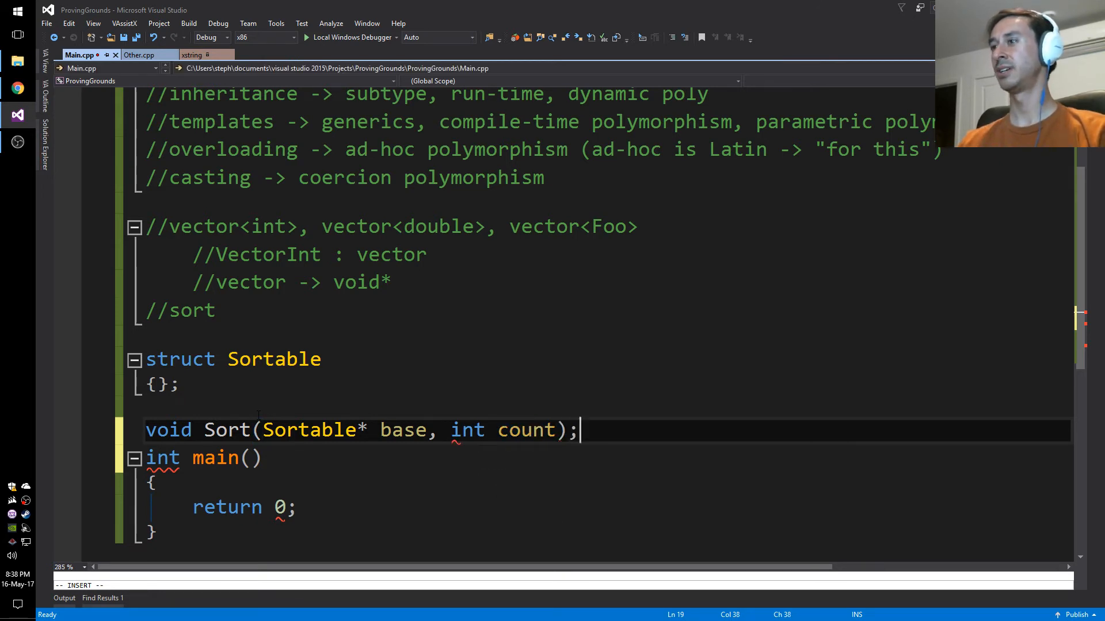
pyautogui.press('Ctrl+s')
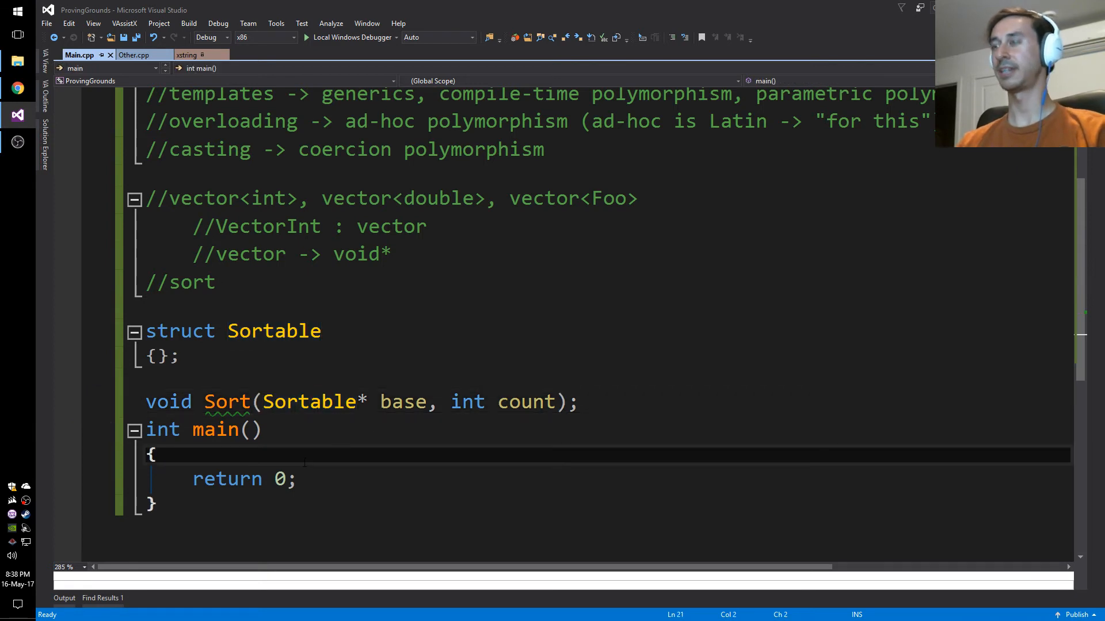
# Step: Include <vector>, declare vector<int> v = {1,2,3,7,4,9} in main, then highlight int and Sortable
pyautogui.write('#inclu')
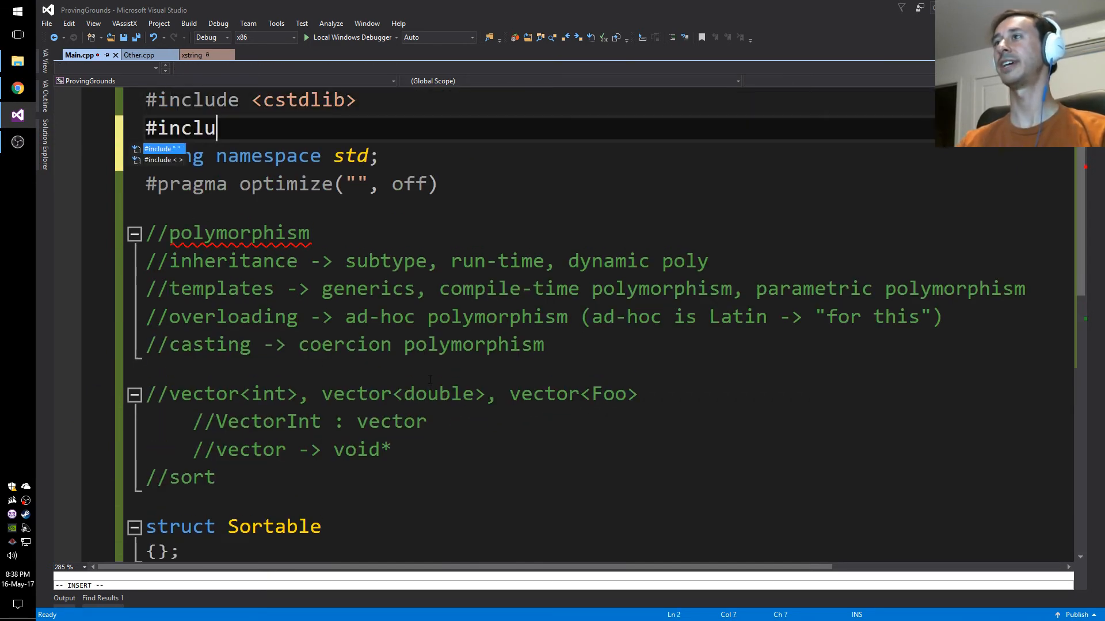
pyautogui.write('de <vector>')
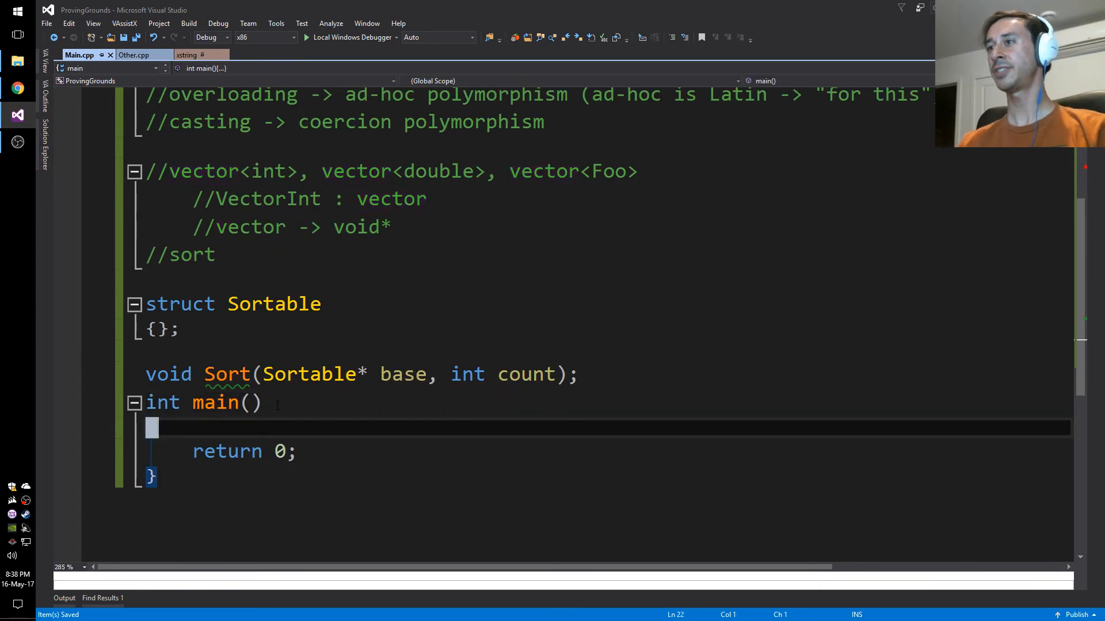
pyautogui.write('vector<')
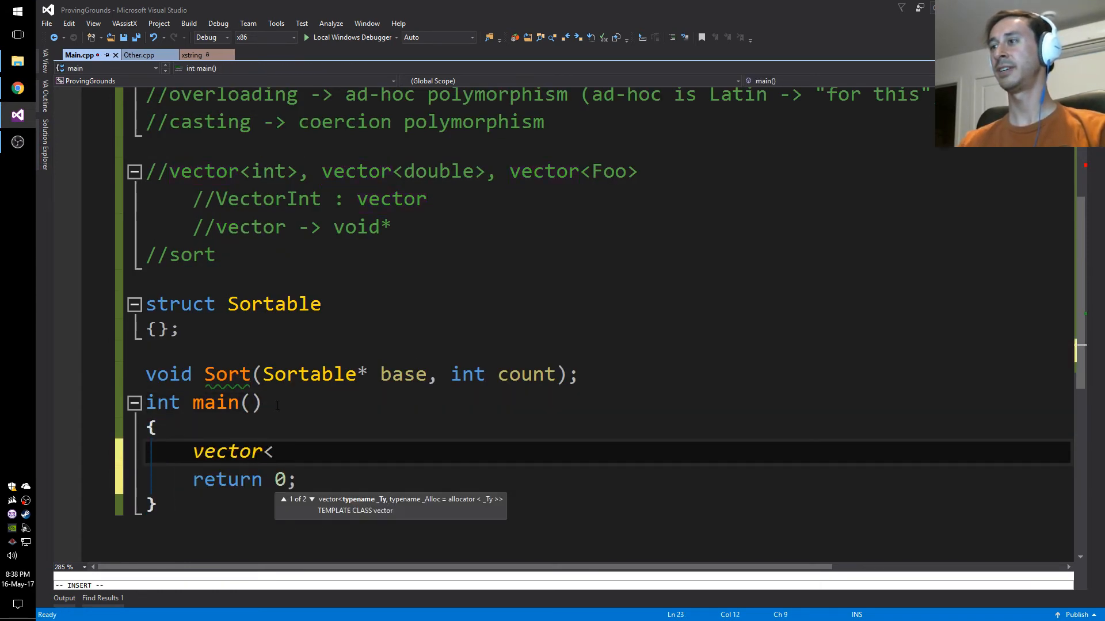
pyautogui.write('int>')
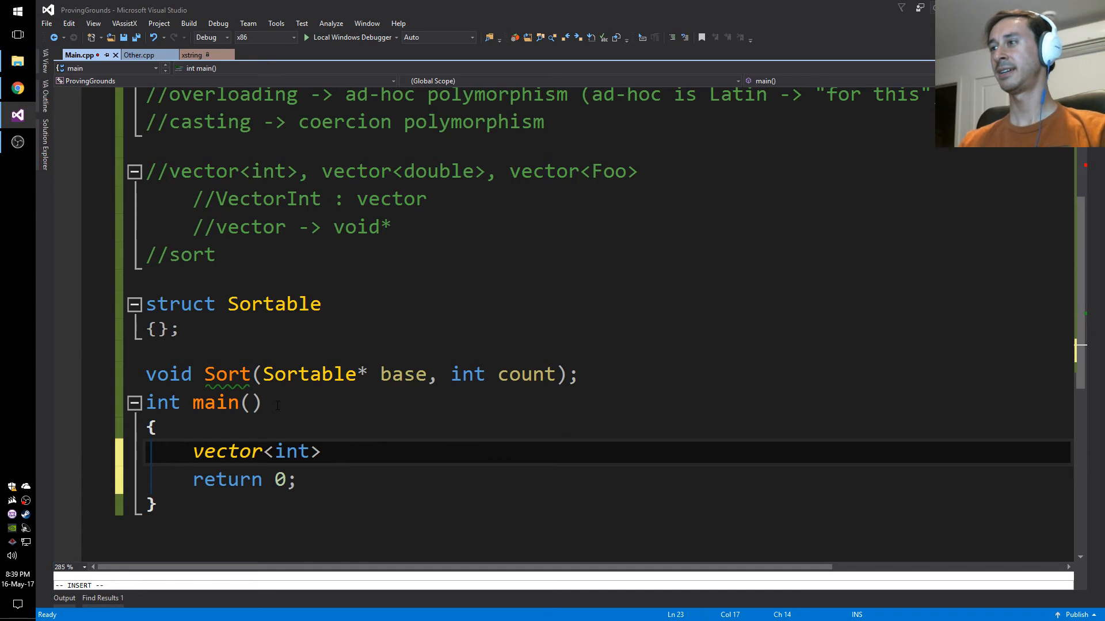
pyautogui.write('v = {1,2,')
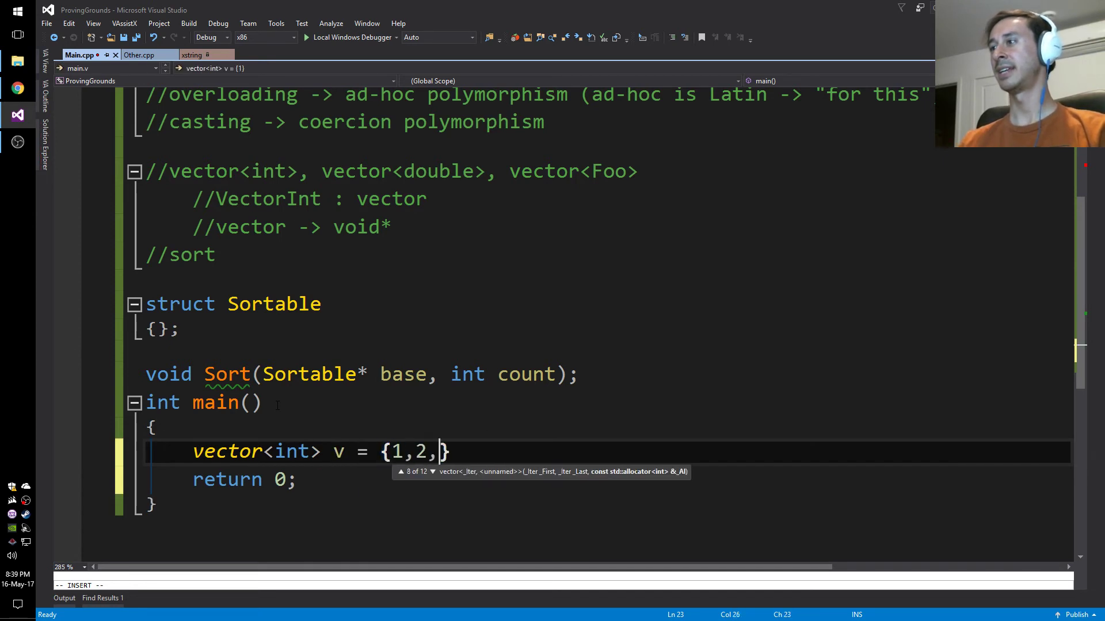
pyautogui.write('3,7,')
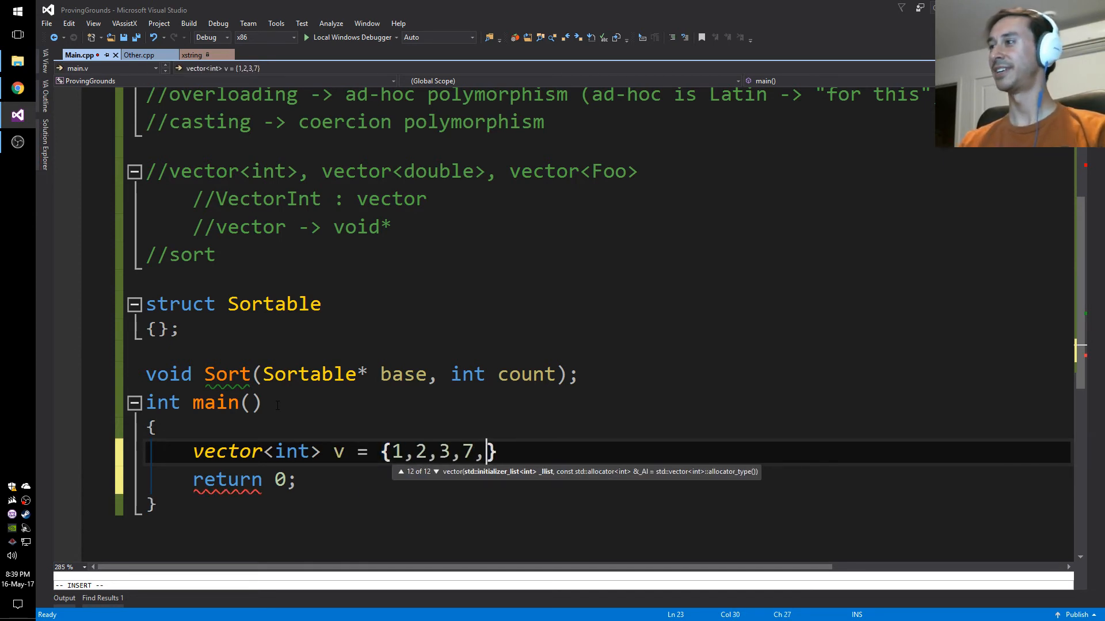
pyautogui.write('4,9')
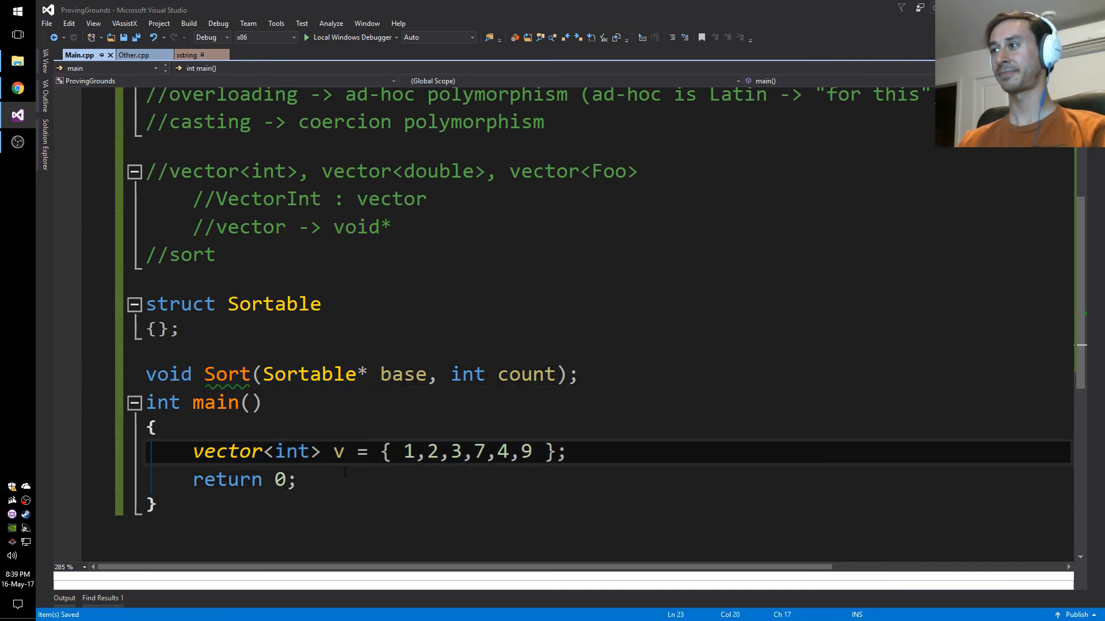
pyautogui.doubleClick(227, 375)
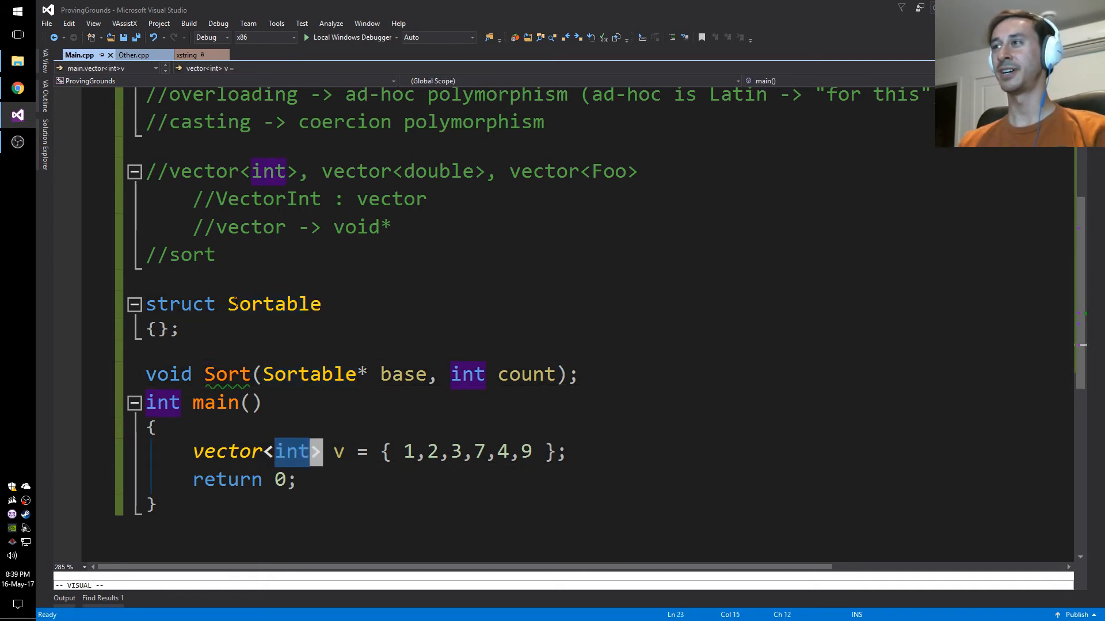
pyautogui.click(308, 374)
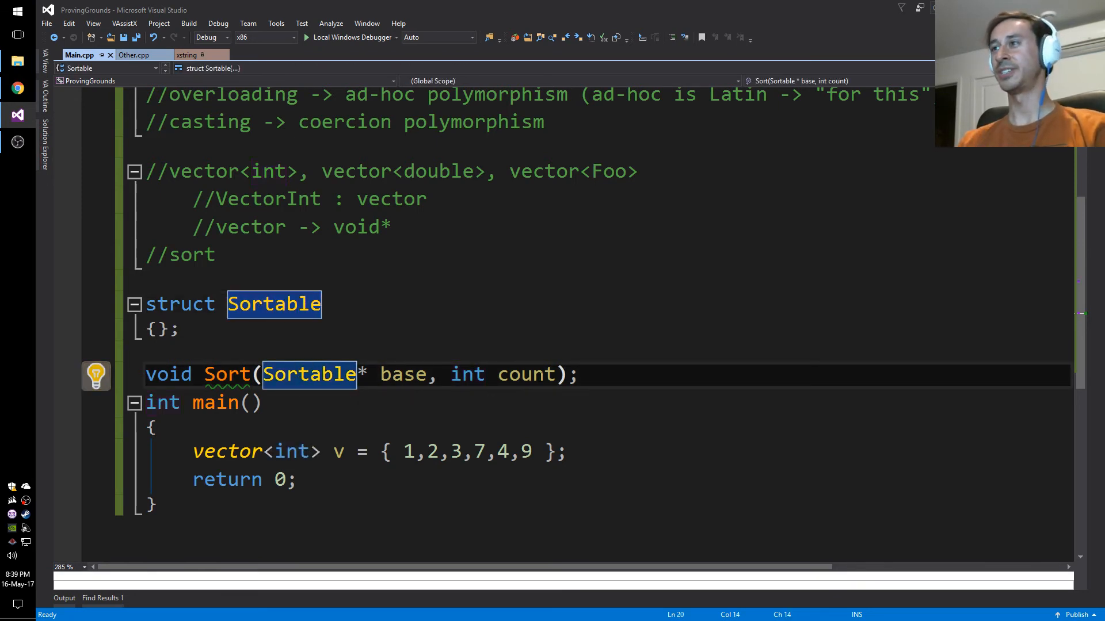
# Step: Declare struct IntegerWrapper : public Sortable above main and select its name for renaming
pyautogui.write('struct I')
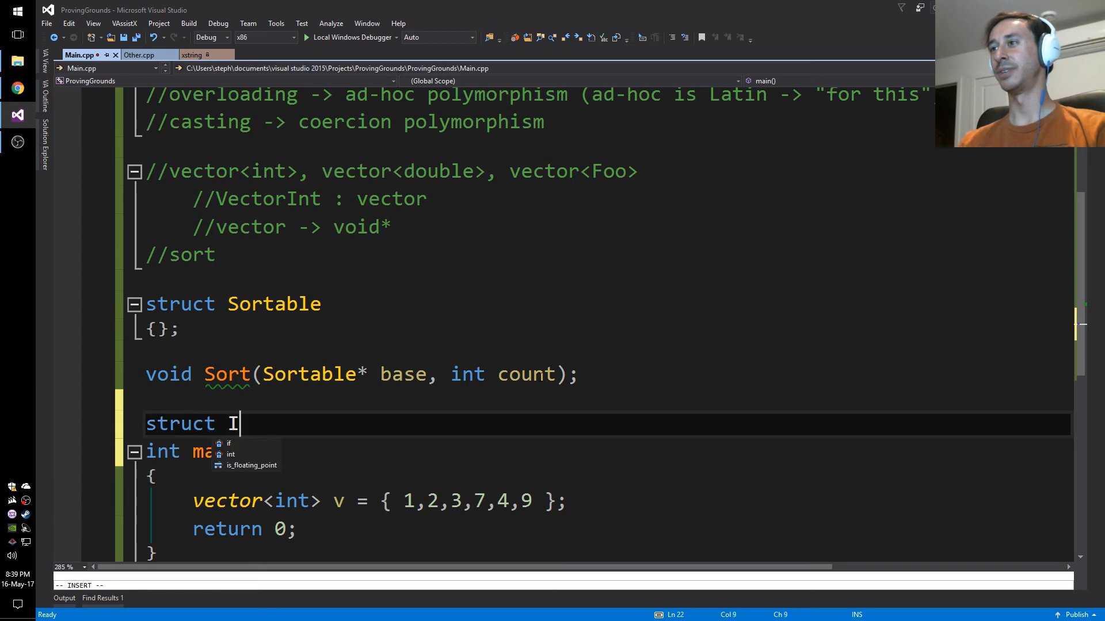
pyautogui.write('ntege')
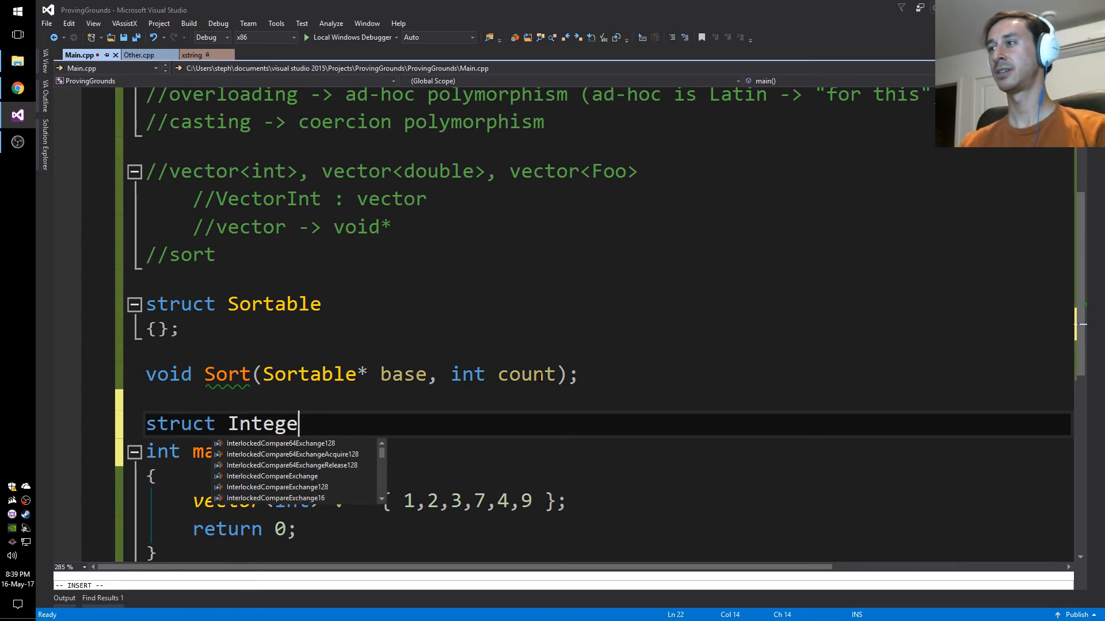
pyautogui.write('rWrapper')
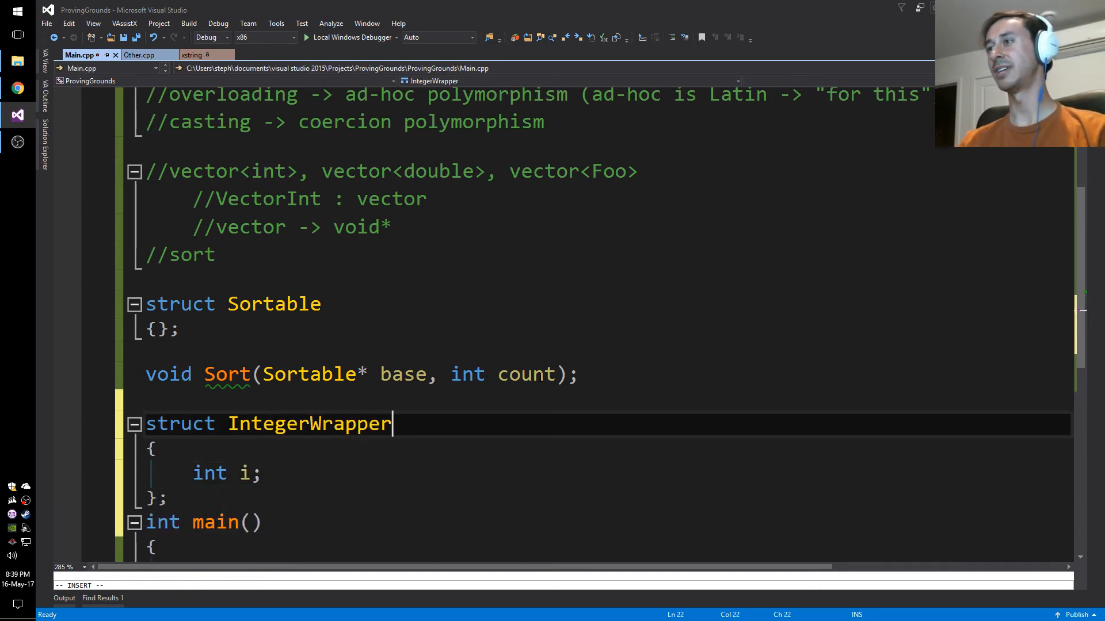
pyautogui.write(': public')
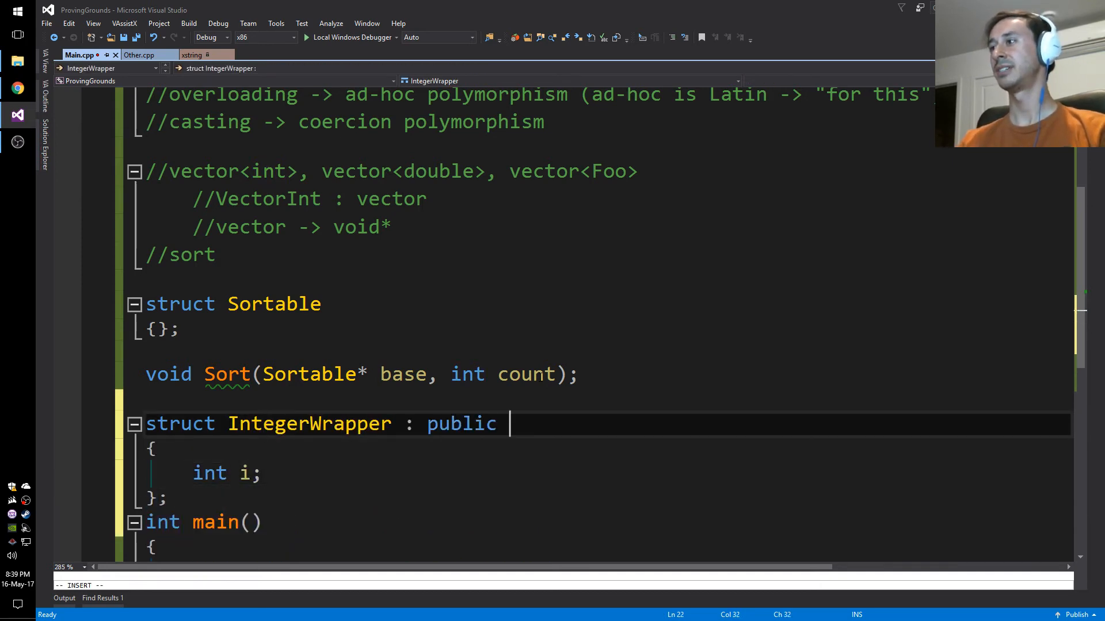
pyautogui.write('Sortable')
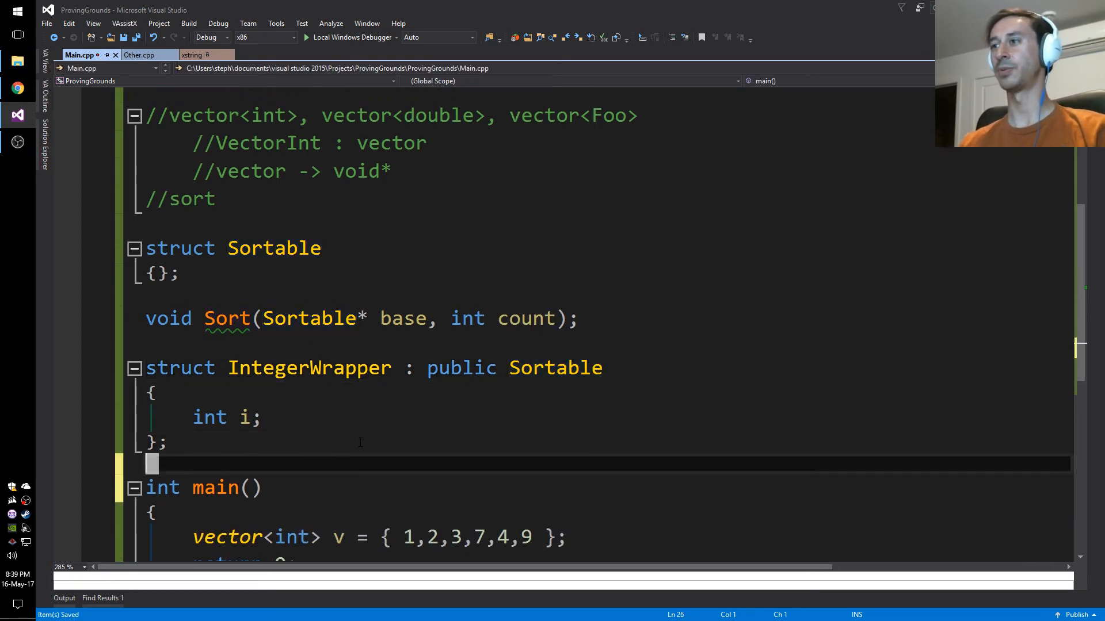
pyautogui.scroll(-3)
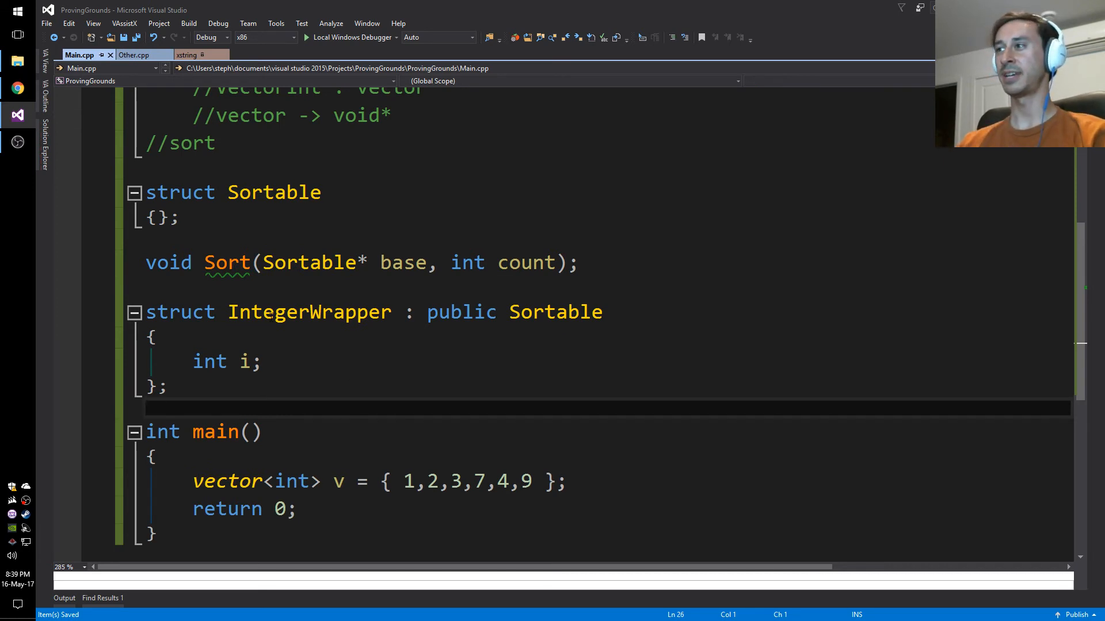
pyautogui.doubleClick(349, 311)
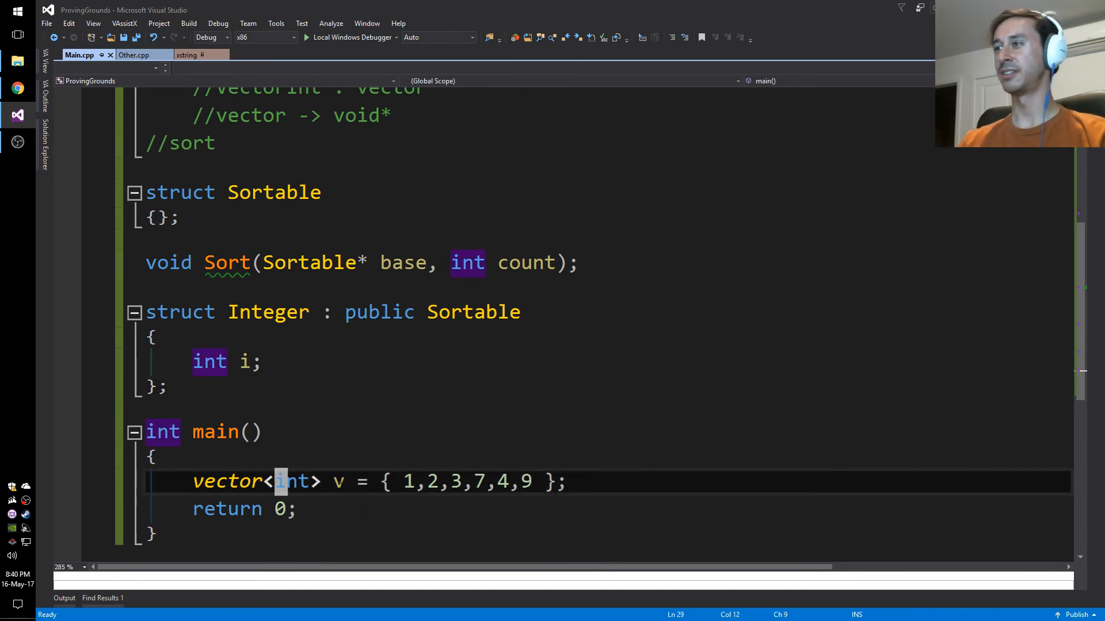
# Step: Give Integer a defaulted constructor and an Integer(int i) : i(i) constructor
pyautogui.write('Integer')
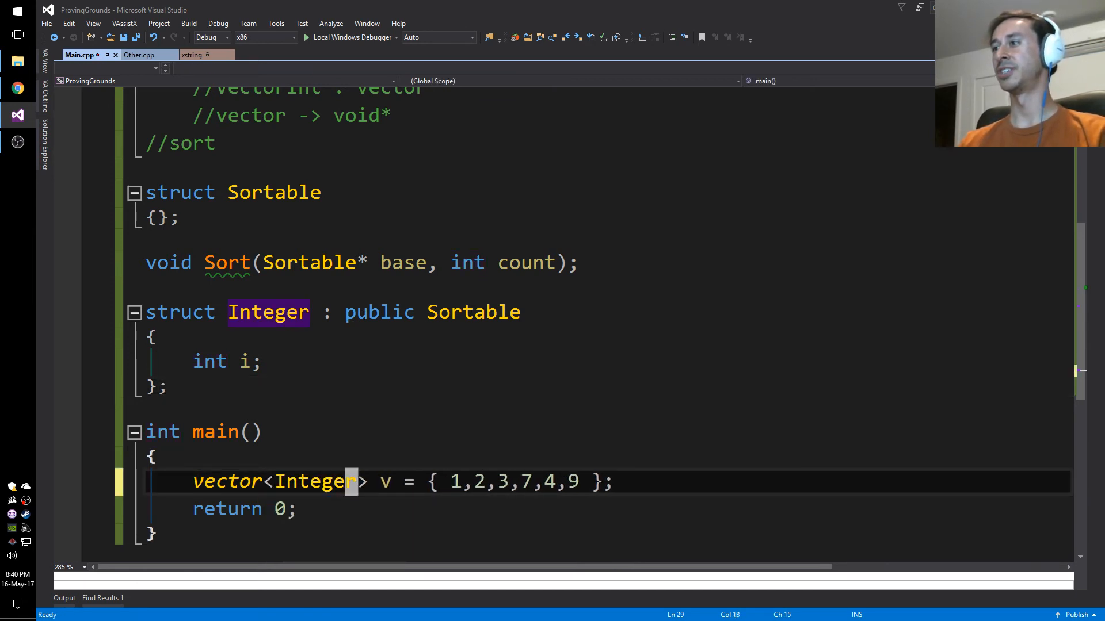
pyautogui.write('In')
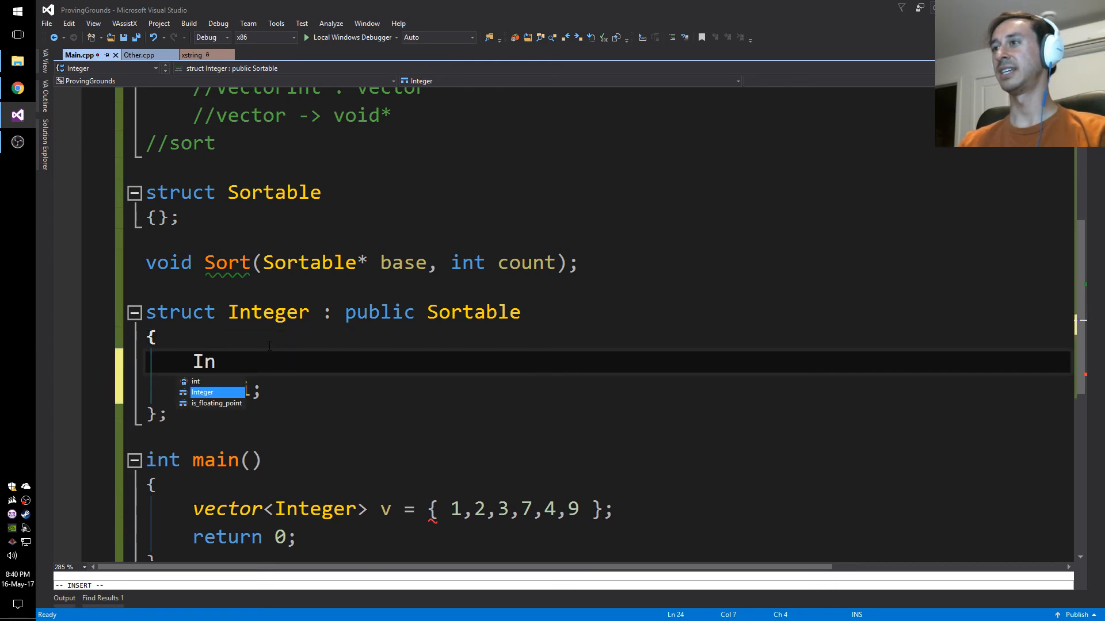
pyautogui.write('teger() = default;')
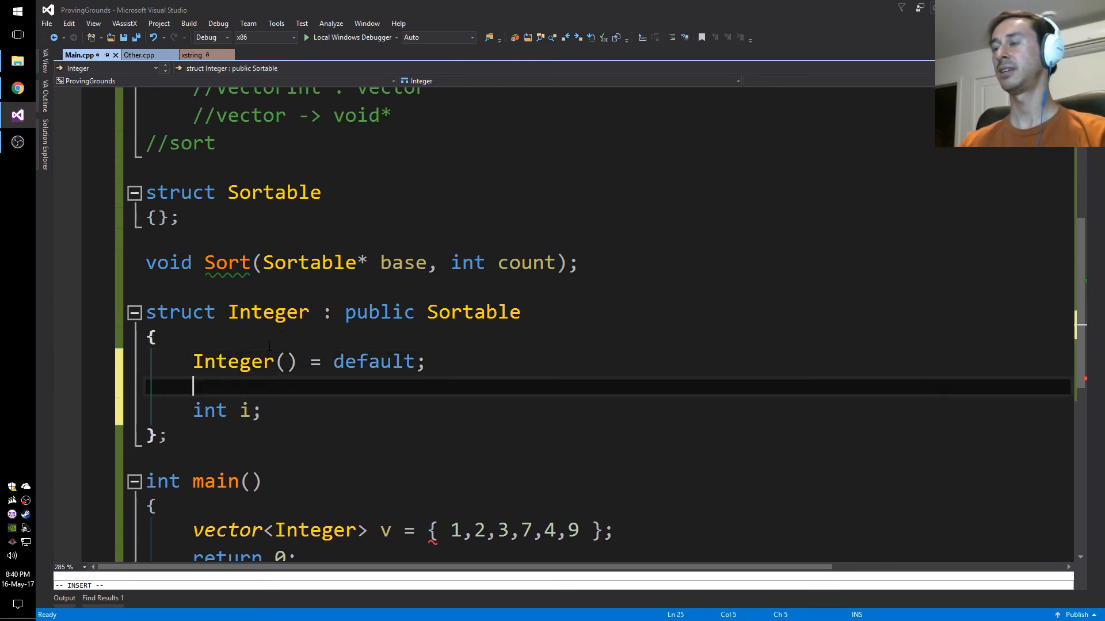
pyautogui.write('Integer(int i) : i')
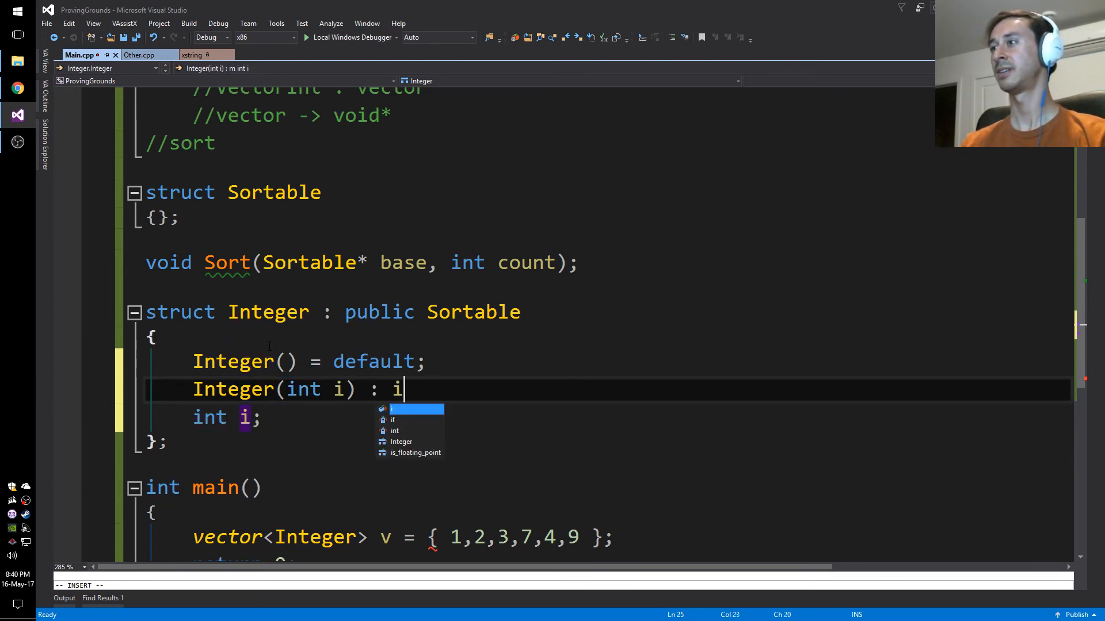
pyautogui.write('(i) {}')
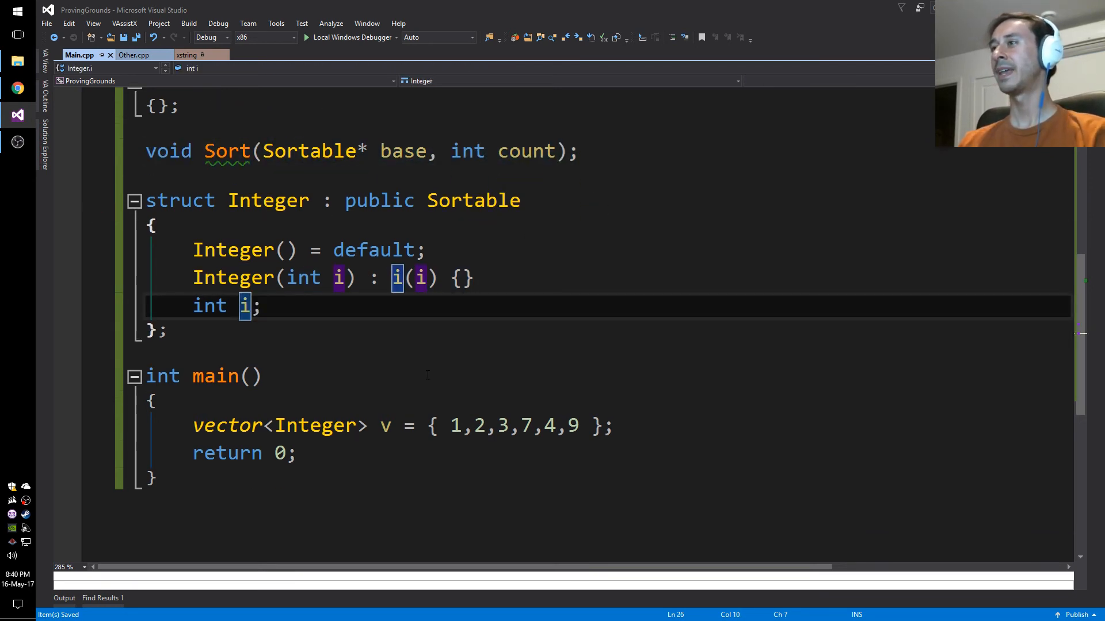
pyautogui.scroll(-3)
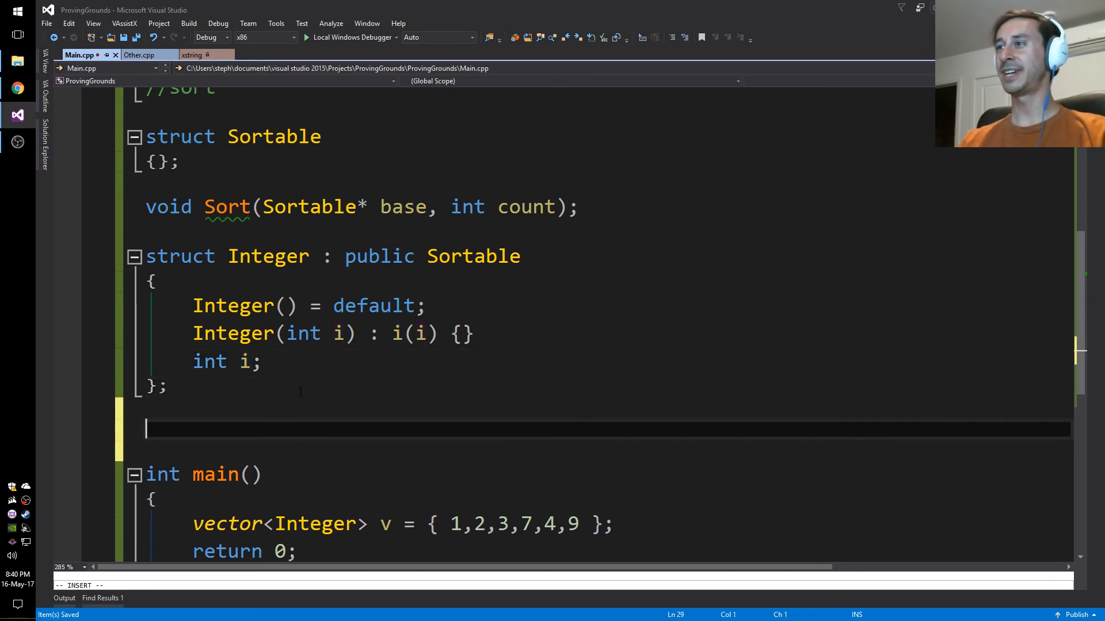
# Step: Declare void Foo(), add an empty Equatable struct, and annotate Sortable with //operator<
pyautogui.write('void Foo')
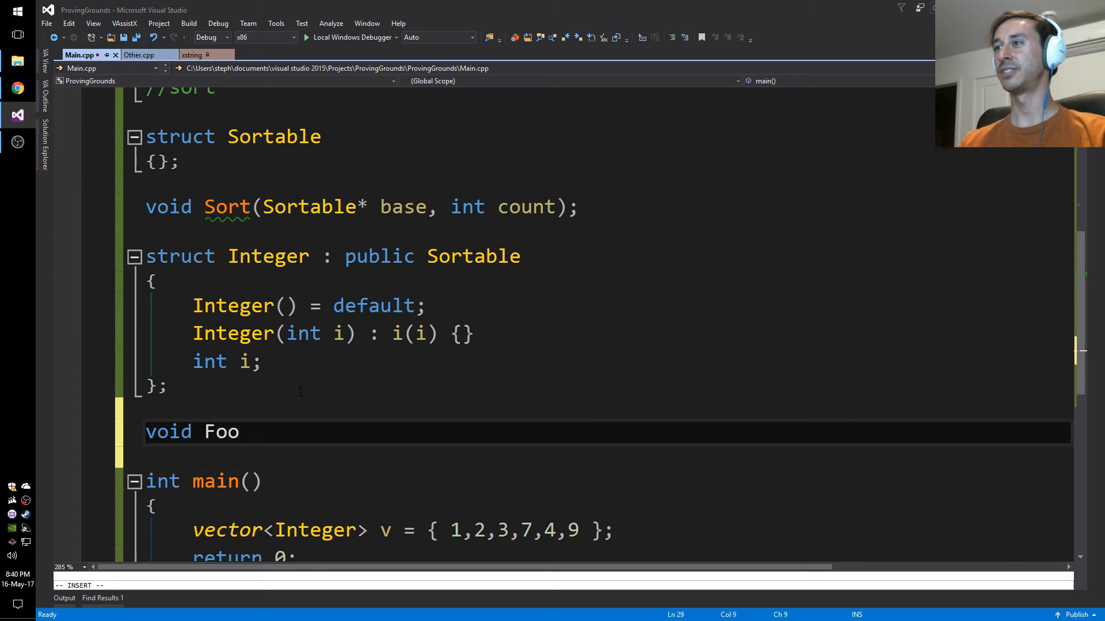
pyautogui.write('()')
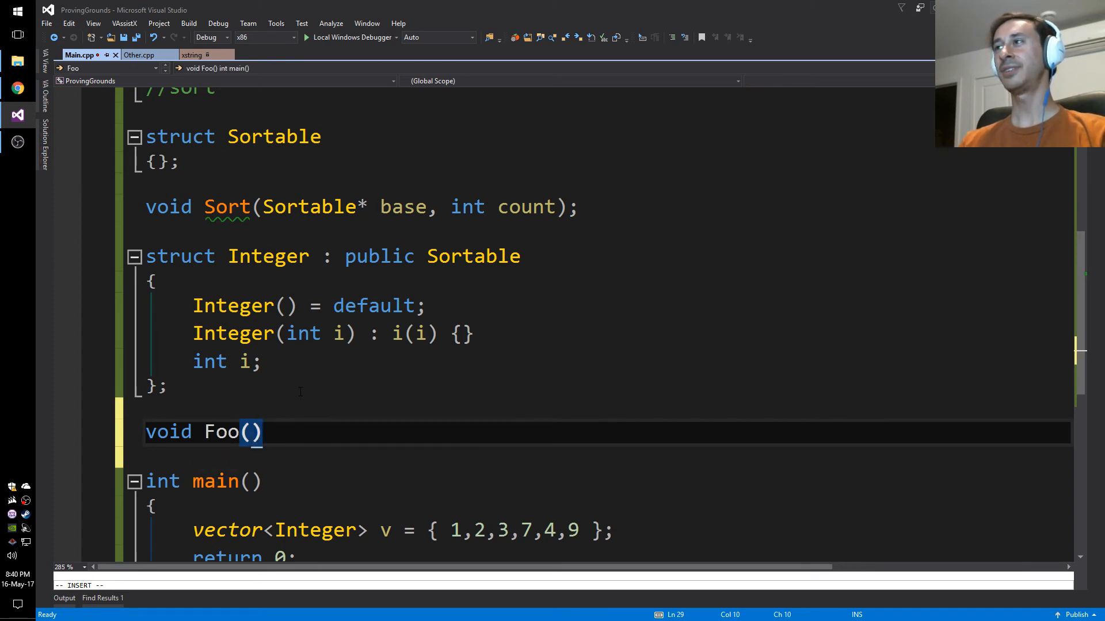
pyautogui.write('struct Equa')
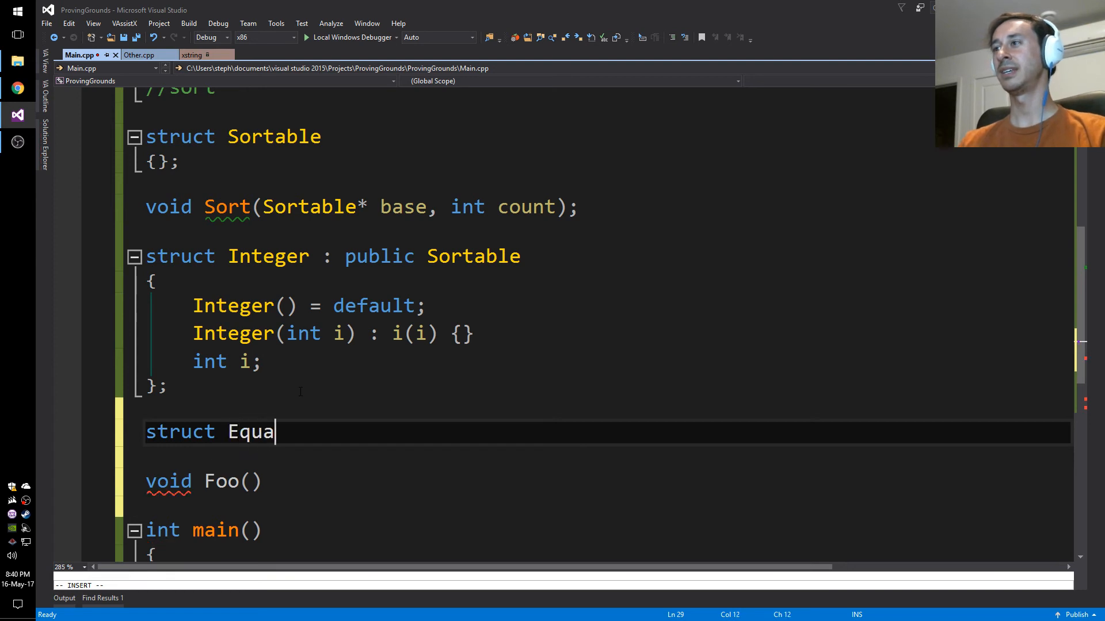
pyautogui.write('table {};')
pyautogui.click(596, 137)
pyautogui.write(' {}; //')
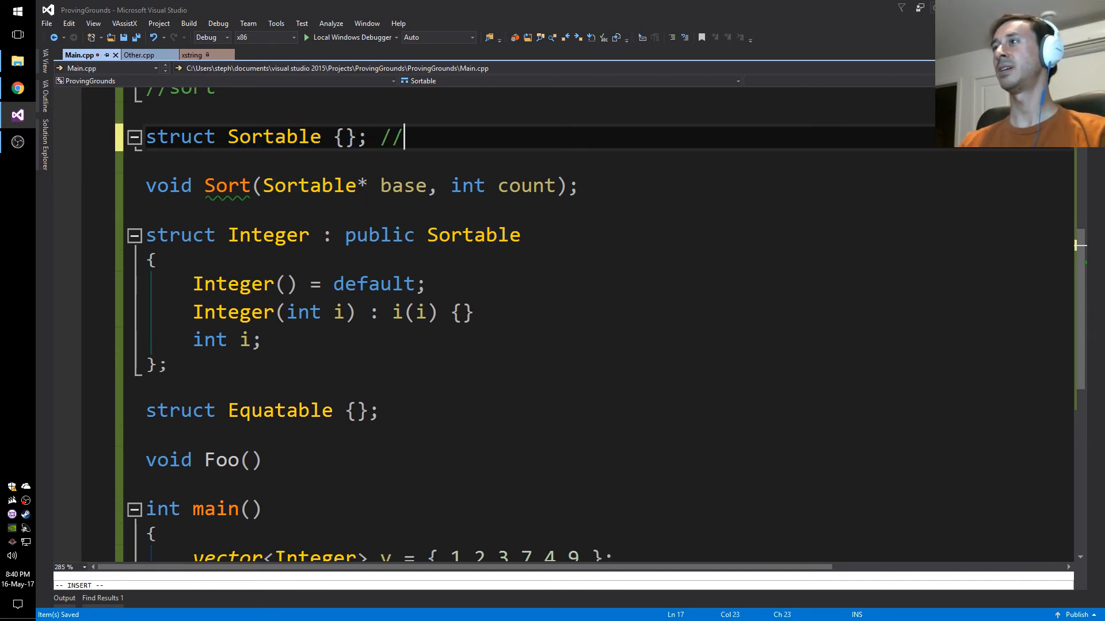
pyautogui.write('operator<')
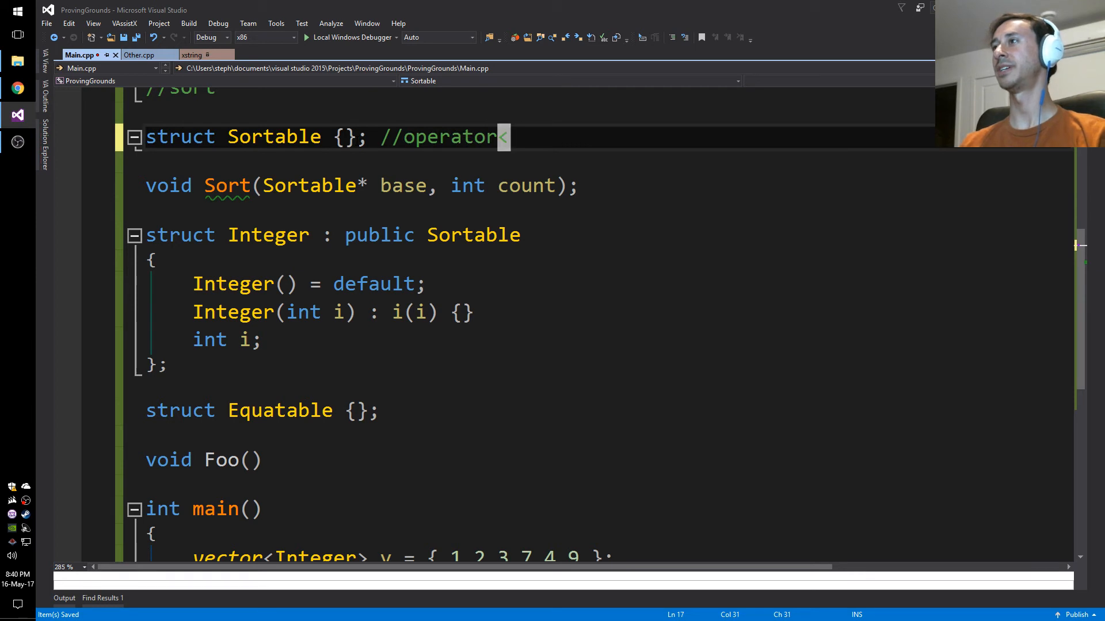
pyautogui.write('//operator==')
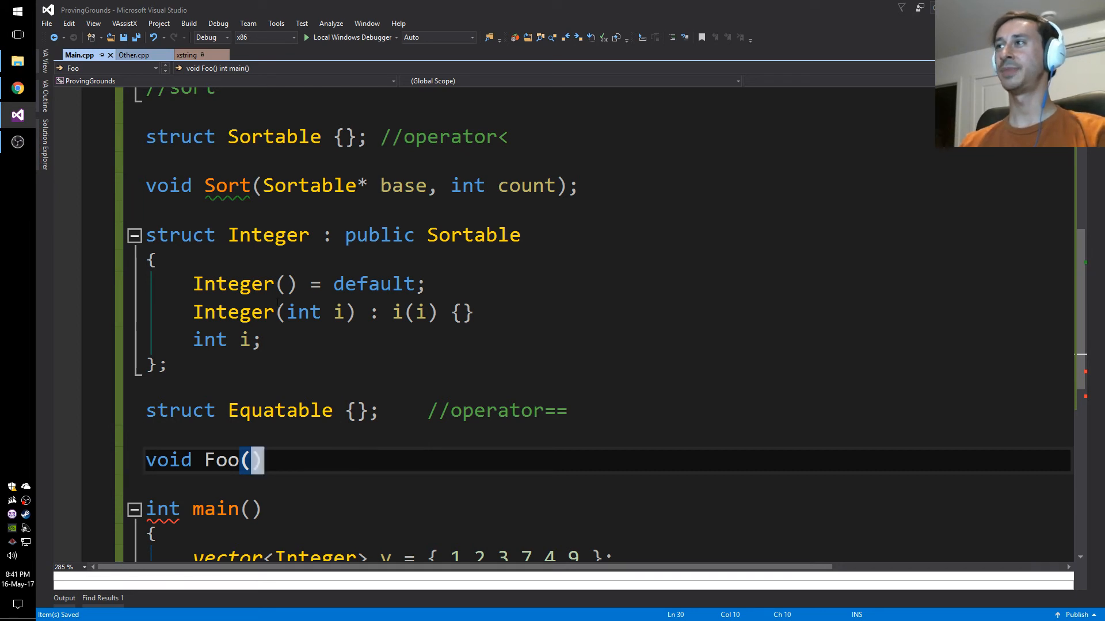
pyautogui.doubleClick(279, 411)
pyautogui.write('struct')
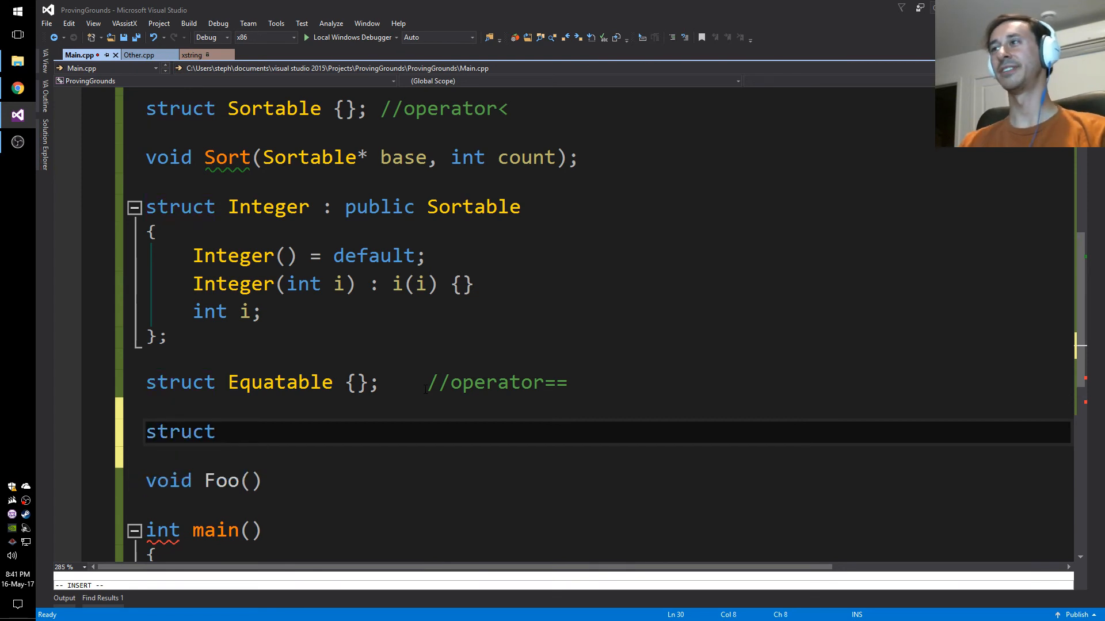
# Step: Declare struct SortableAndEquatable inheriting publicly from Sortable and Equatable
pyautogui.write('SortableAndE')
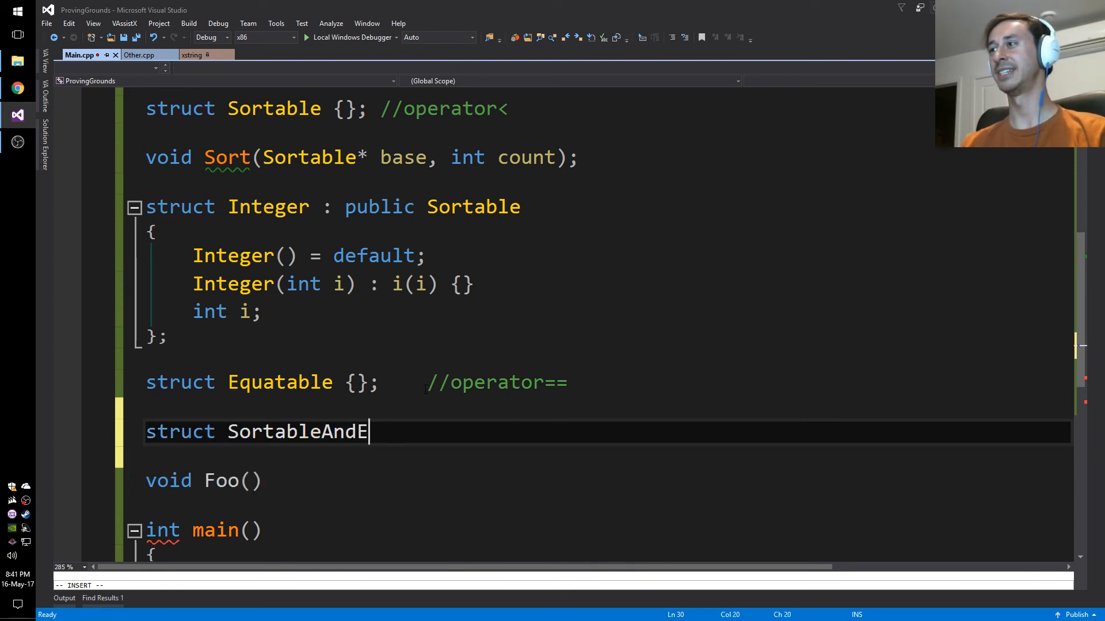
pyautogui.write('quatable : public Sortable')
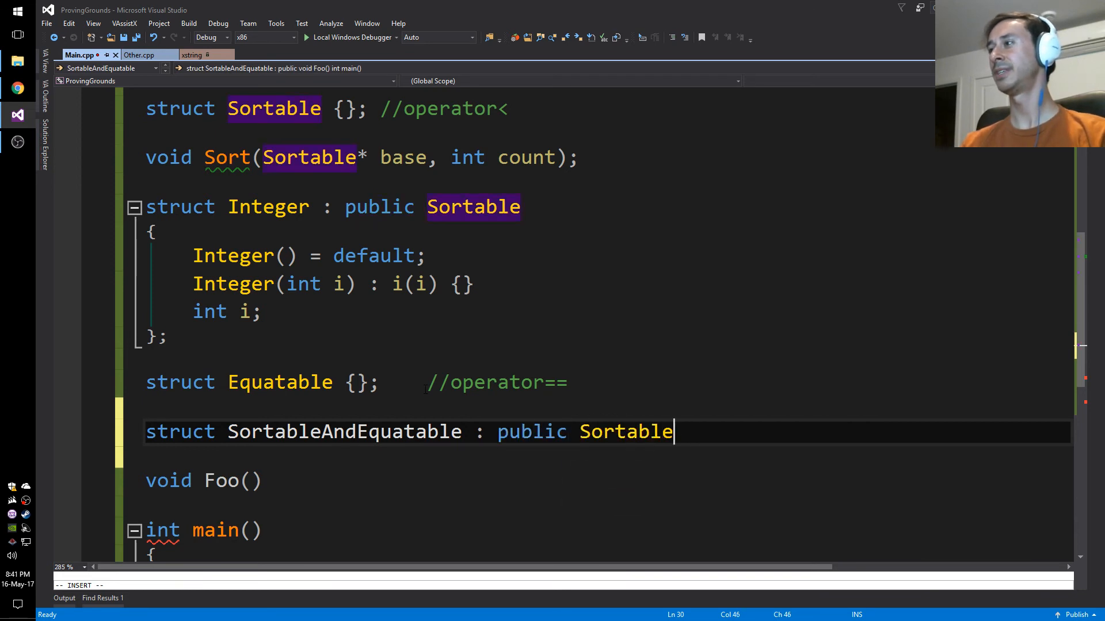
pyautogui.write(', public Equatable {};')
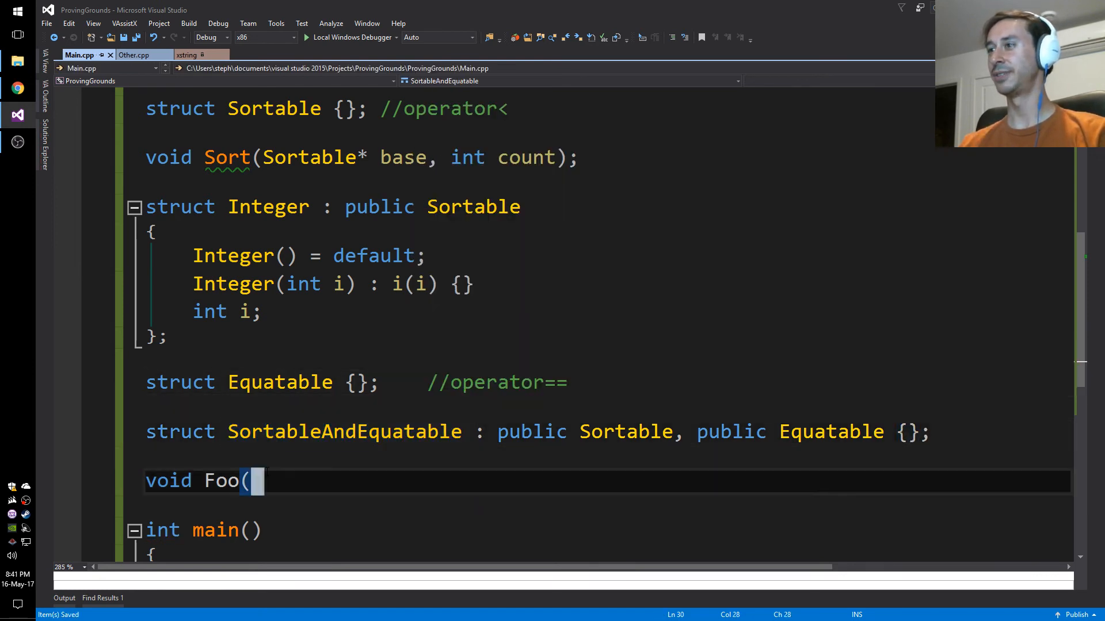
# Step: Change Foo's parameters to (SortableAndEquatable* base, int count)
pyautogui.write('SortableAndEquatable* )')
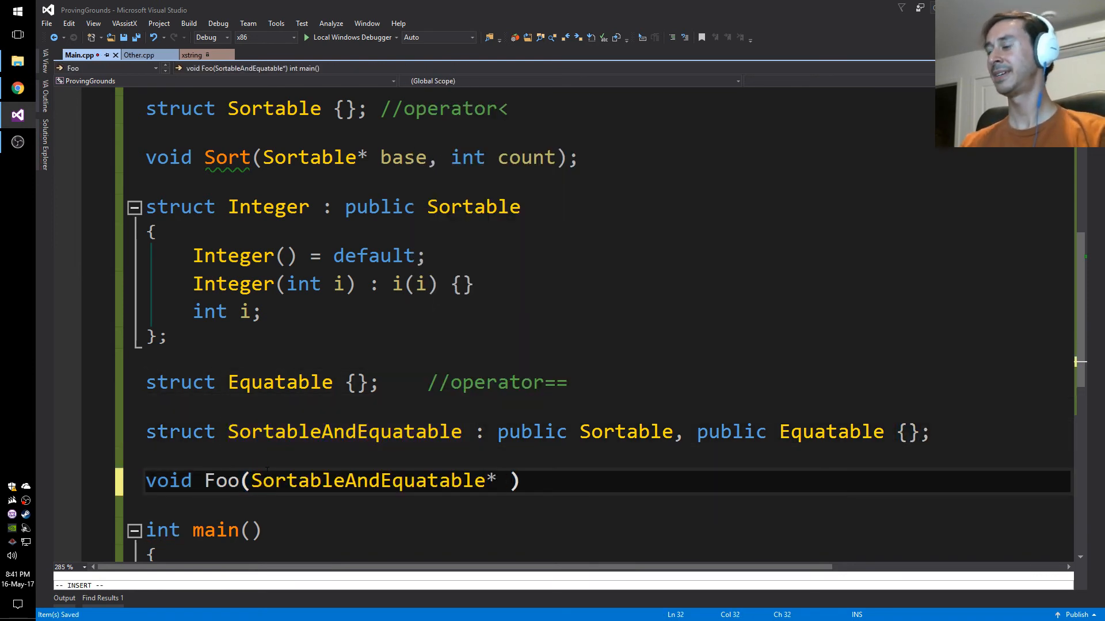
pyautogui.write('base,')
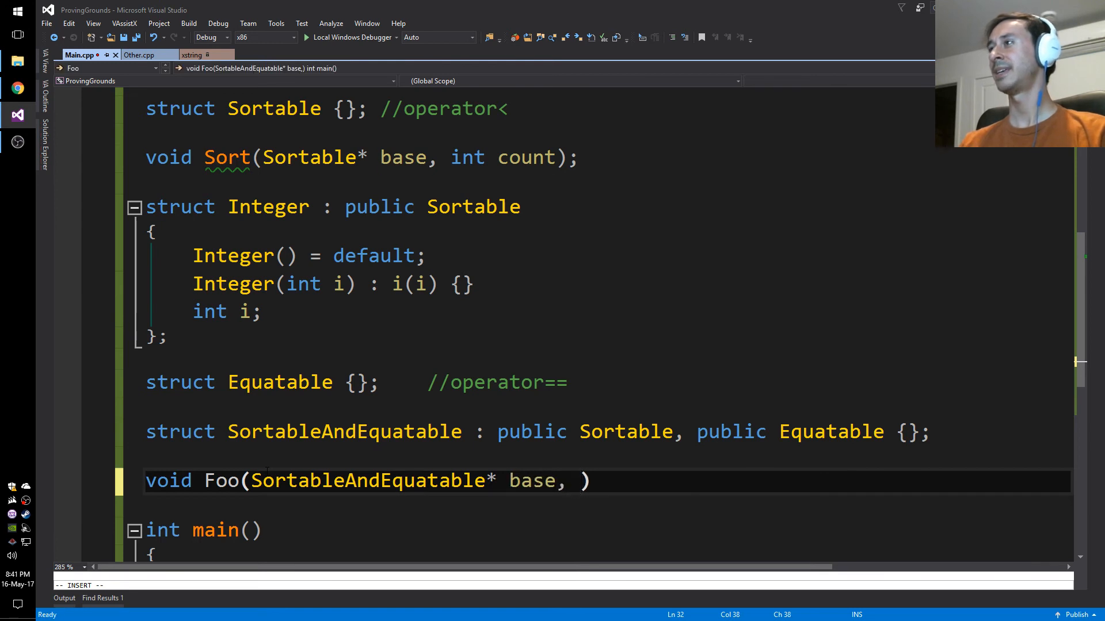
pyautogui.write('int count')
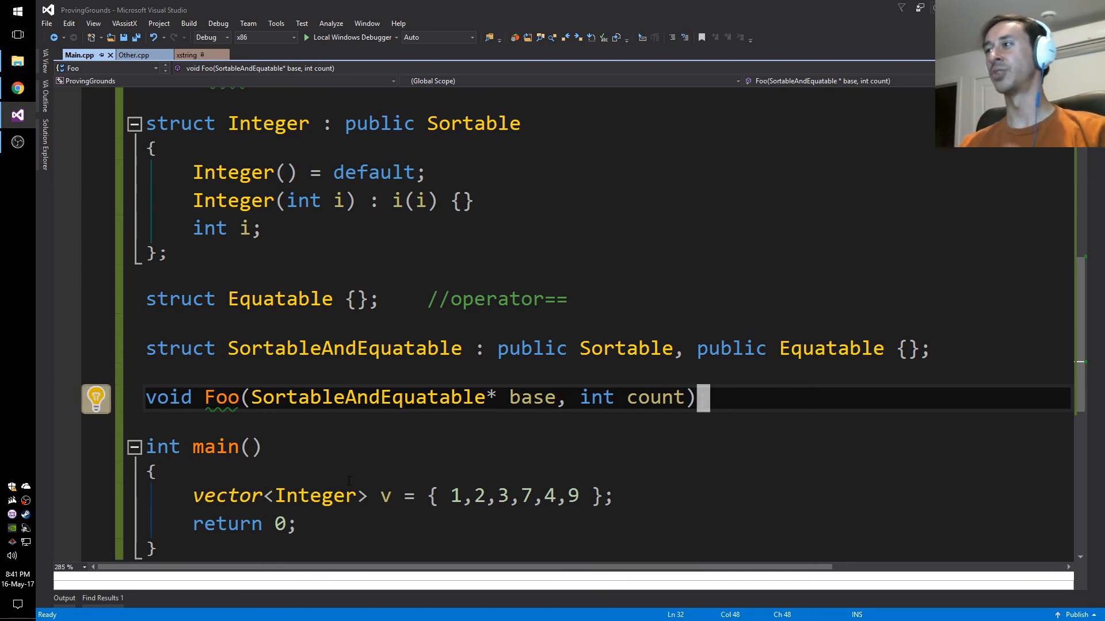
pyautogui.write(';')
pyautogui.write('struct')
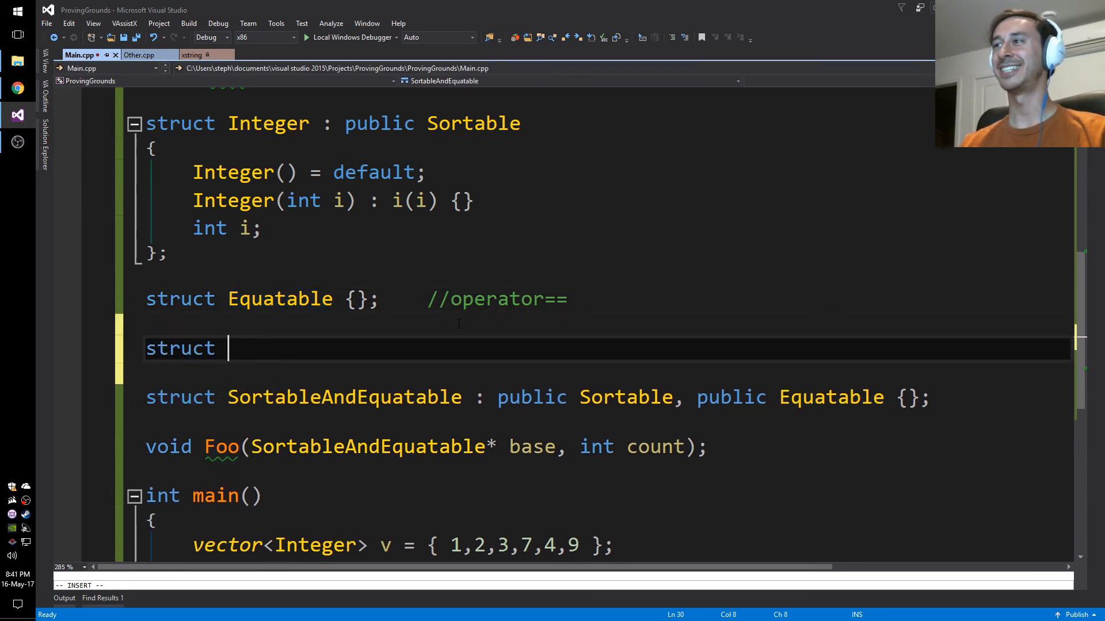
# Step: Add an empty struct Fooable {}; and save the file
pyautogui.write('Fooable')
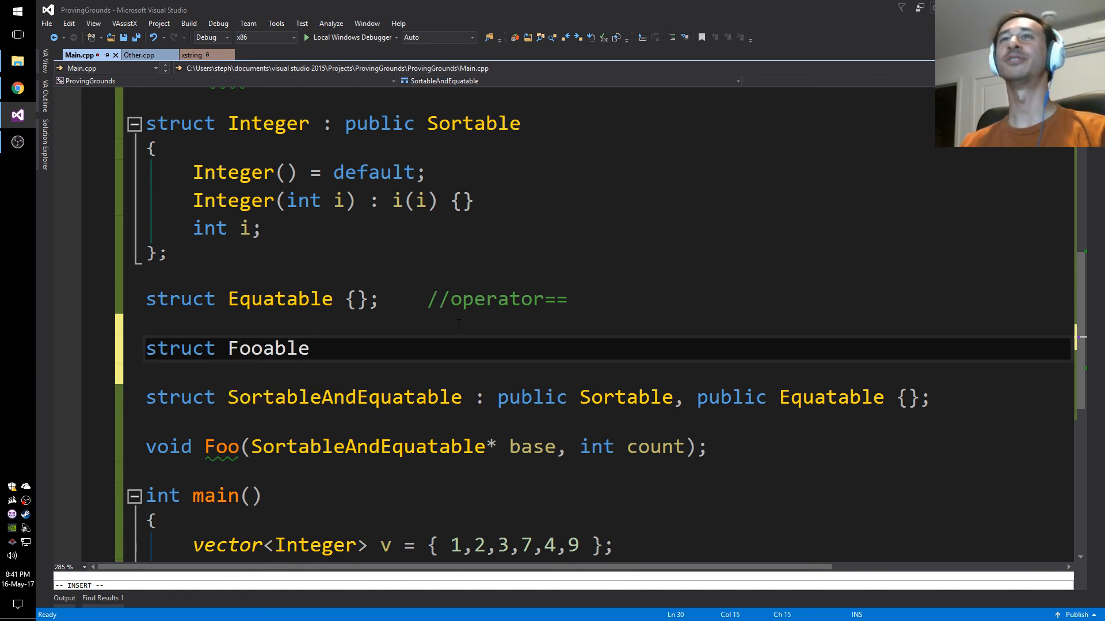
pyautogui.write('{};')
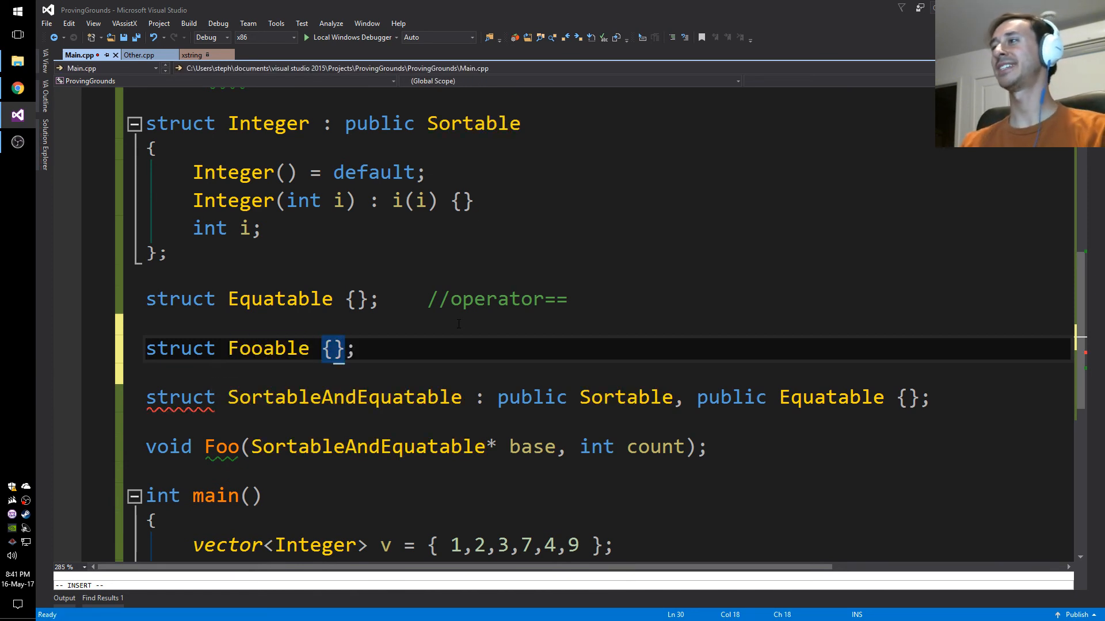
pyautogui.press('ctrl+s')
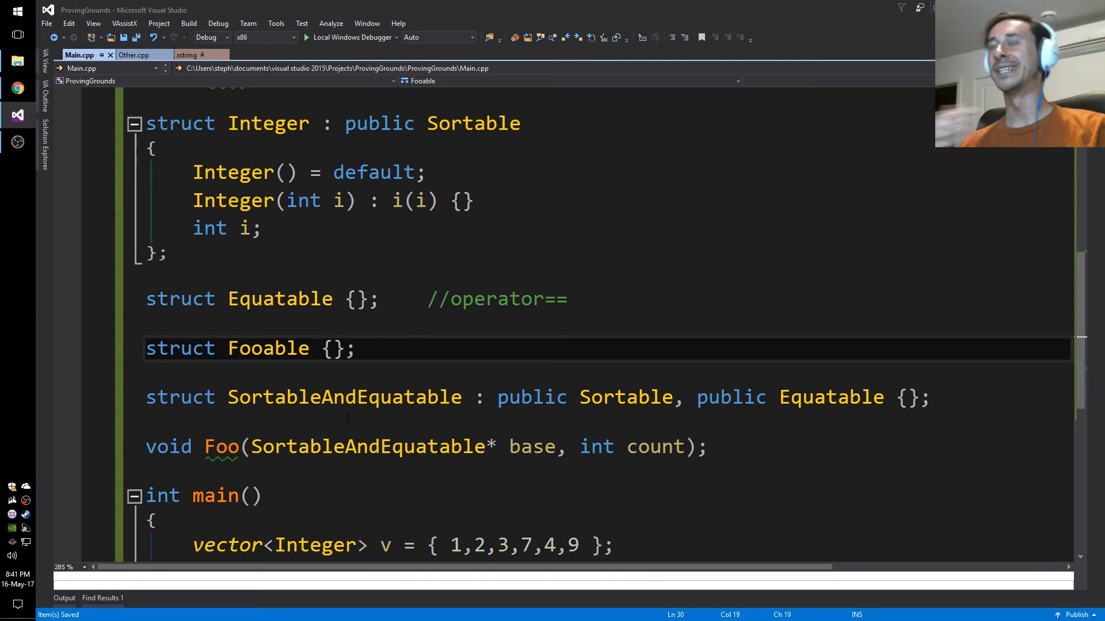
# Step: Duplicate SortableAndEquatable as SortableAndEquatableAndFooable, then delete that duplicate line and save
pyautogui.doubleClick(343, 396)
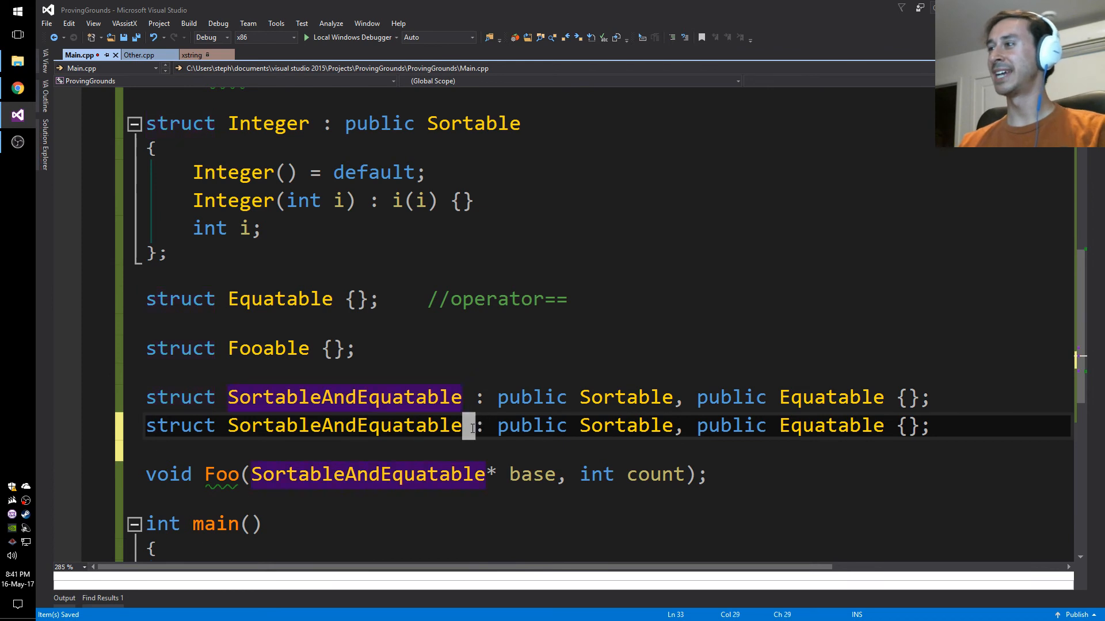
pyautogui.write('AndFooable')
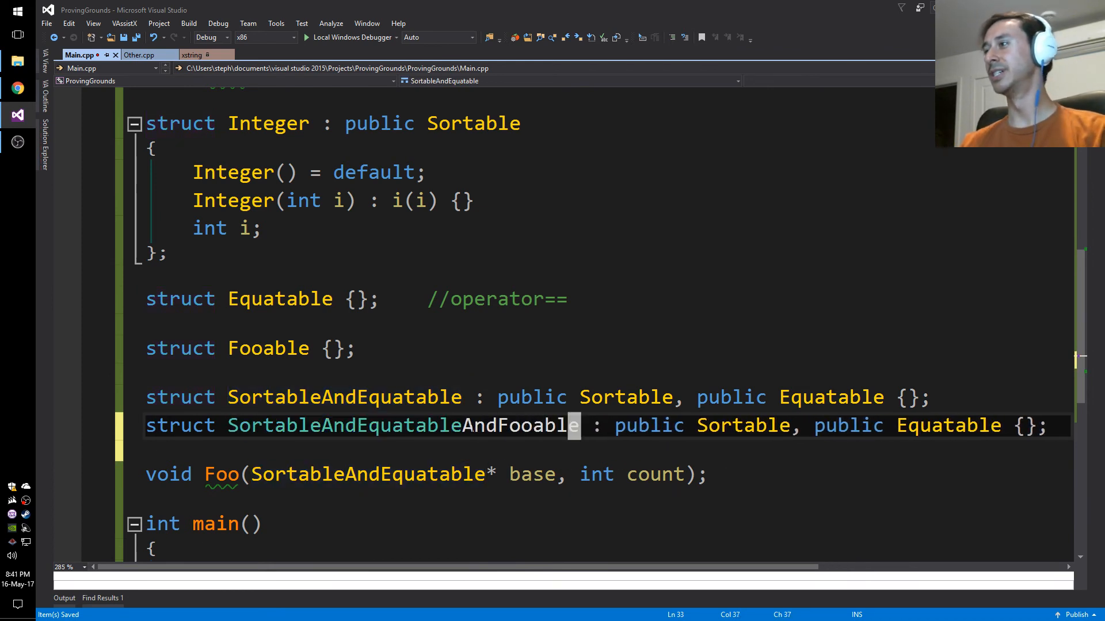
pyautogui.doubleClick(401, 425)
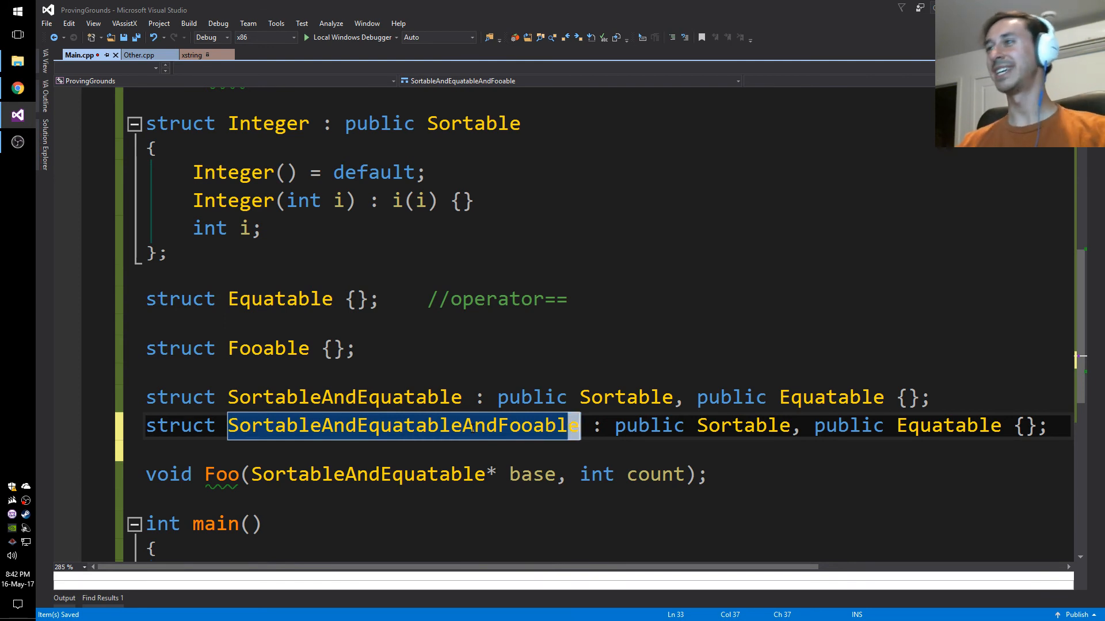
pyautogui.moveTo(520, 467)
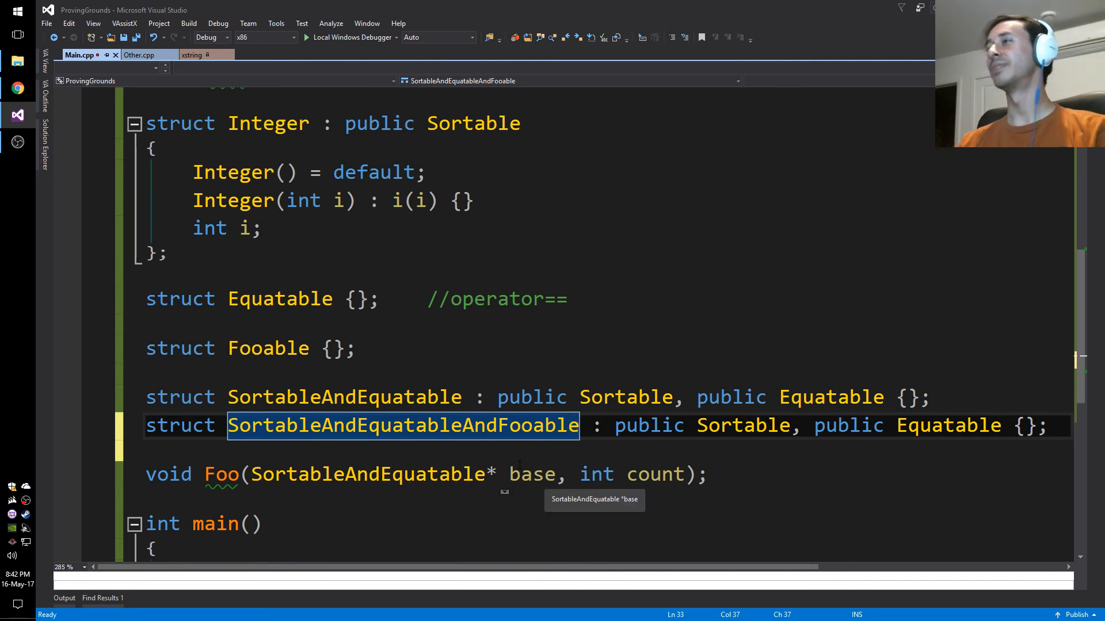
pyautogui.press('Delete')
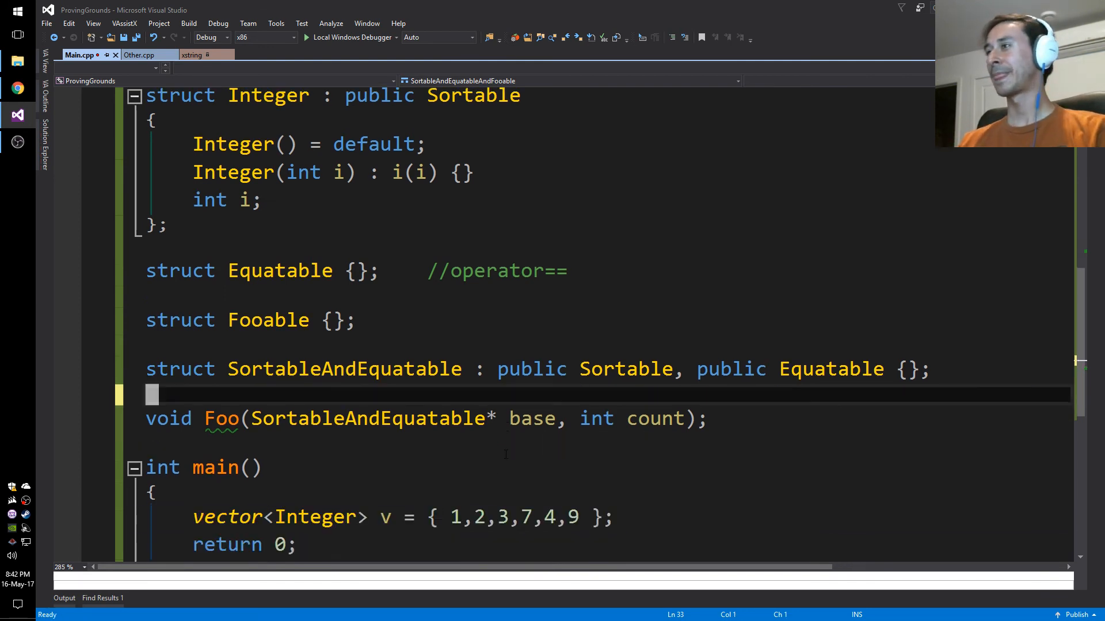
pyautogui.press('Ctrl+S')
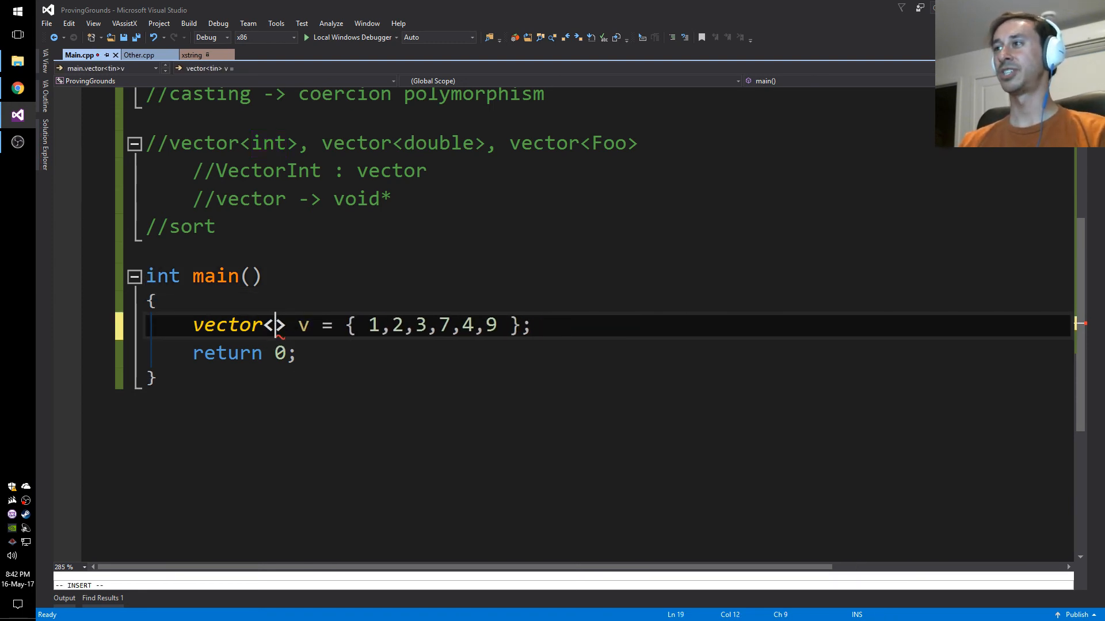
# Step: Remove the inheritance examples and set main's vector element type back to int
pyautogui.write('int')
pyautogui.write('//')
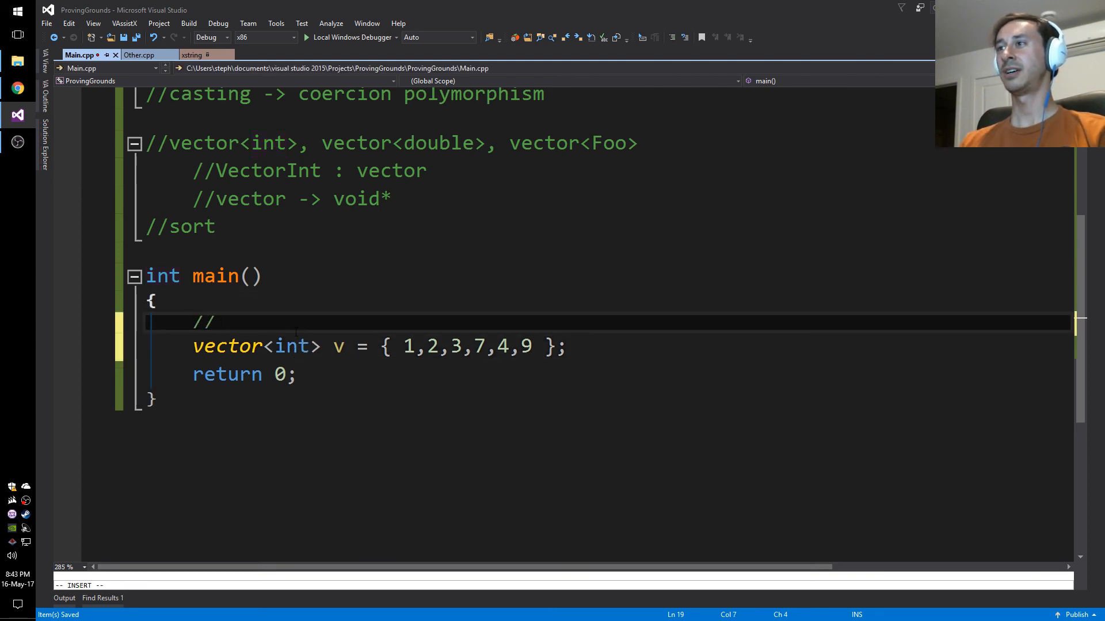
# Step: Write //operator< above the vector, then select 'parametric' in the polymorphism notes
pyautogui.write('operator<')
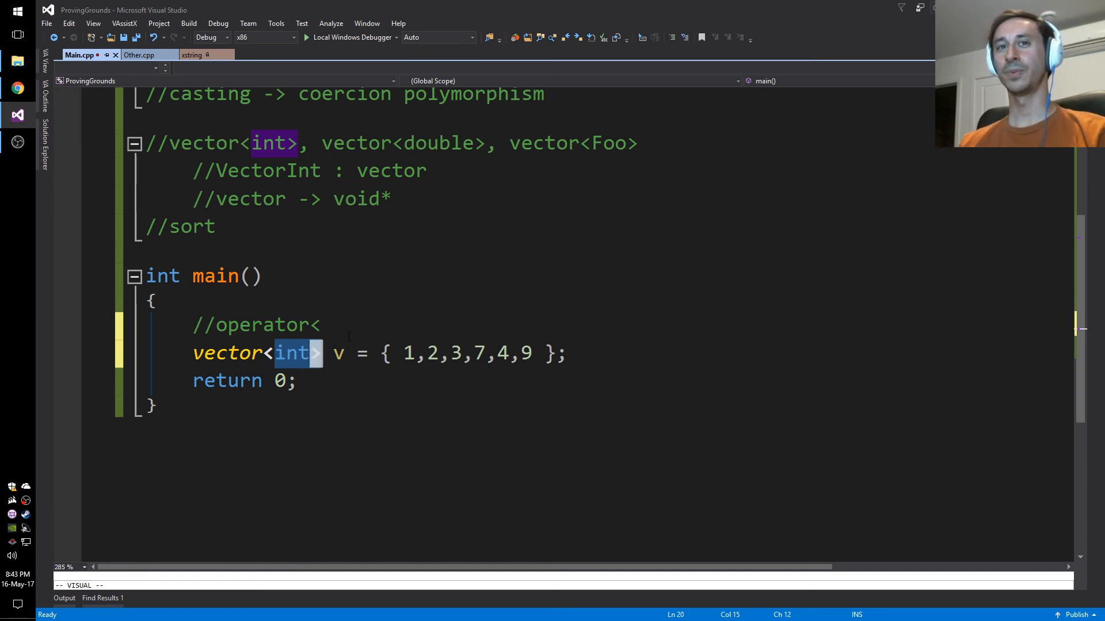
pyautogui.moveTo(455, 300)
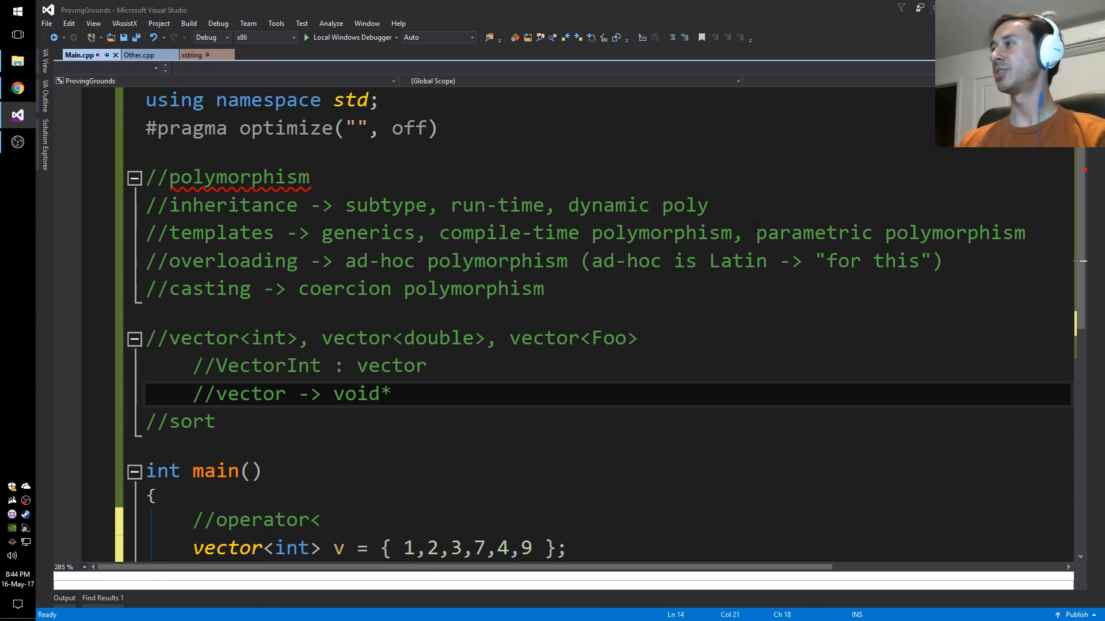
pyautogui.doubleClick(817, 233)
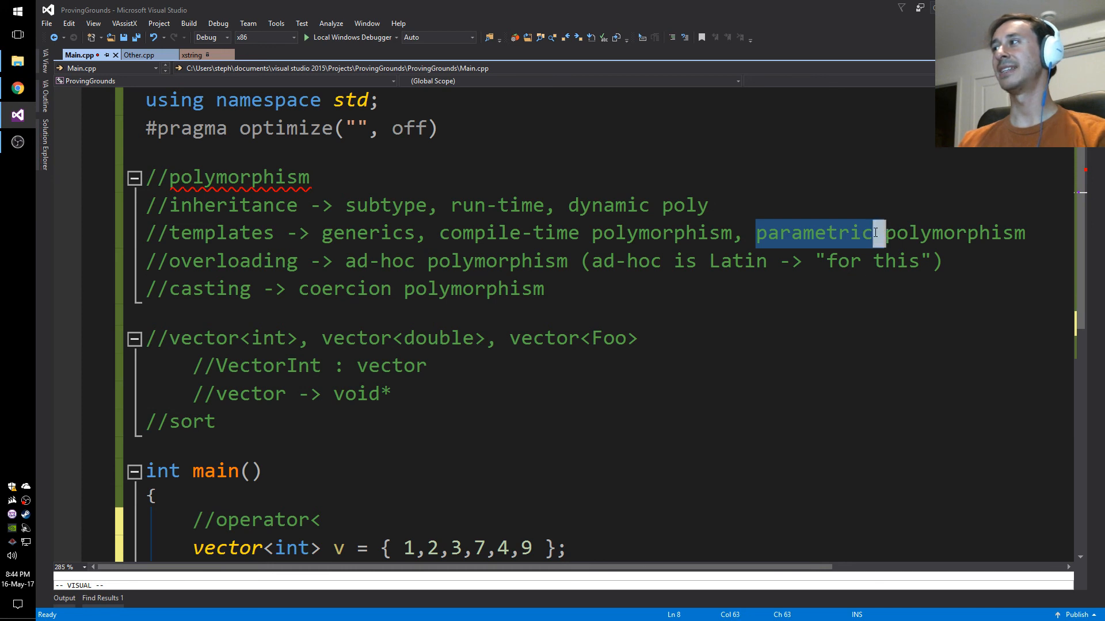